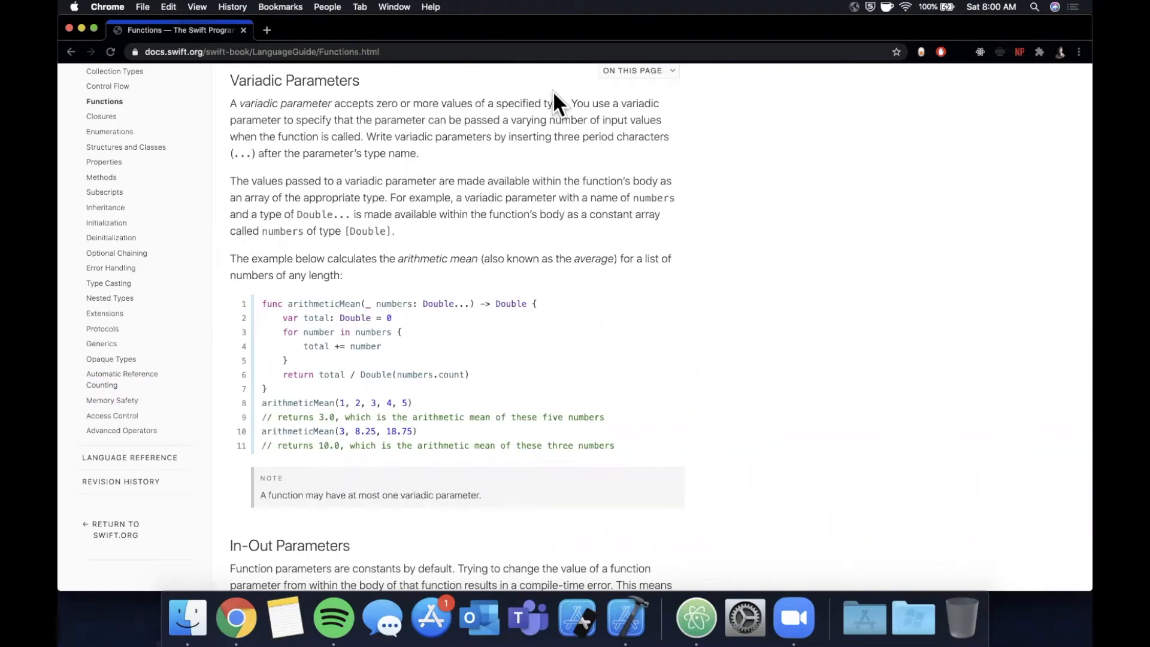
mouse_move(601, 123)
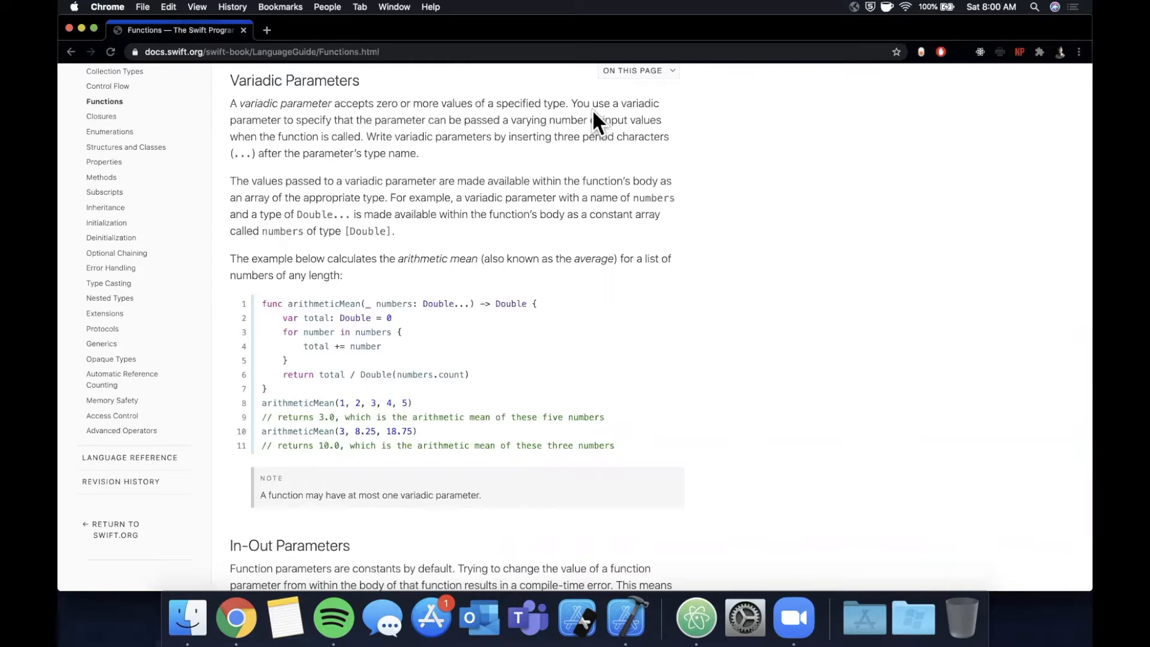
mouse_move(306, 382)
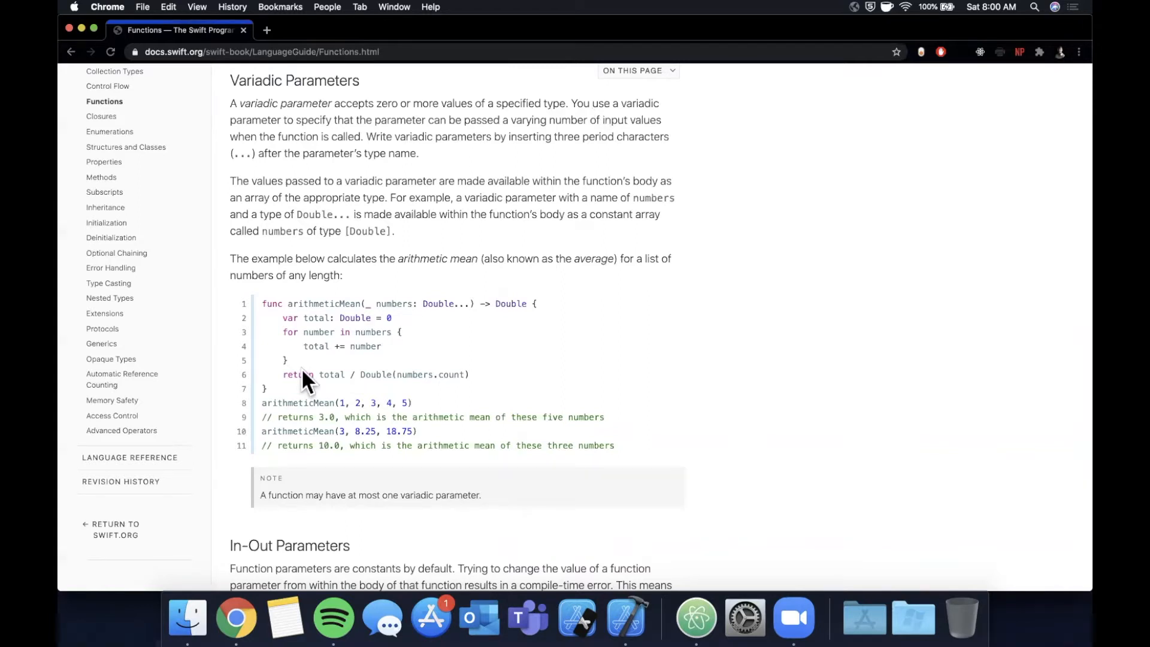
mouse_move(314, 388)
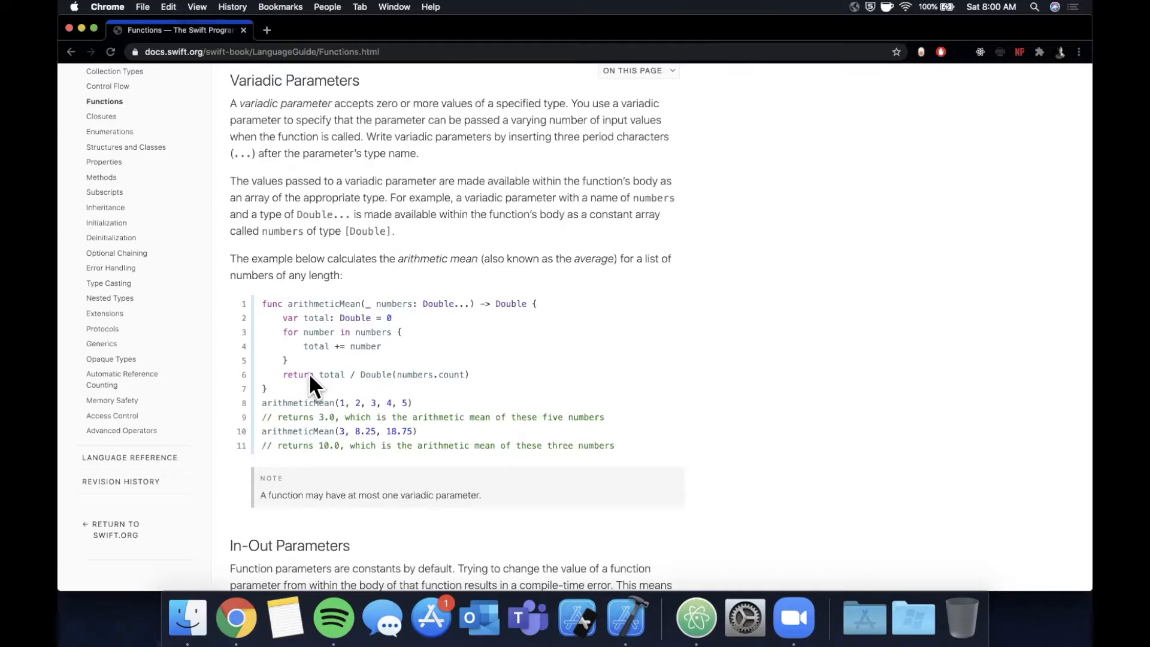
mouse_move(416, 374)
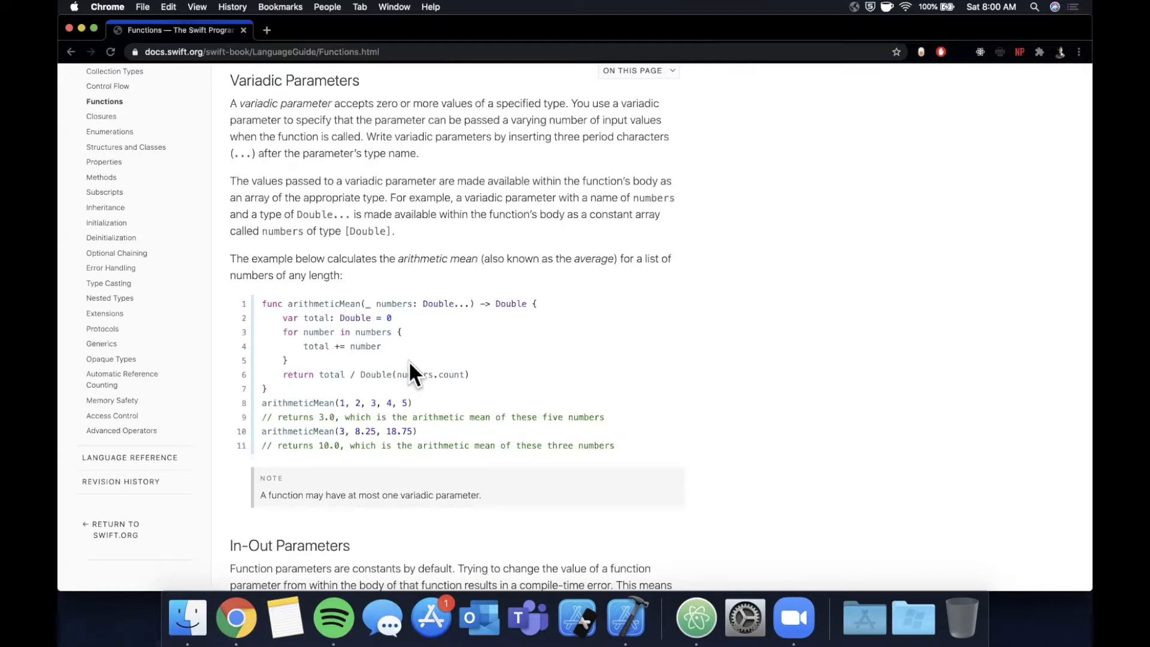
mouse_move(434, 322)
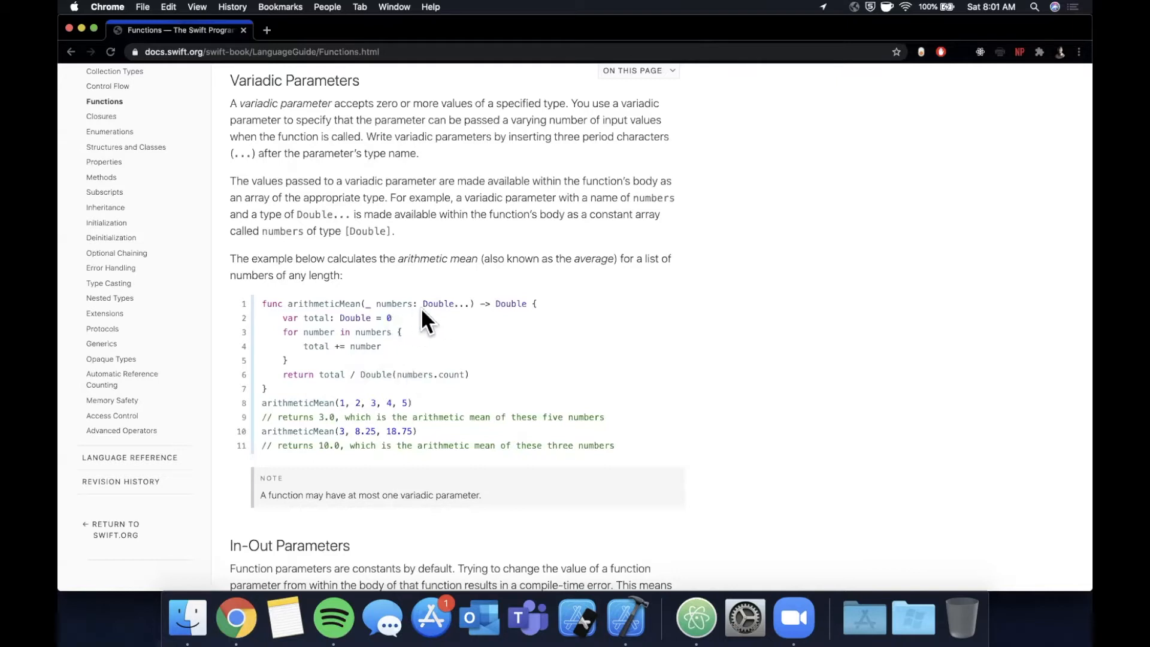
Highlight the three-dot variadic marker in the example and scroll through it
double_click(437, 304)
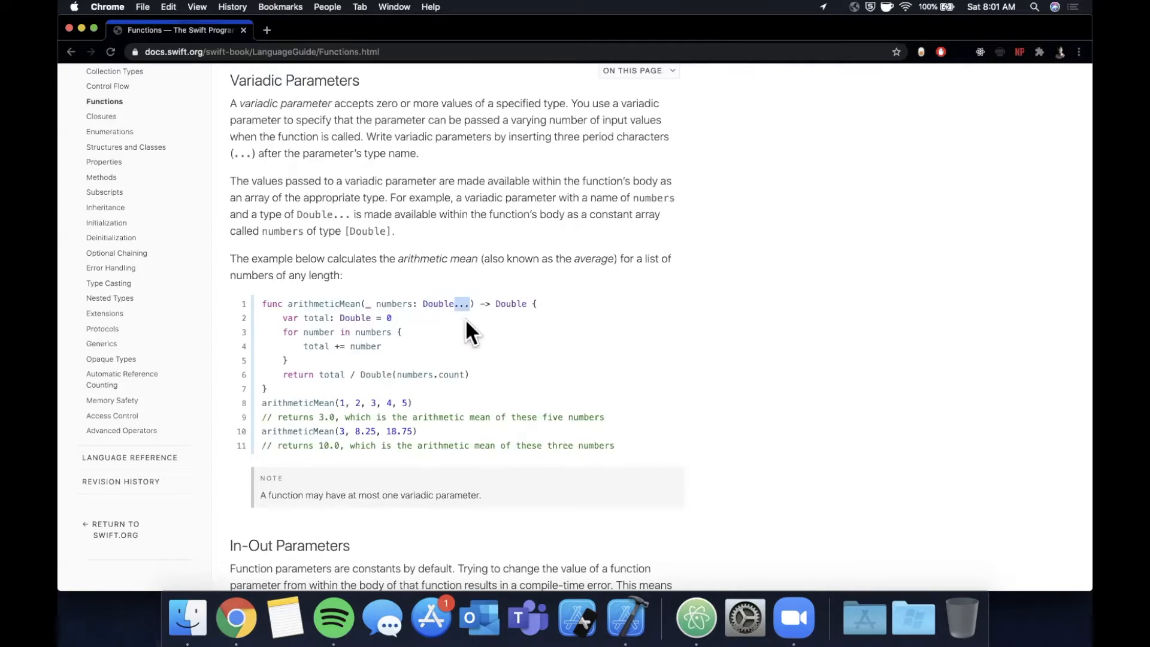
mouse_move(837, 262)
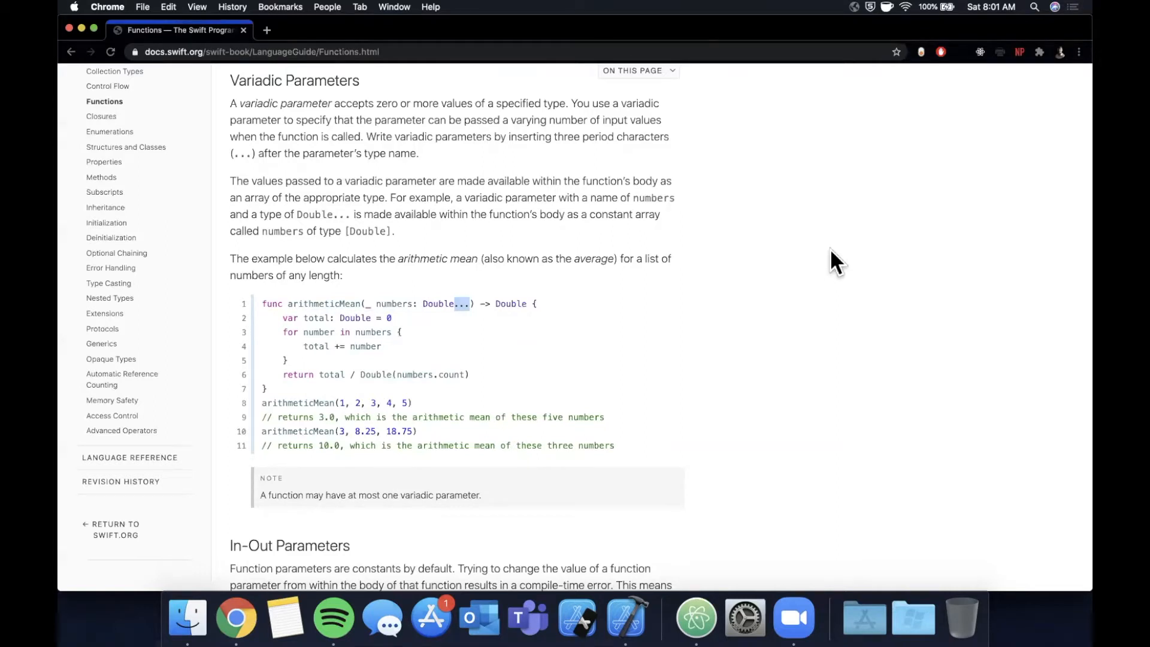
mouse_move(514, 165)
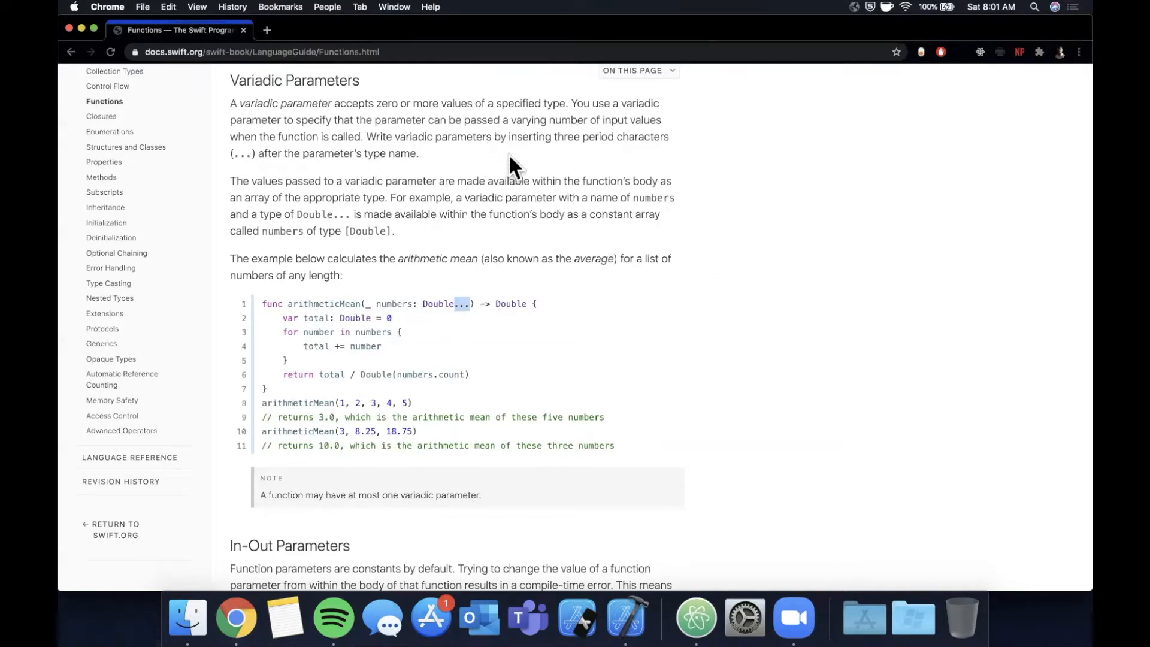
mouse_move(330, 132)
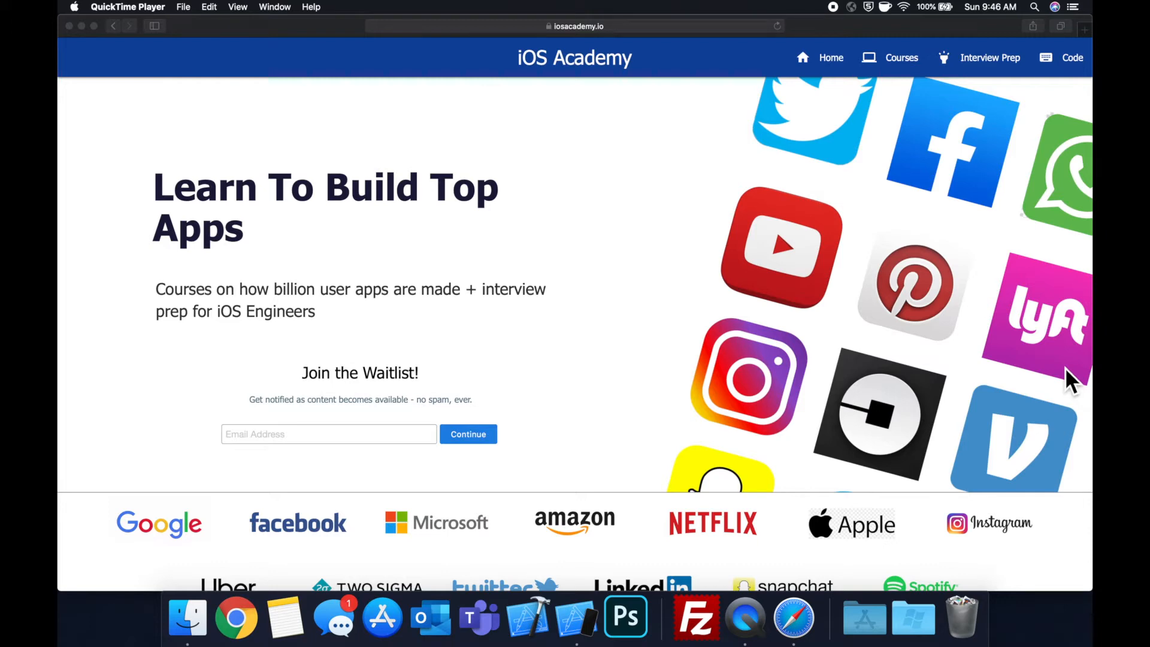
scroll("down", 3)
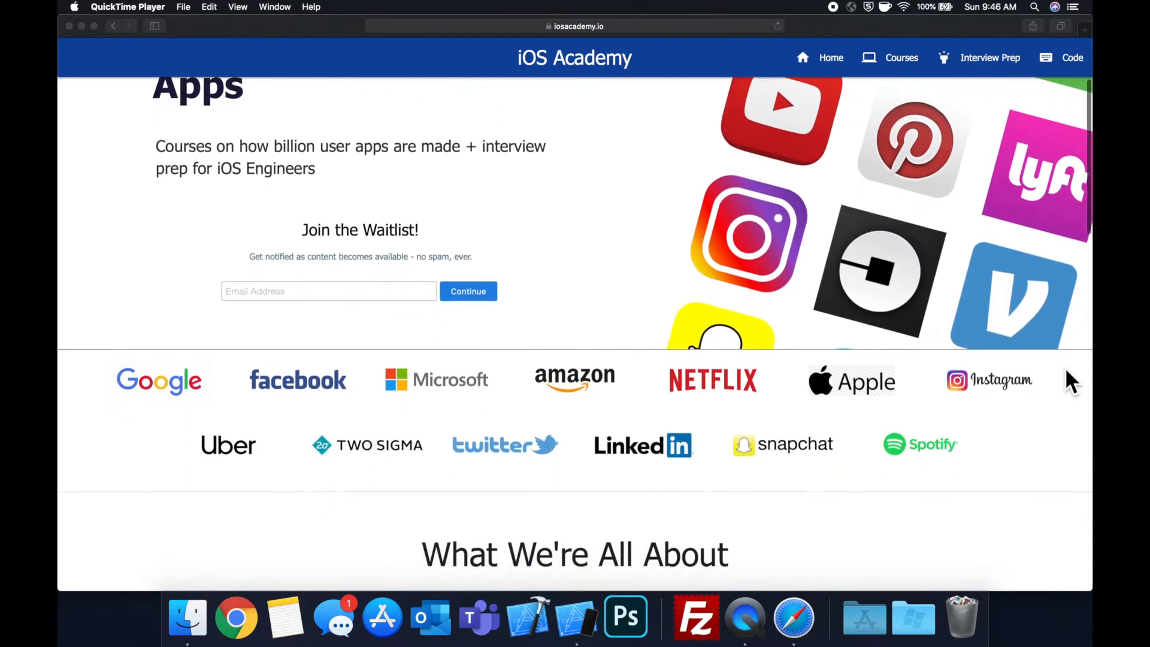
scroll("down", 3)
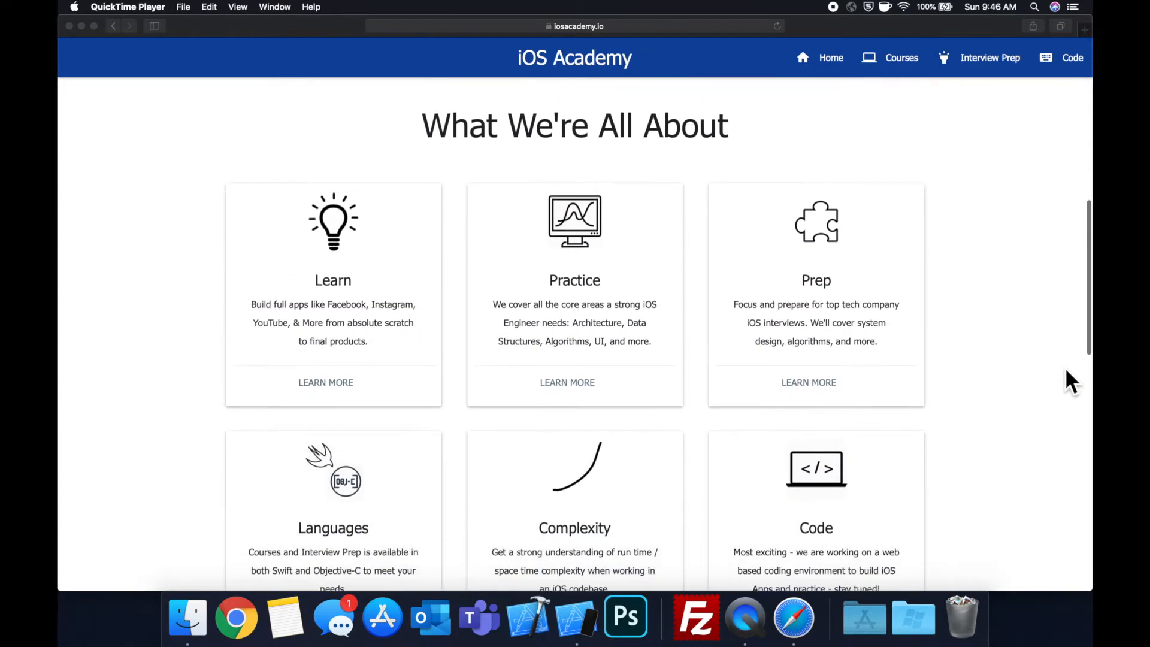
scroll("down", 3)
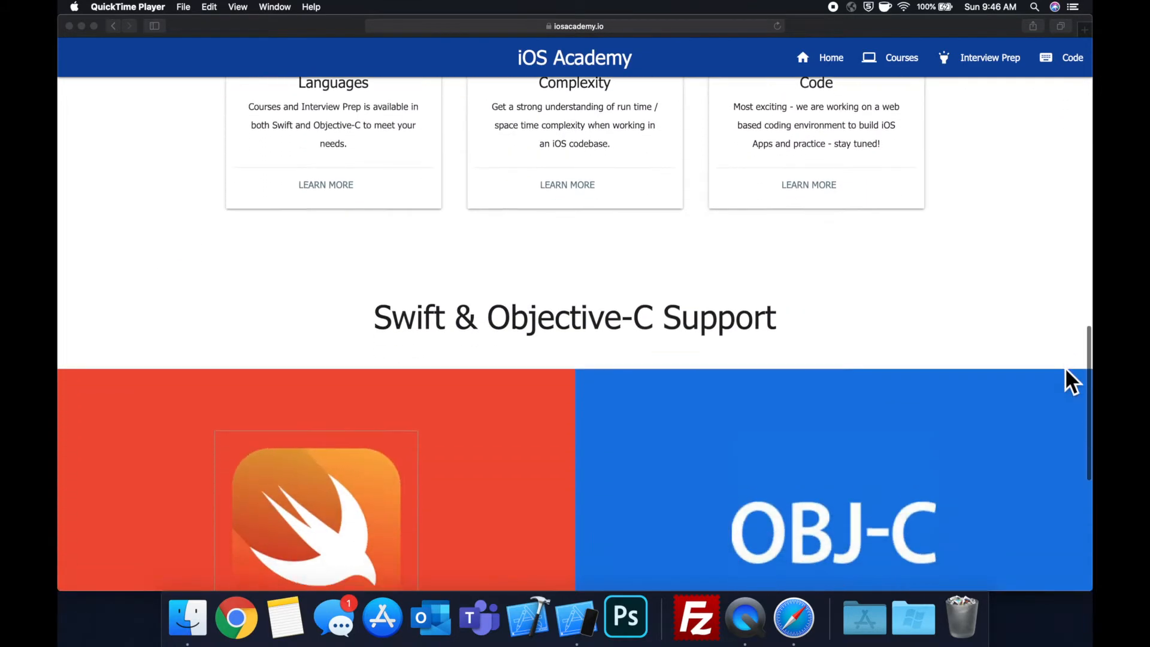
scroll("down", 3)
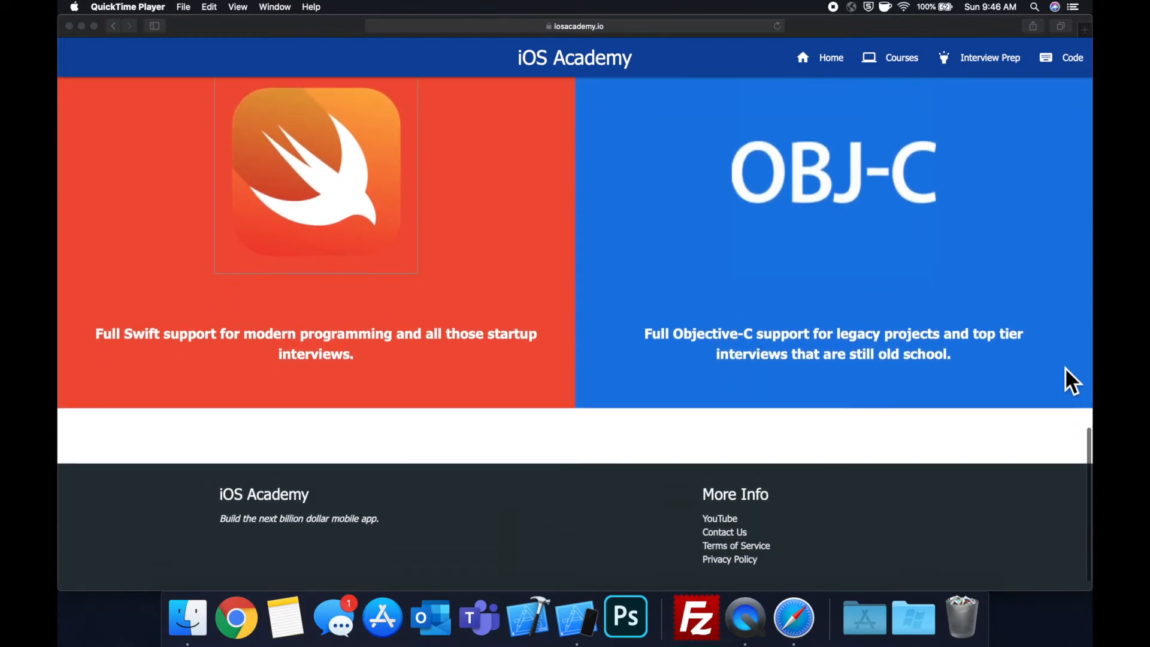
scroll("up", 3)
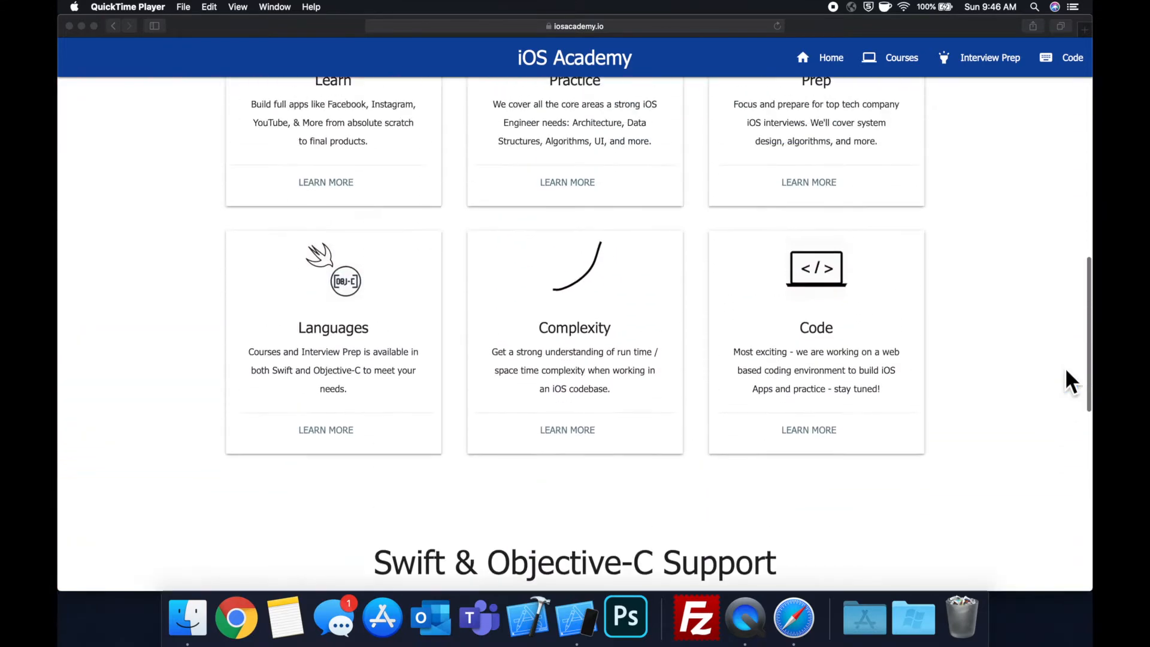
scroll("up", 3)
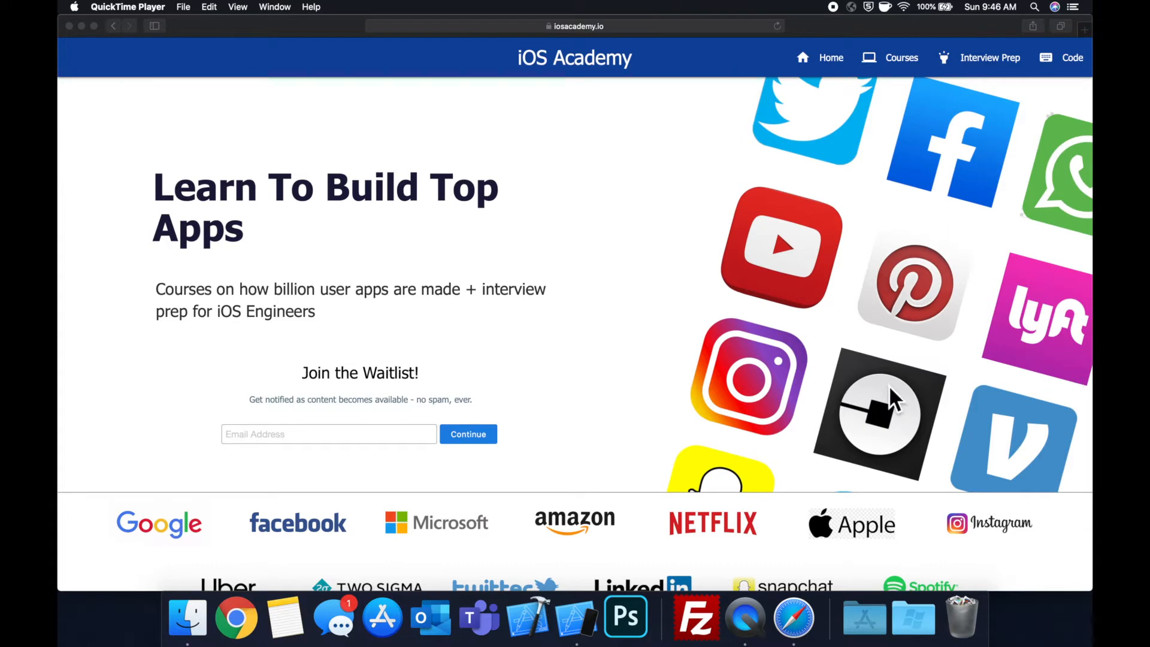
mouse_move(634, 293)
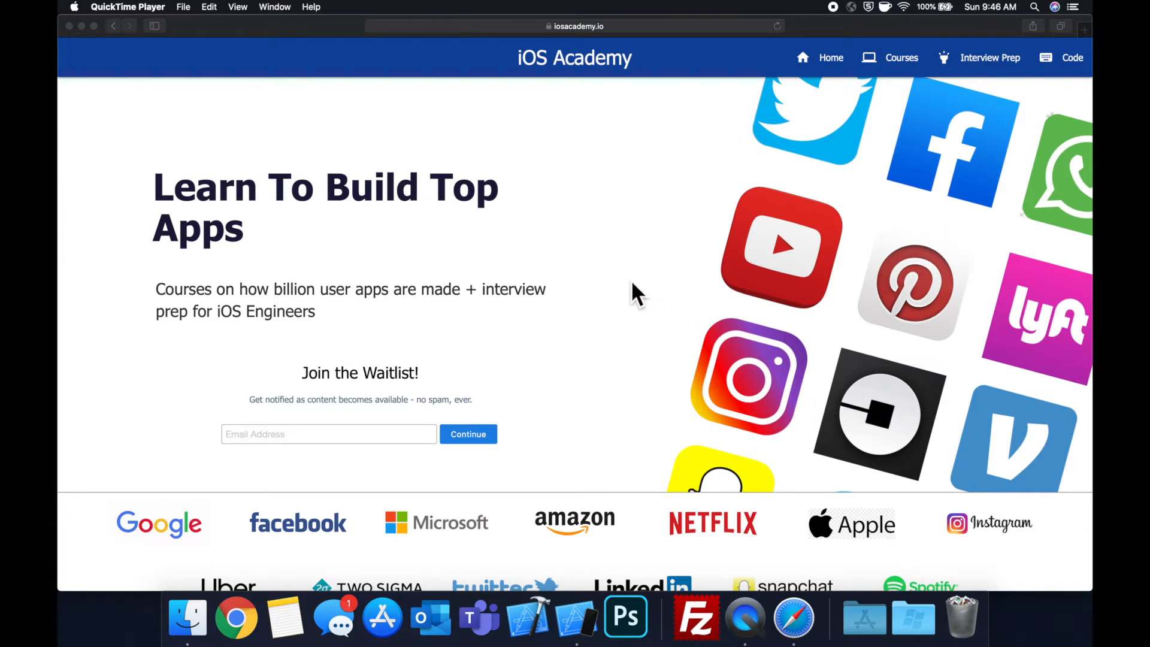
mouse_move(495, 483)
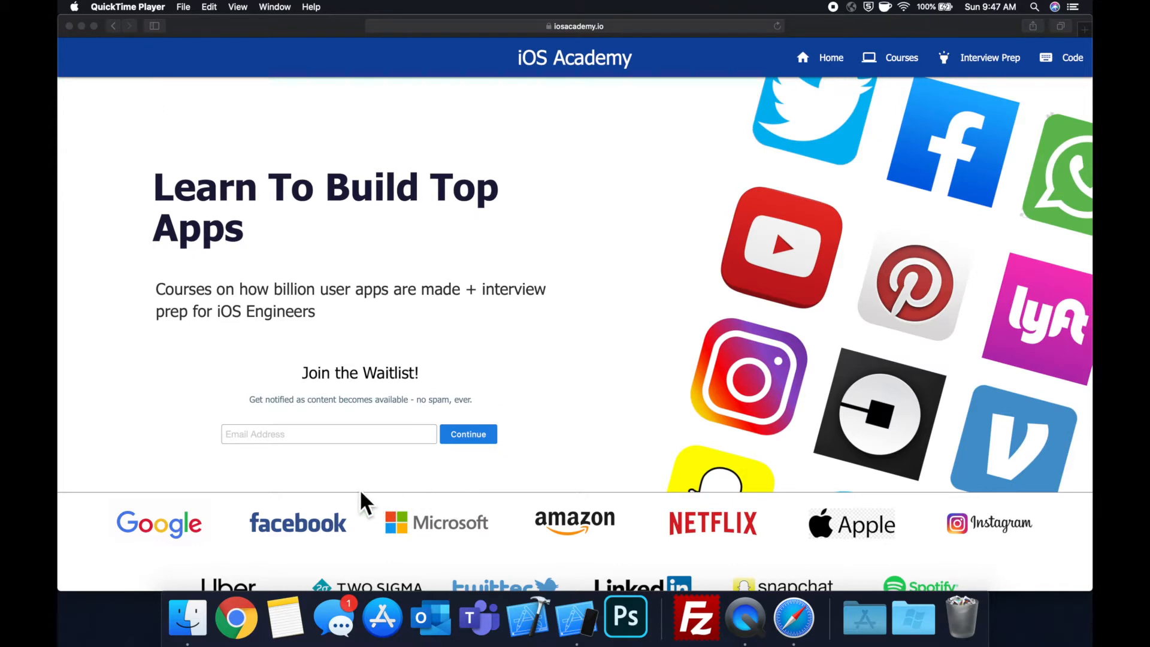
mouse_move(478, 491)
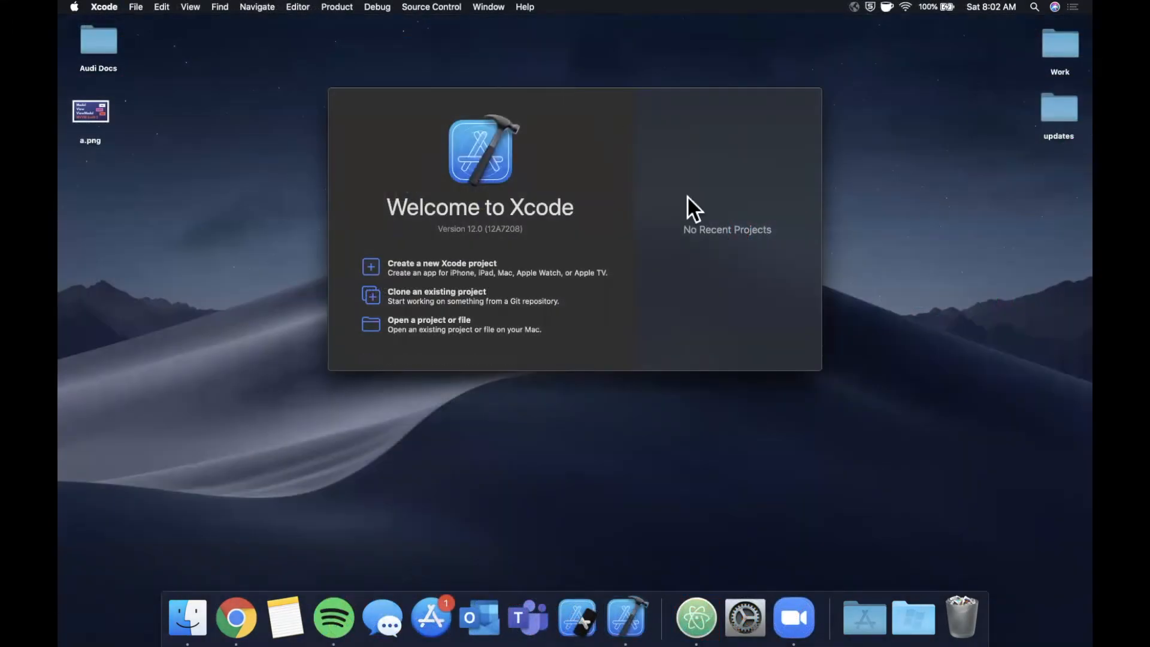
mouse_move(69, 14)
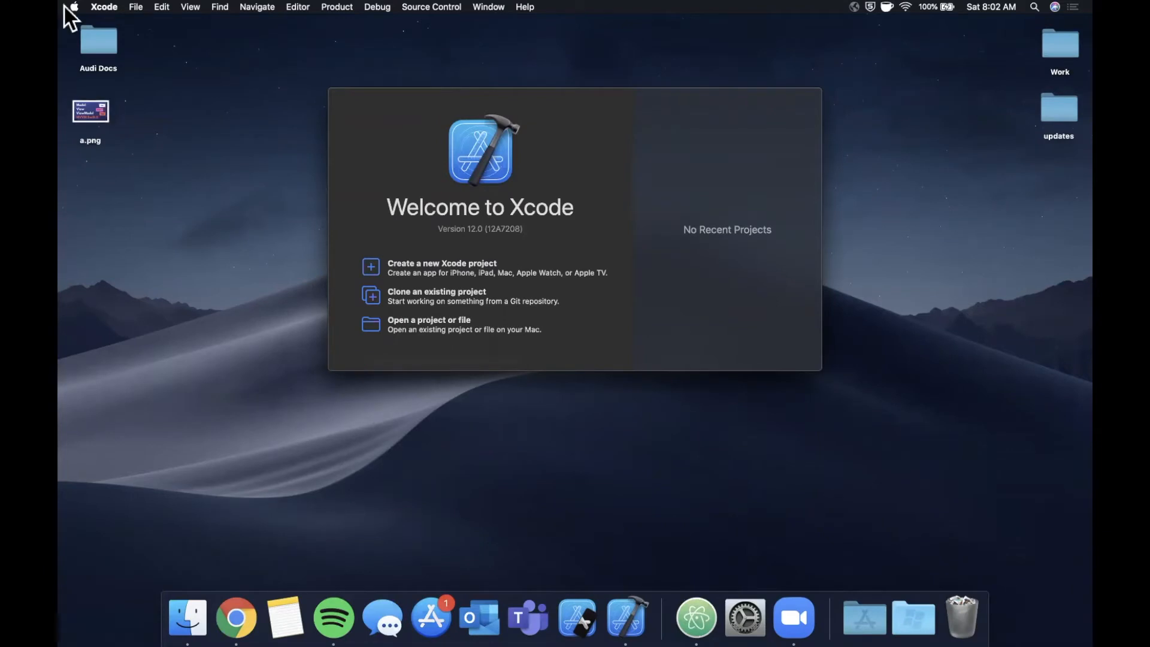
Create a Blank iOS playground saved as VariadicParamsPlayground on the Desktop
left_click(136, 7)
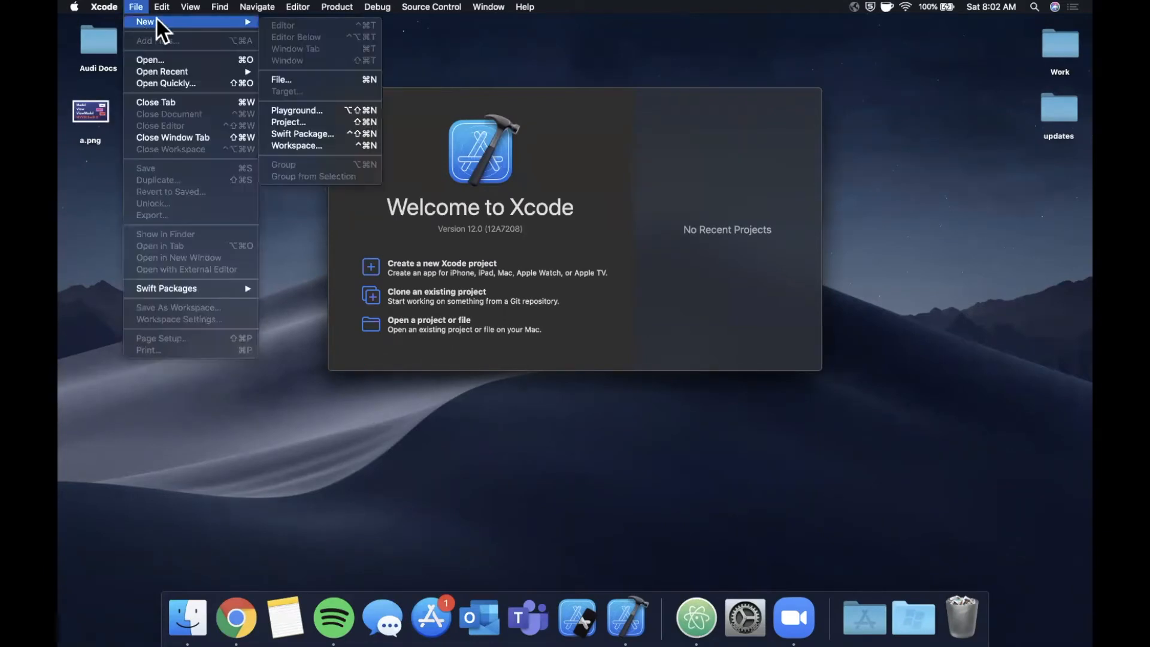
mouse_move(318, 124)
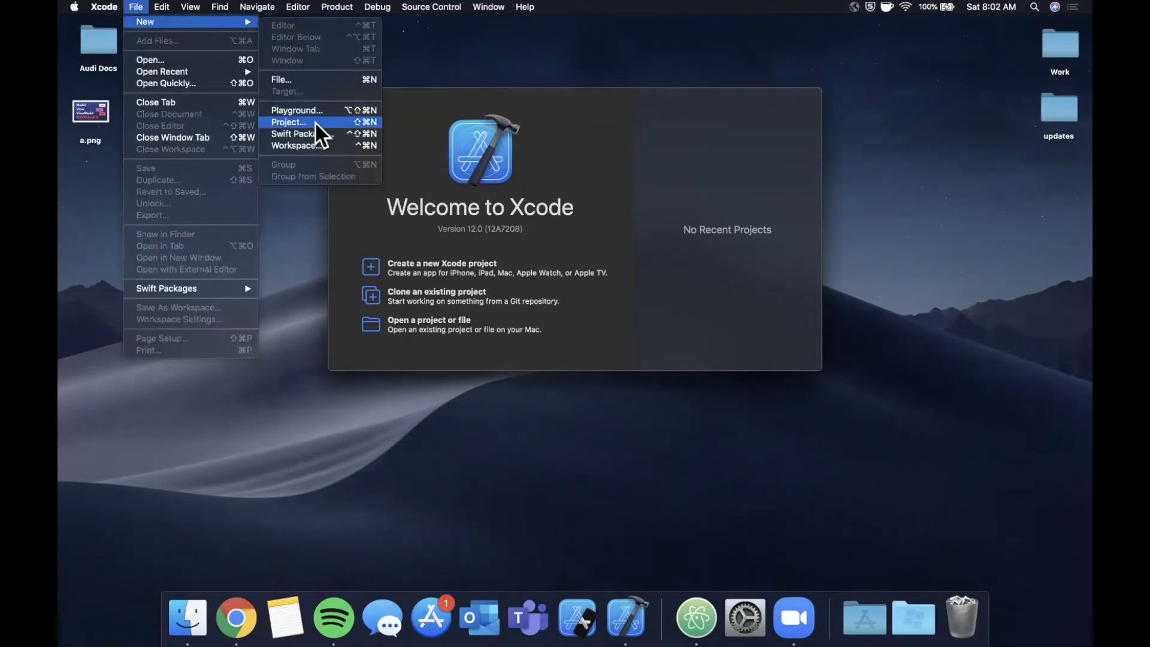
left_click(298, 110)
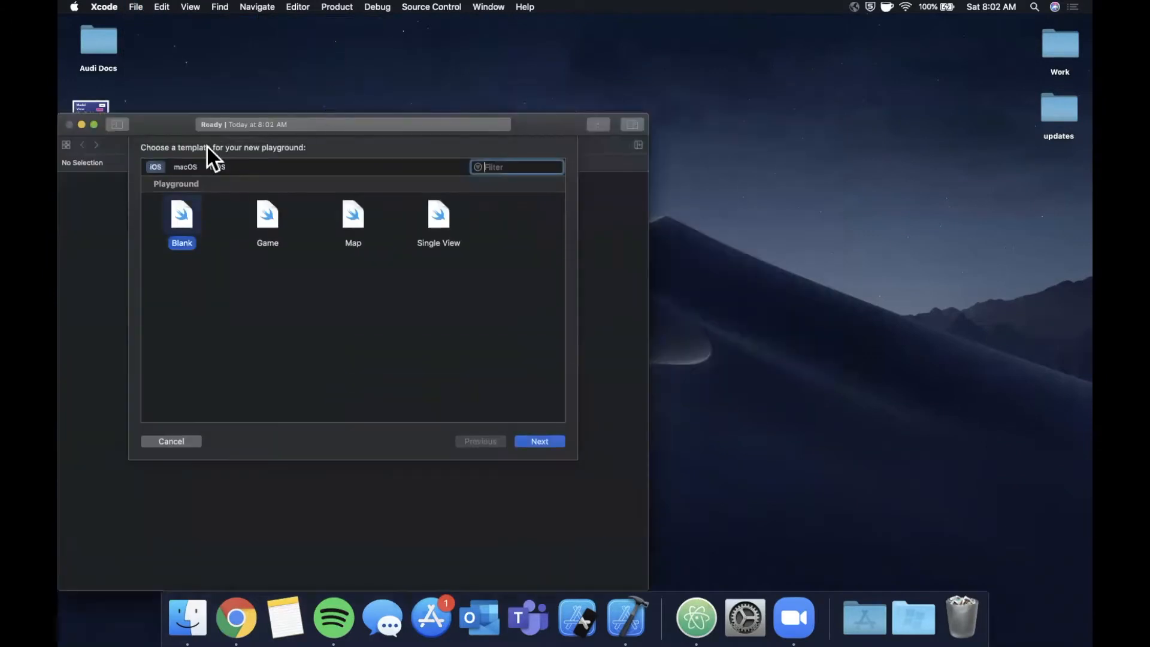
left_click(539, 441)
type("VariadicParamsPlayground.playground")
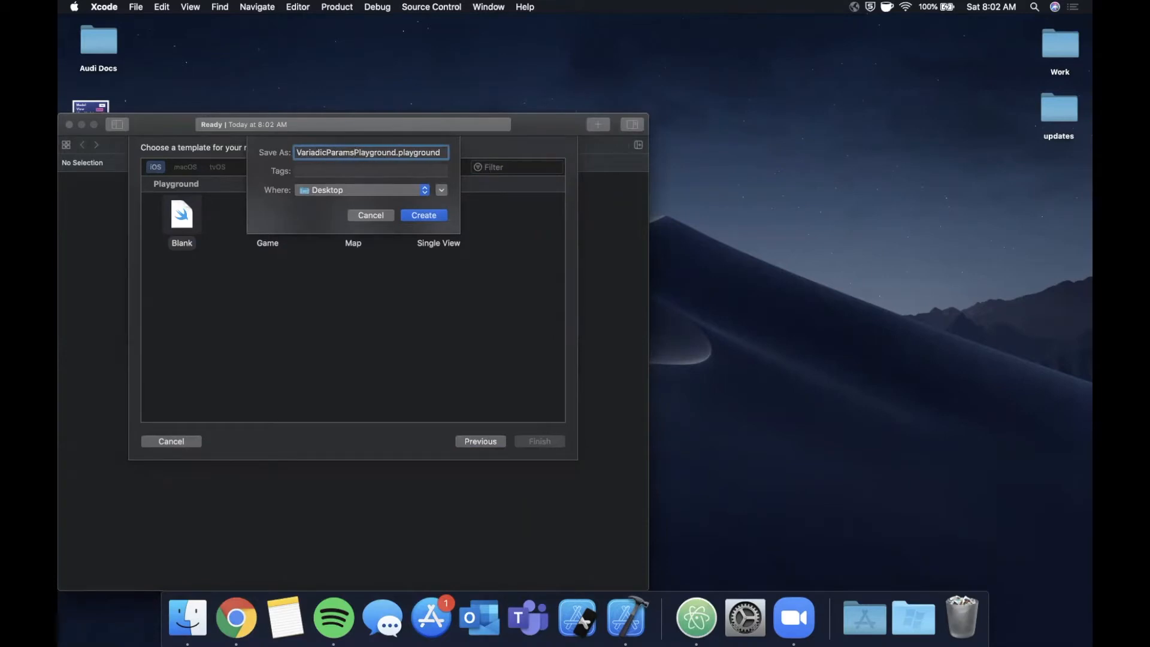
left_click(423, 215)
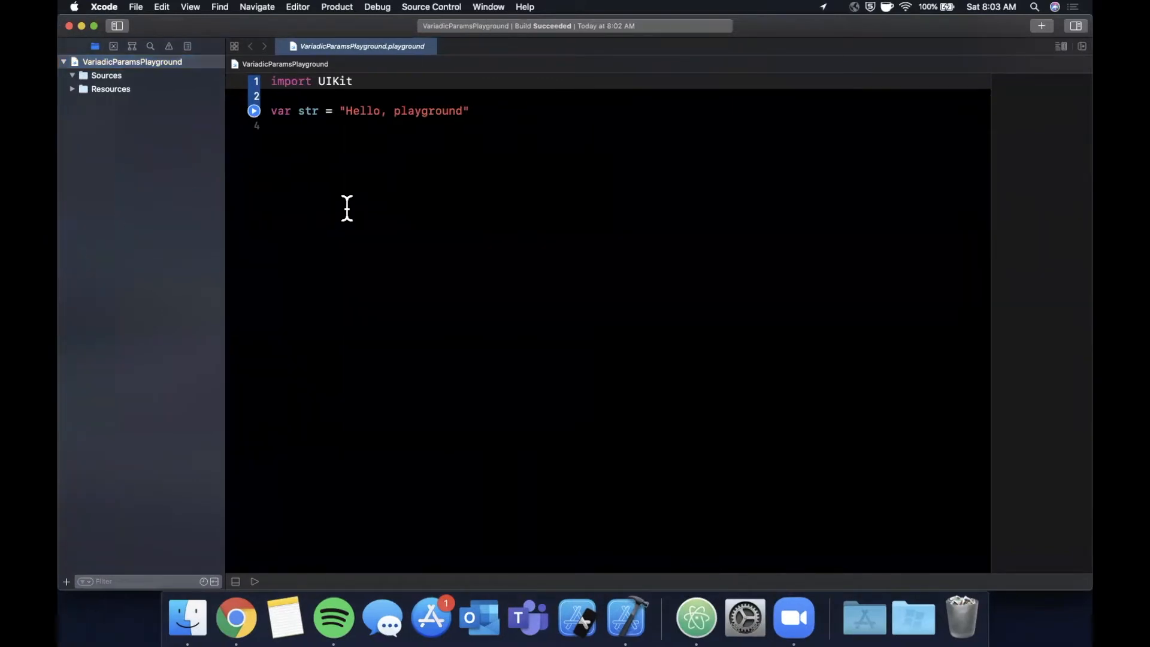
Declare func sum(x: Int, y: Int) -> Int with an empty body
left_click(312, 110)
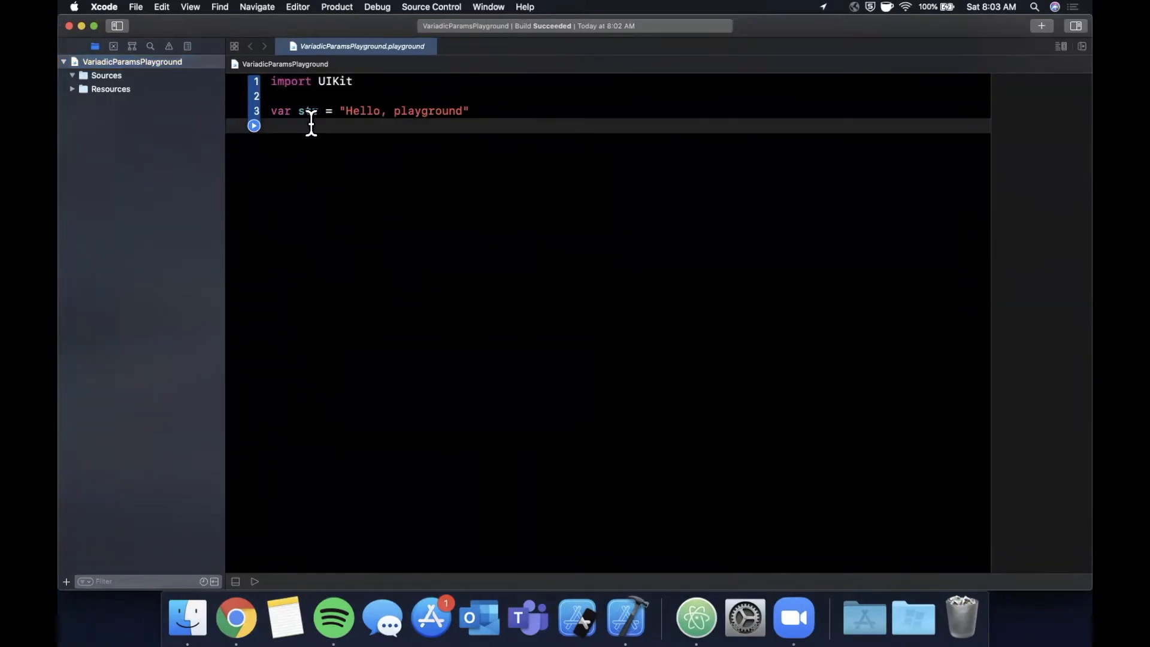
type("func")
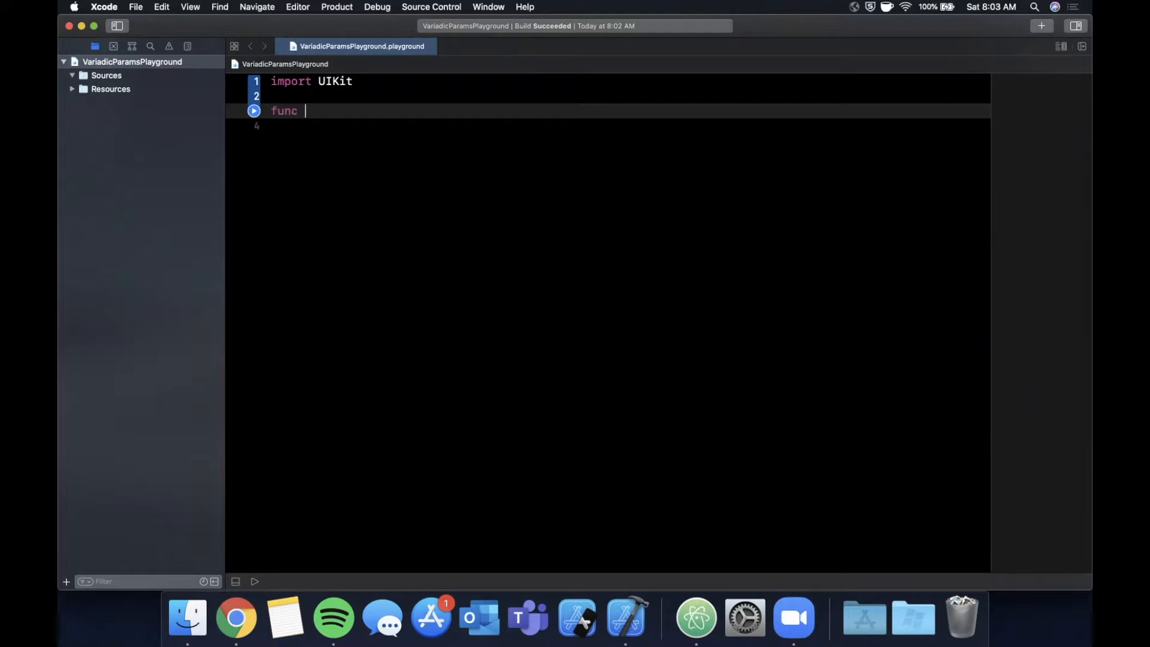
type("doSo")
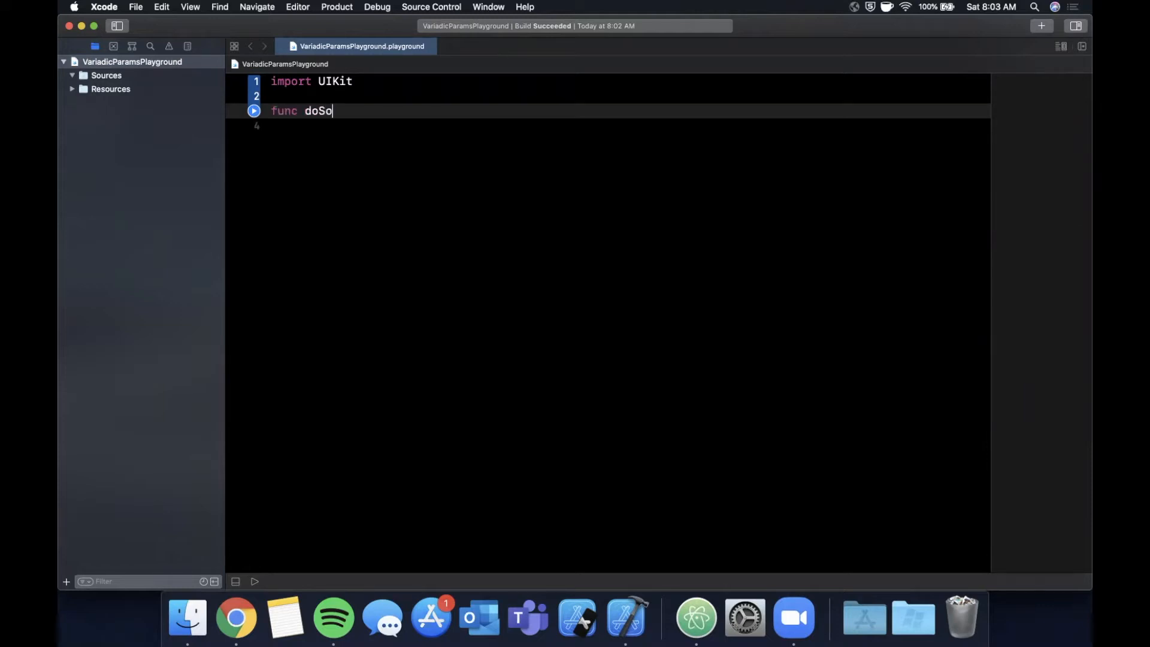
type("mething()")
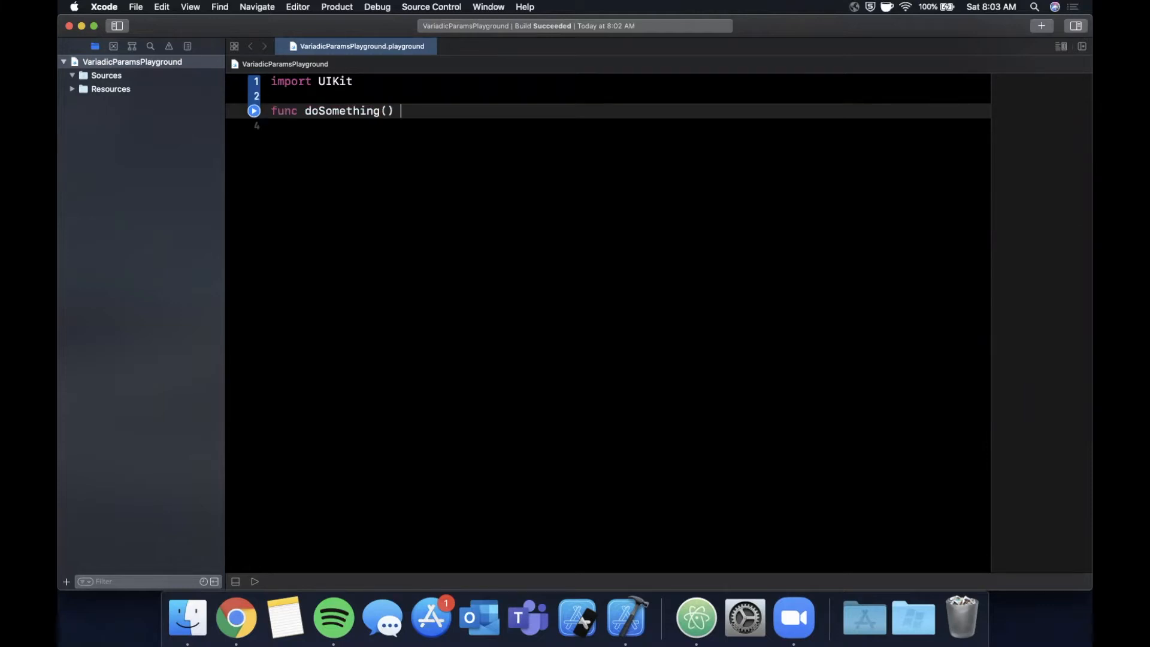
type("{")
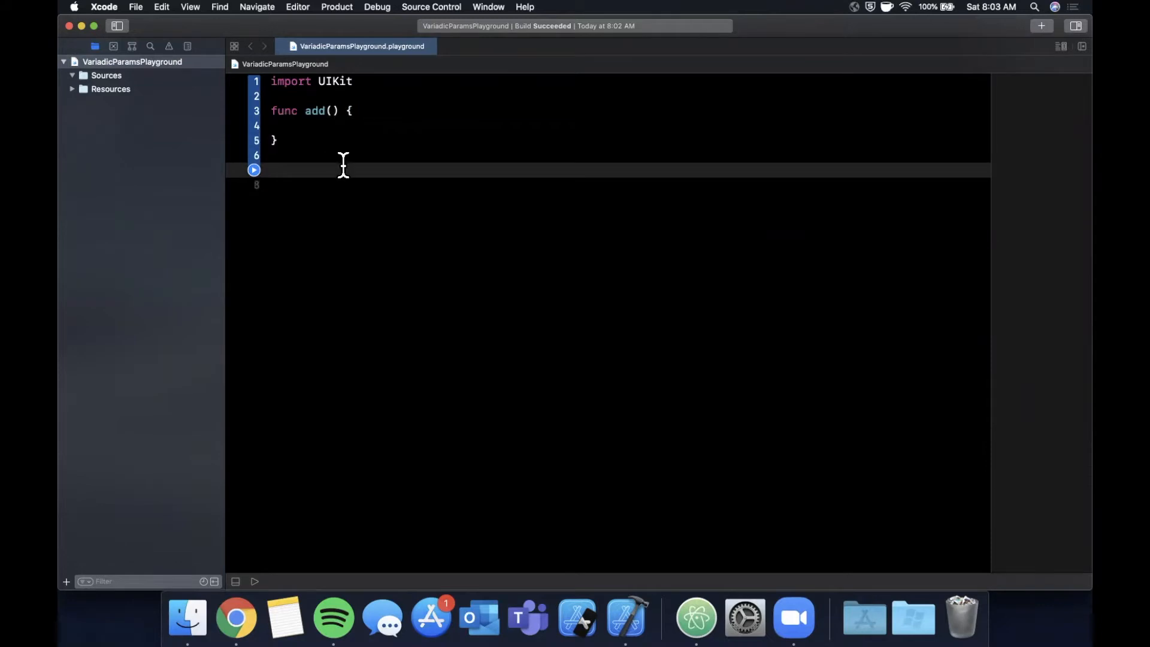
type("x: Int, y:")
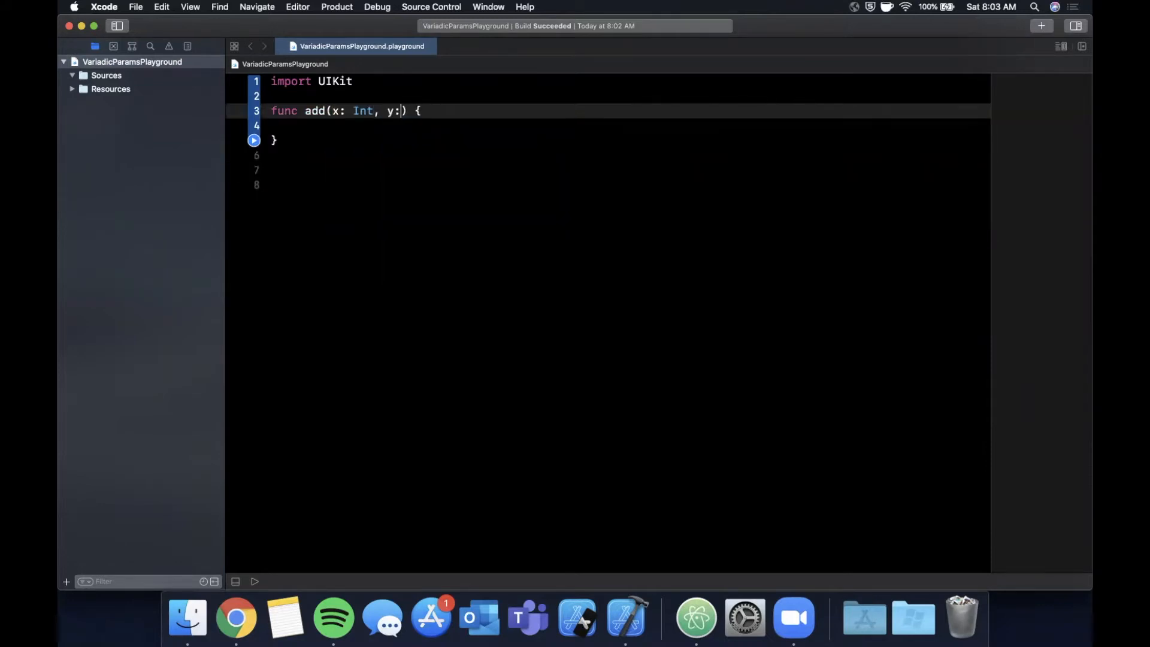
type("Int")
left_click(629, 170)
type("let sum")
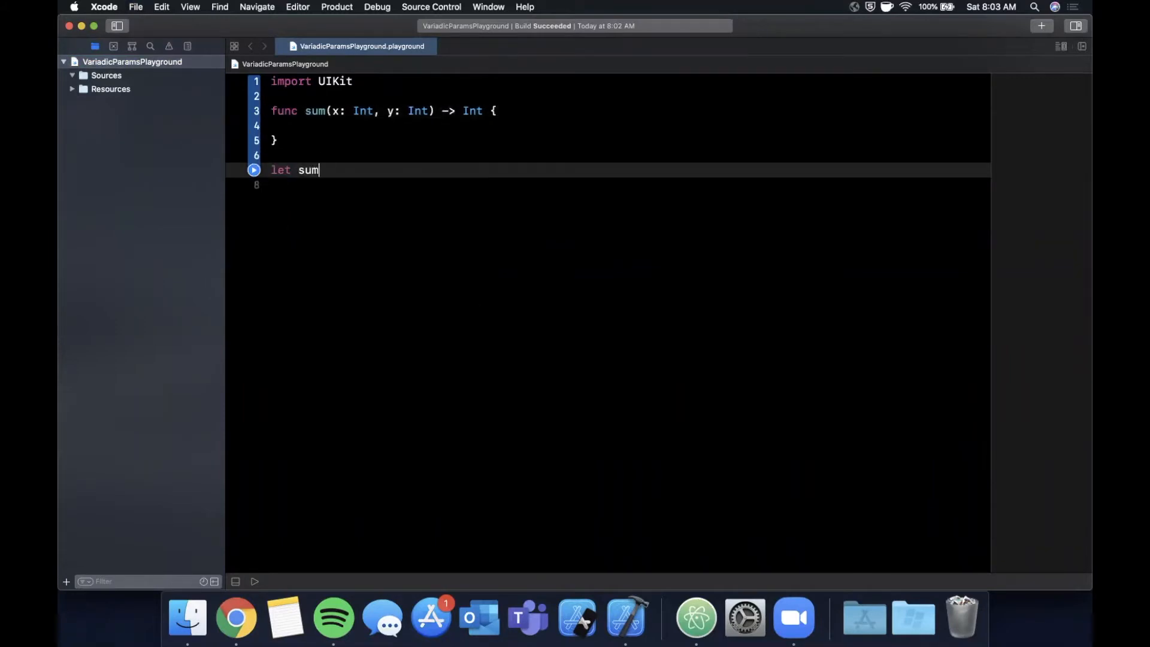
Store sum(x: 12, y: 35) in a sum constant and print(sum)
type("= sum(x: Int, y: Int)")
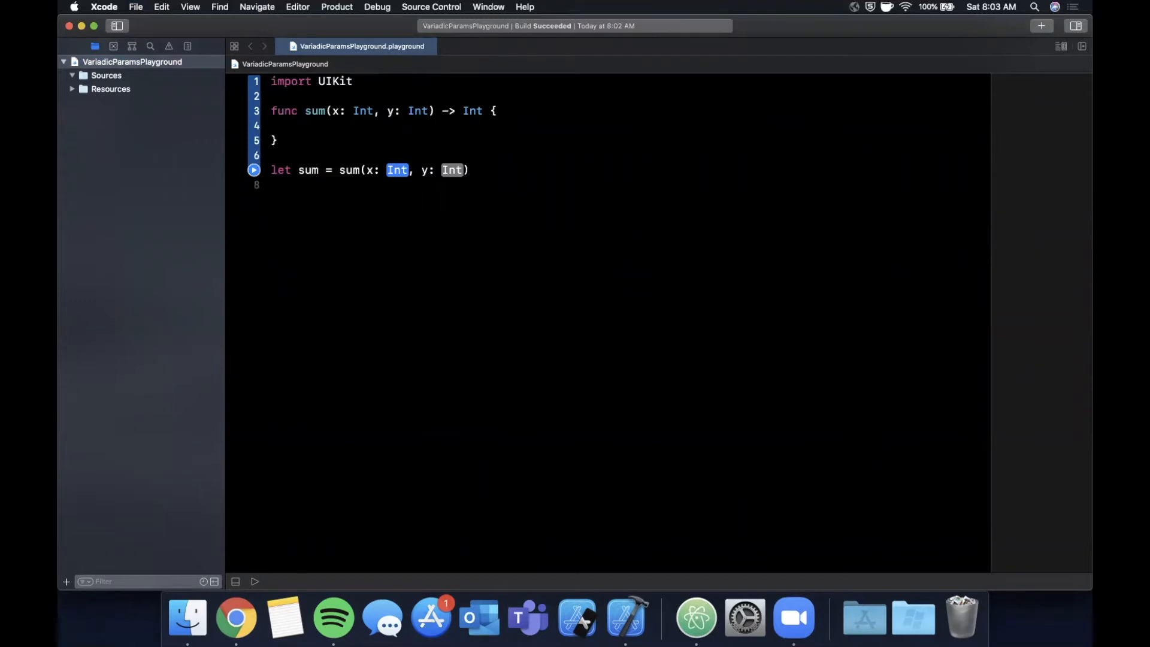
type("12")
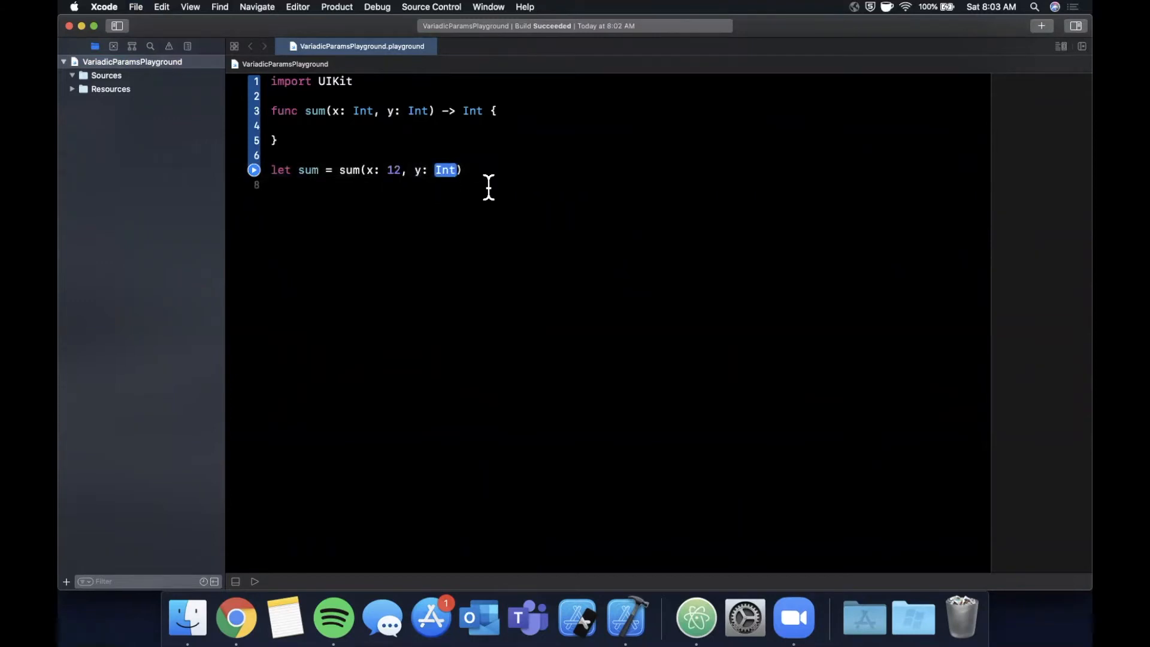
type("35")
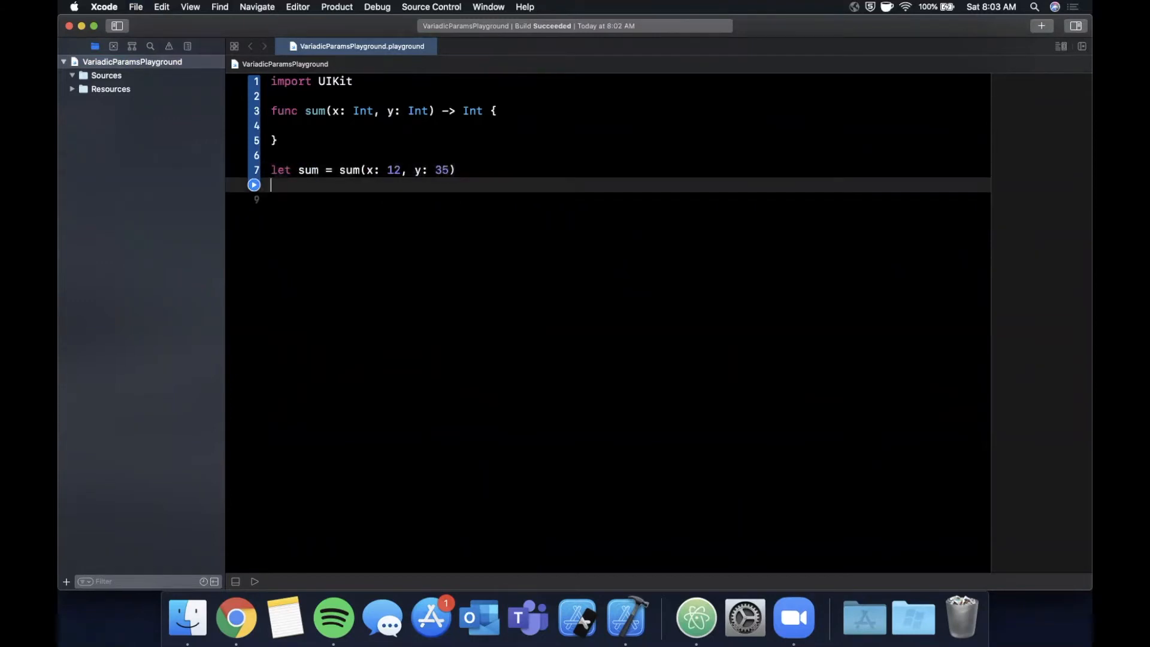
type("print(sum)")
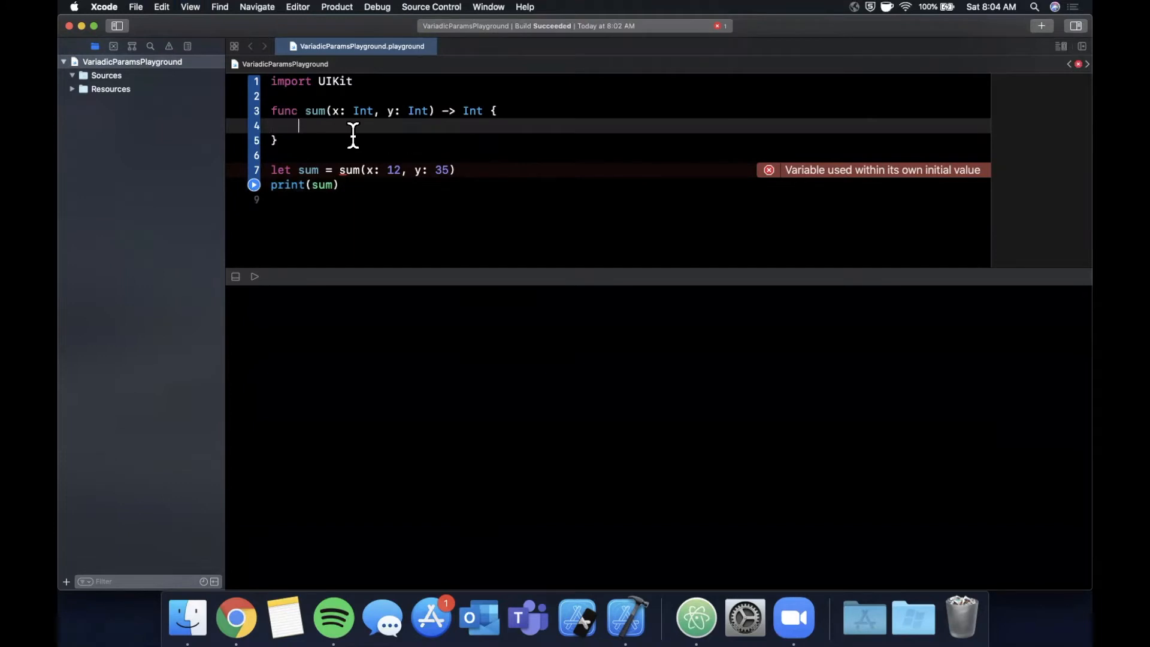
Return x+y from sum, rename the constant to result, and run to print 47
type("return x+")
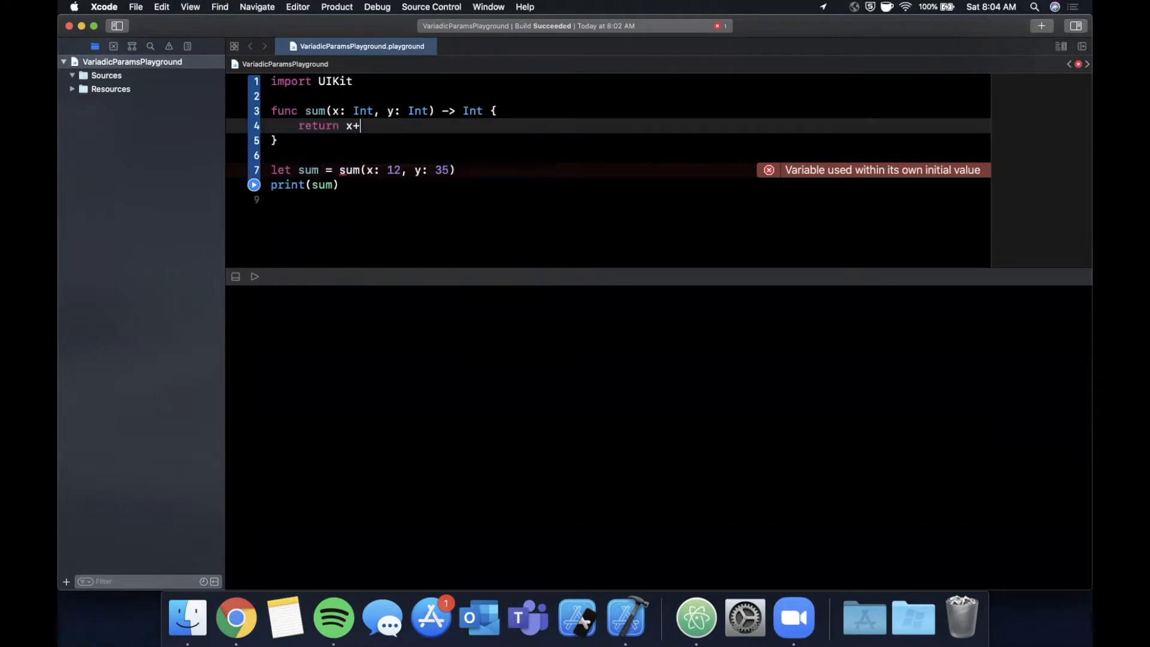
type("y")
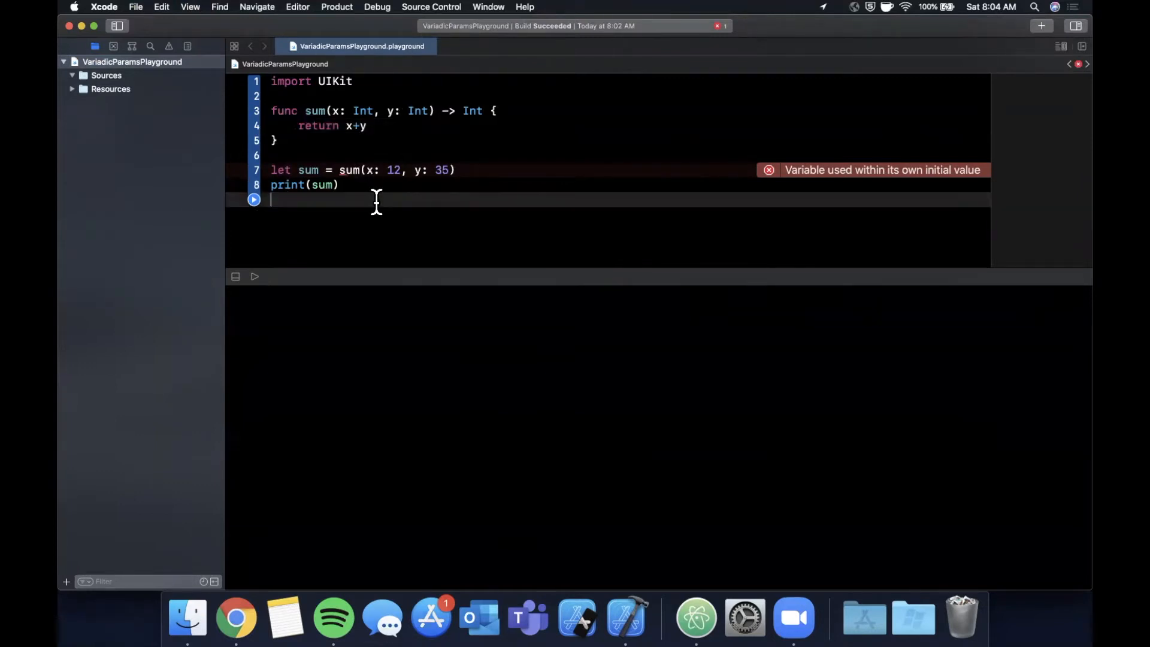
mouse_move(856, 185)
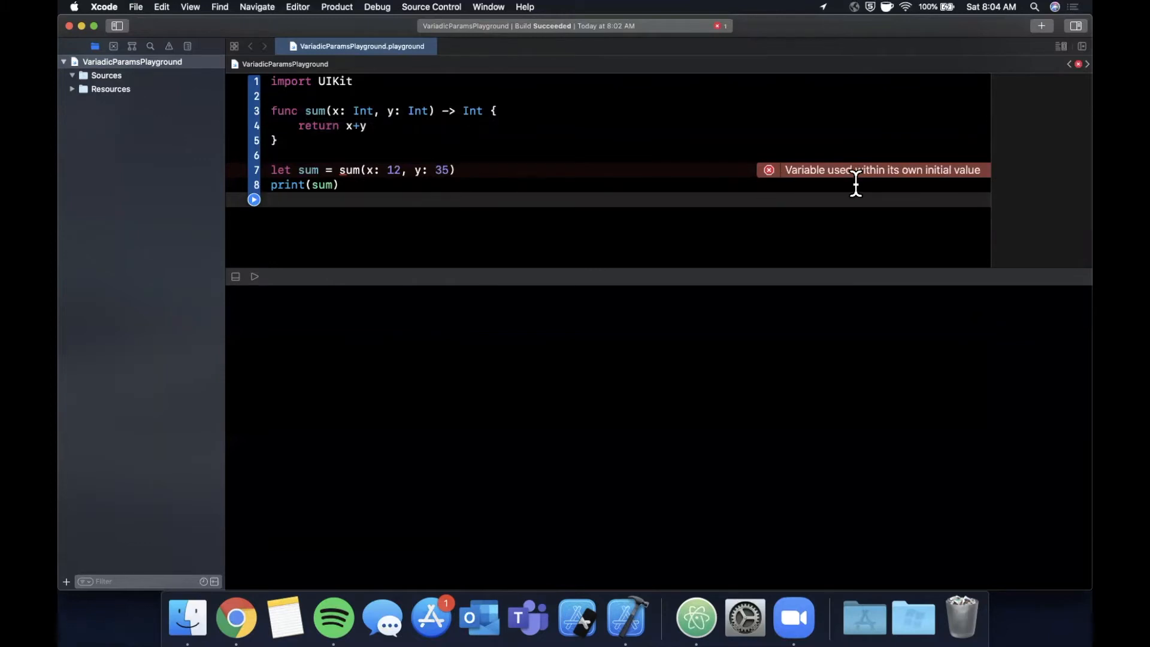
mouse_move(963, 195)
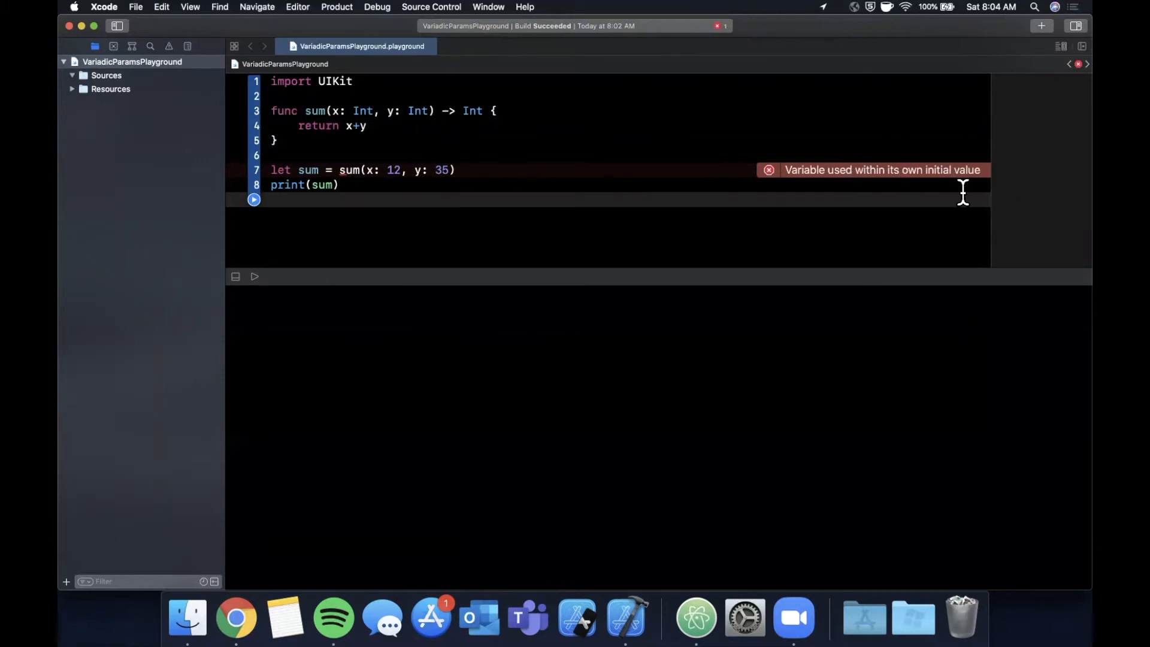
mouse_move(320, 170)
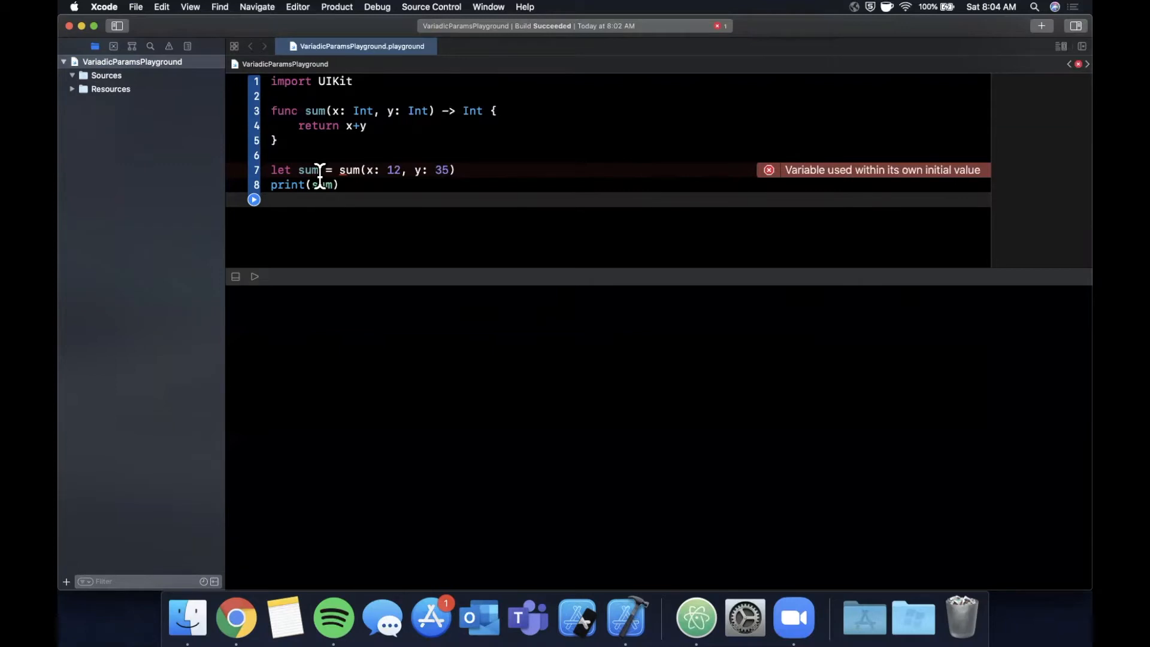
type("result")
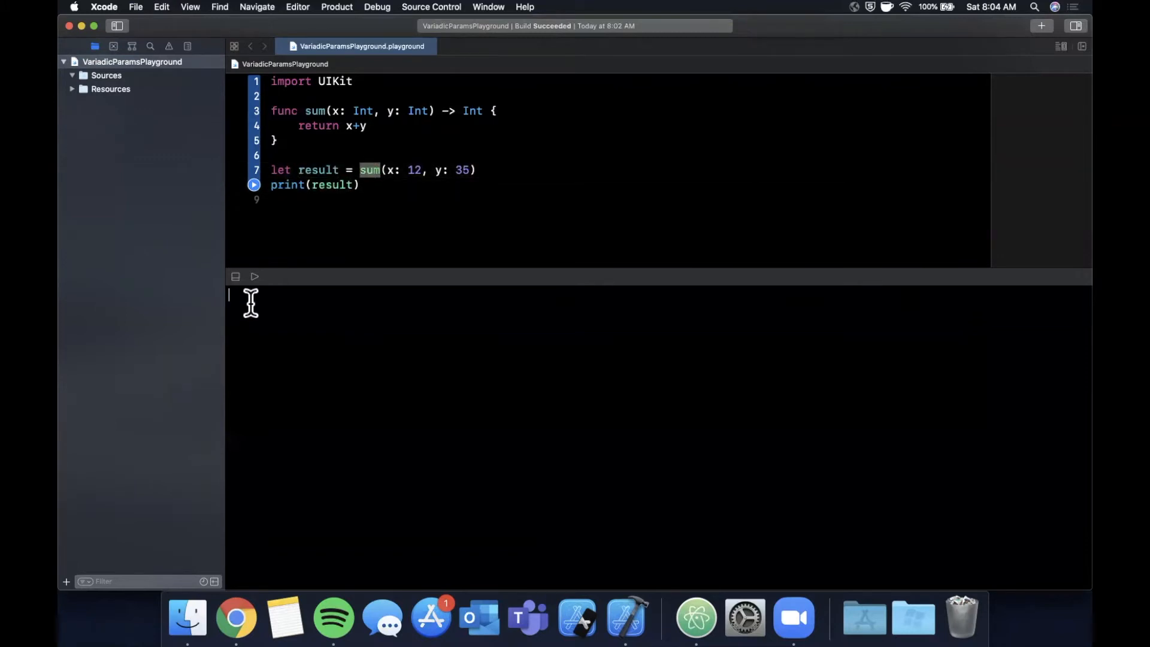
left_click(254, 276)
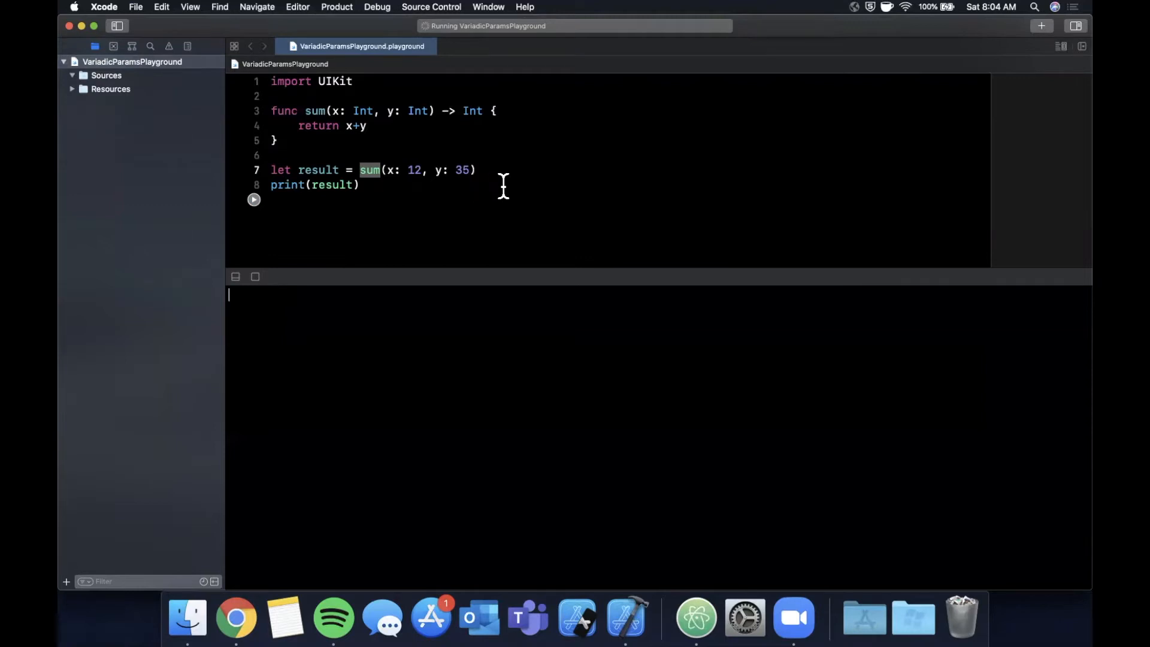
mouse_move(504, 202)
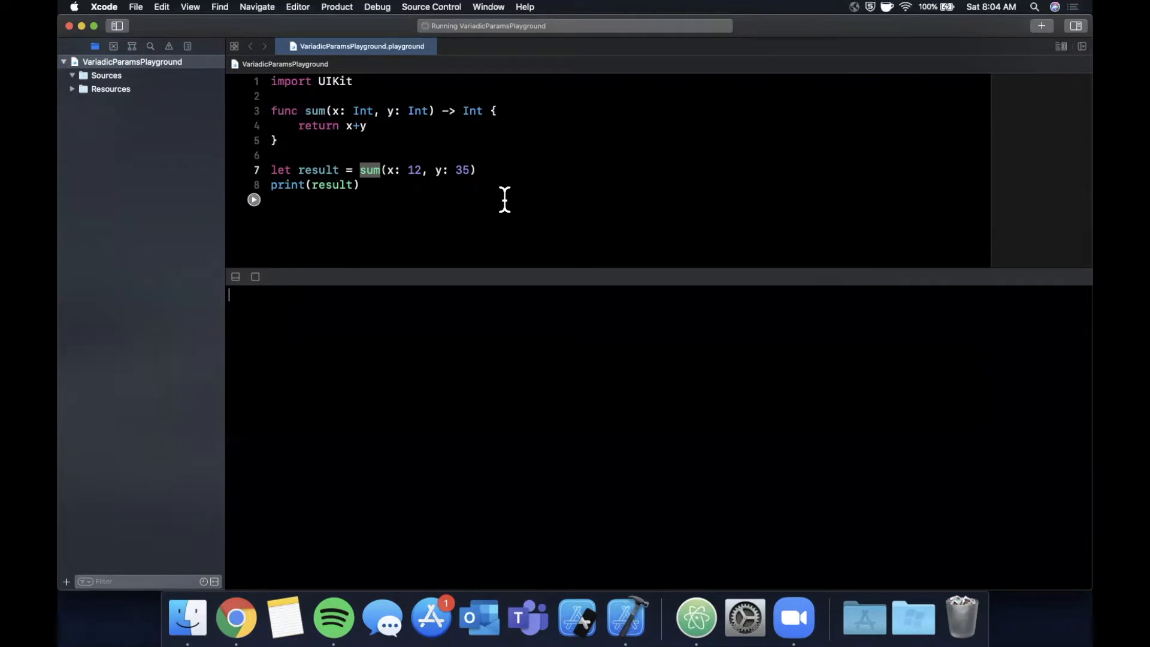
left_click(253, 200)
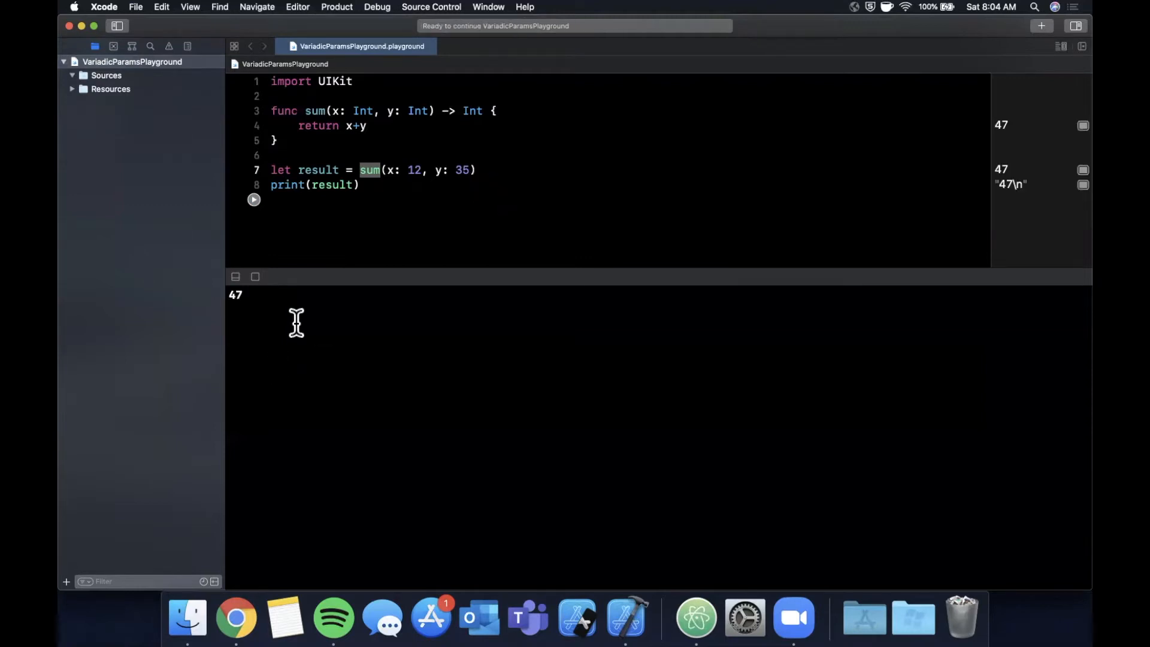
mouse_move(266, 311)
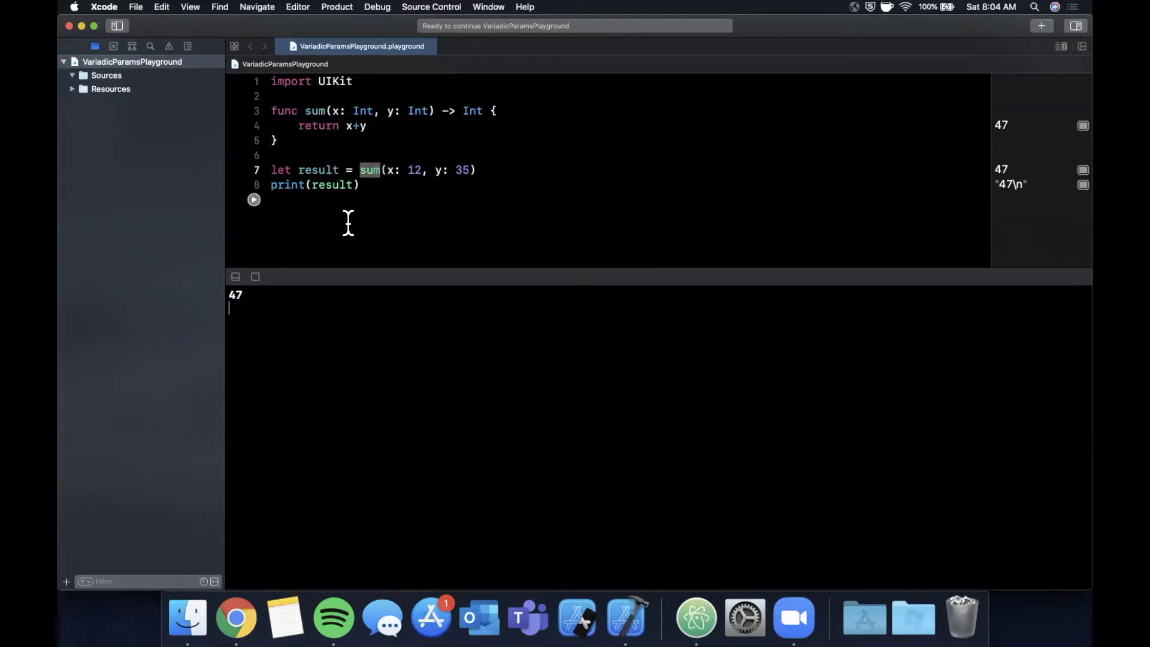
mouse_move(349, 110)
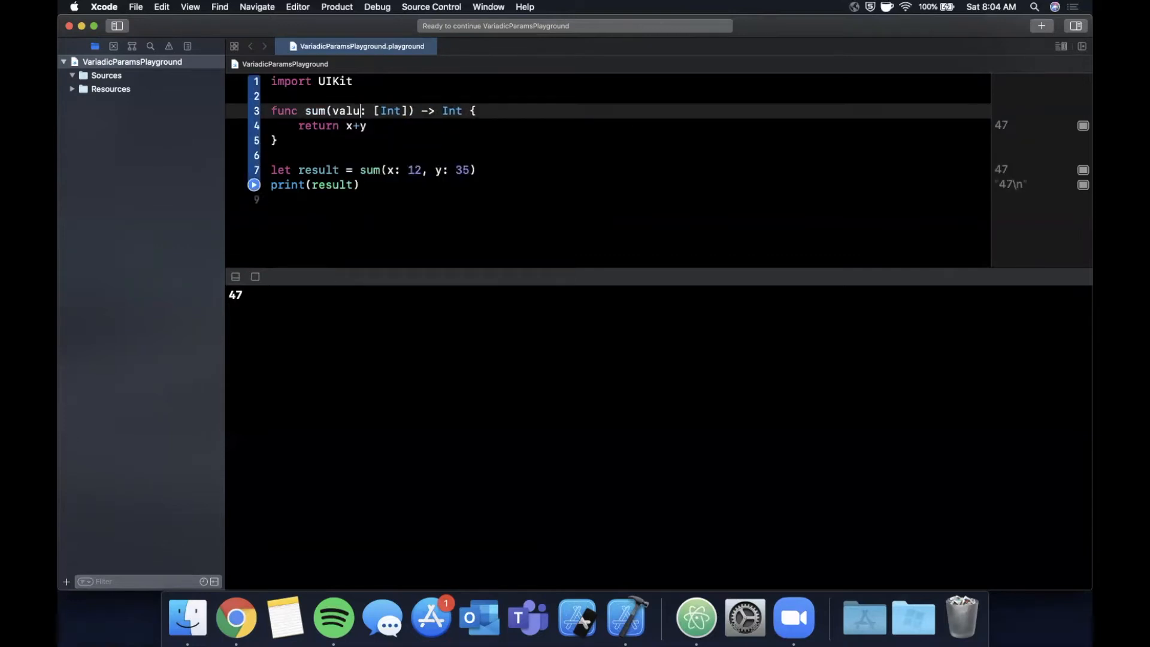
Change sum to take _ values: Int... and accumulate them into result in a for-in loop
type("es")
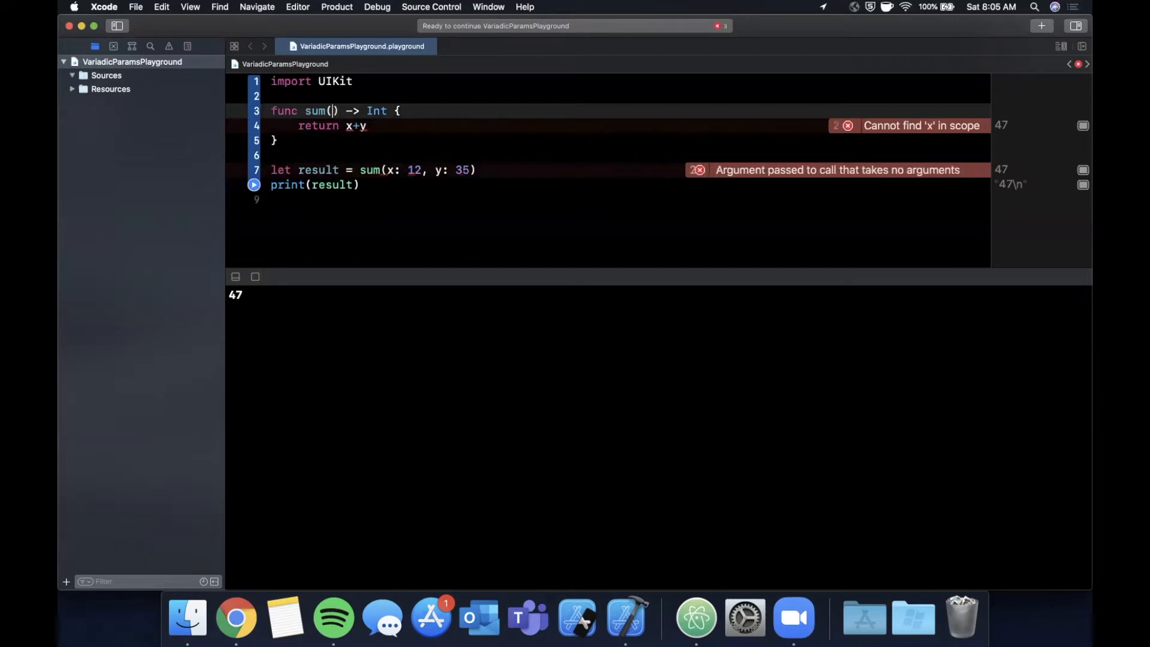
type("_")
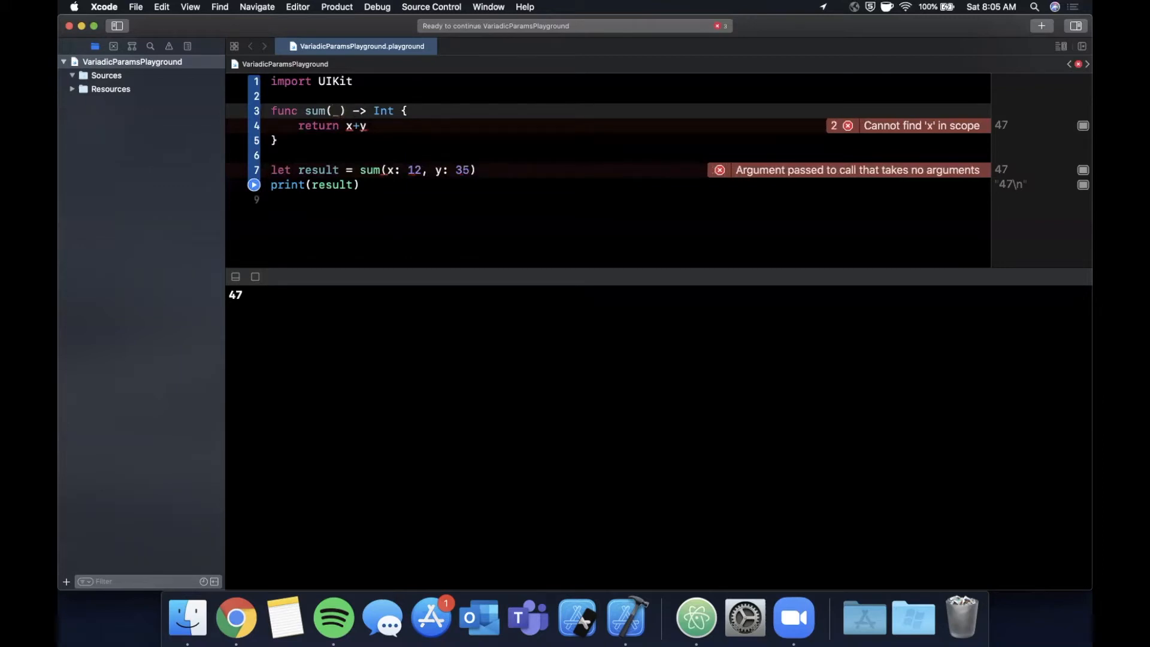
type("values: Int...")
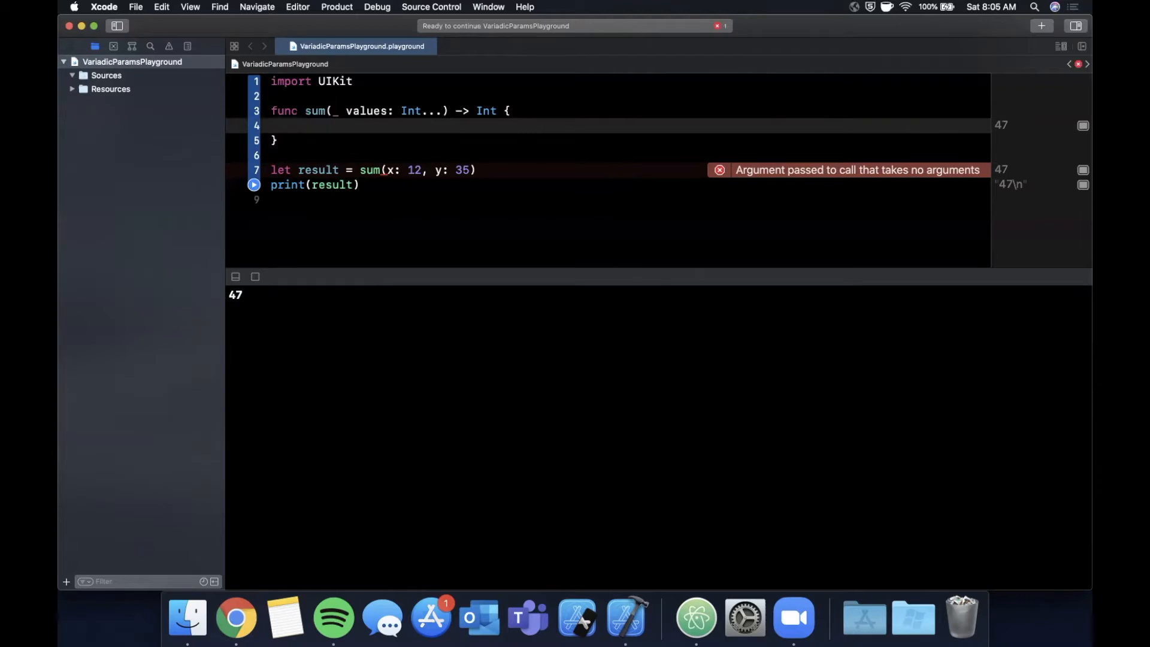
type("var result = 0")
type("result +=")
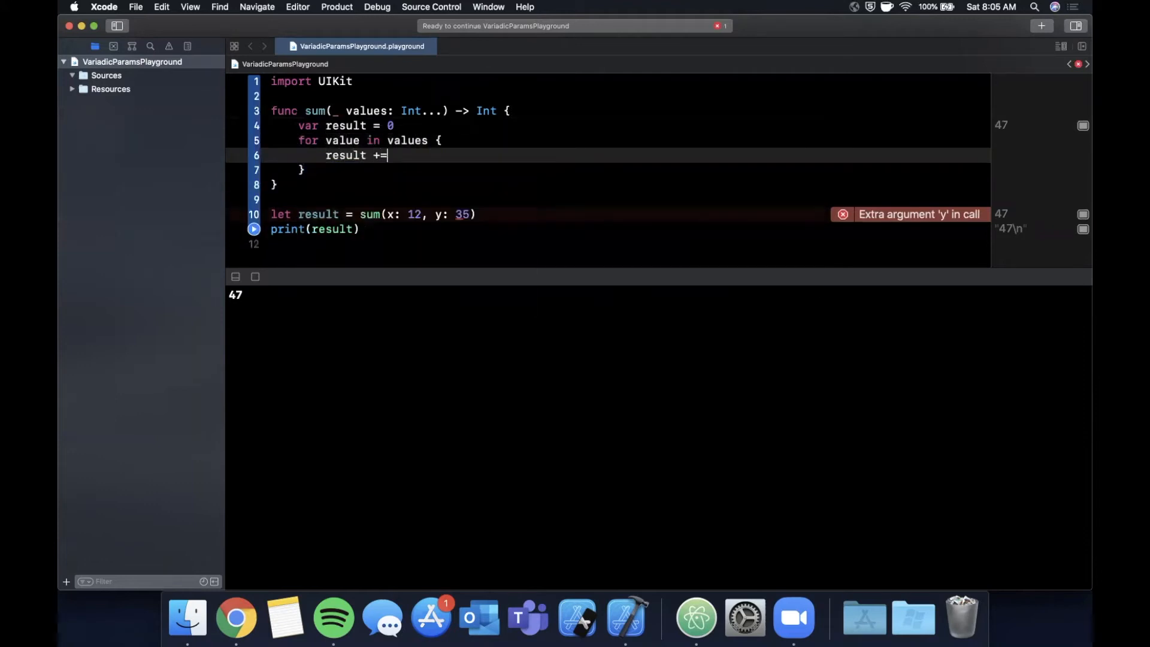
type("value")
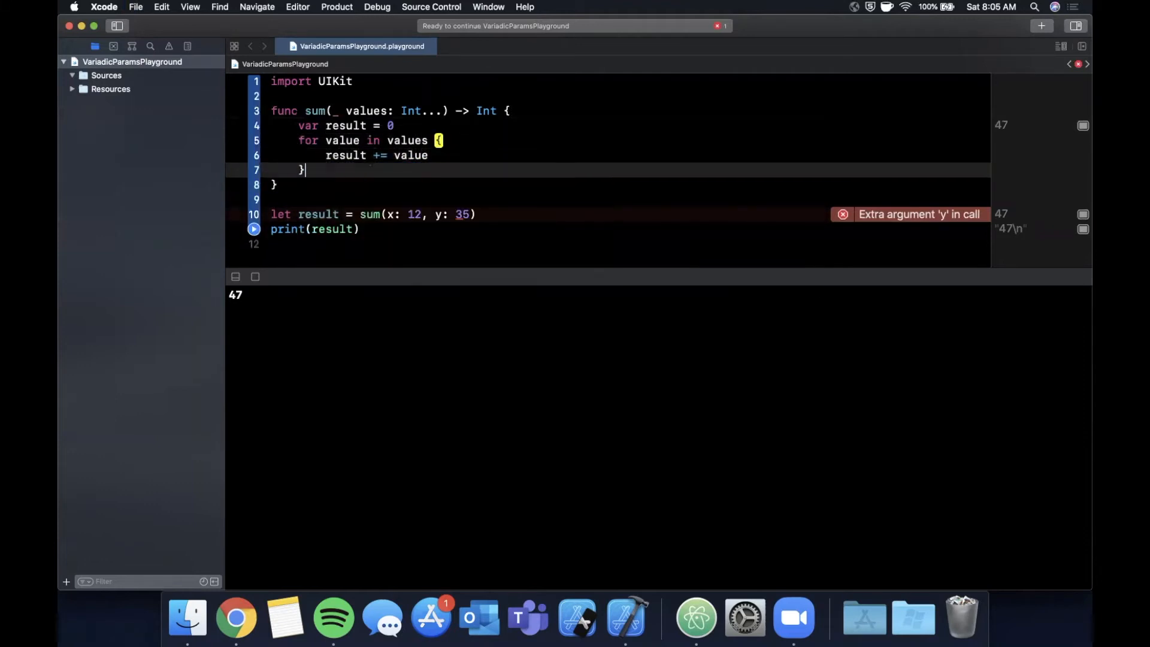
type("return value")
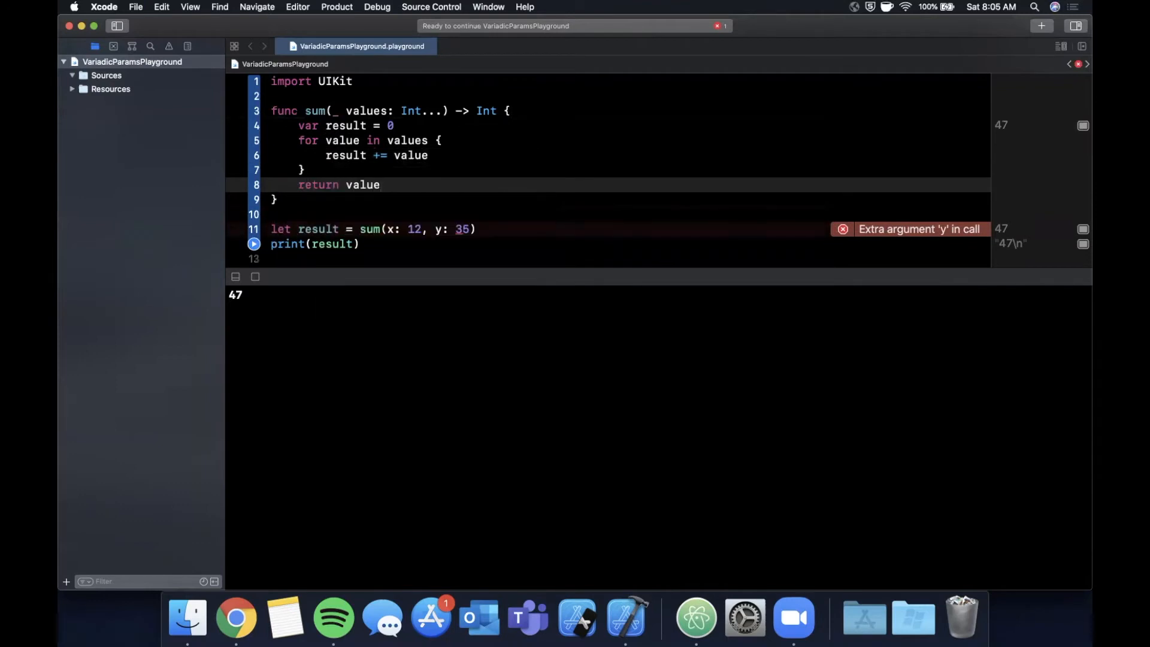
type("result")
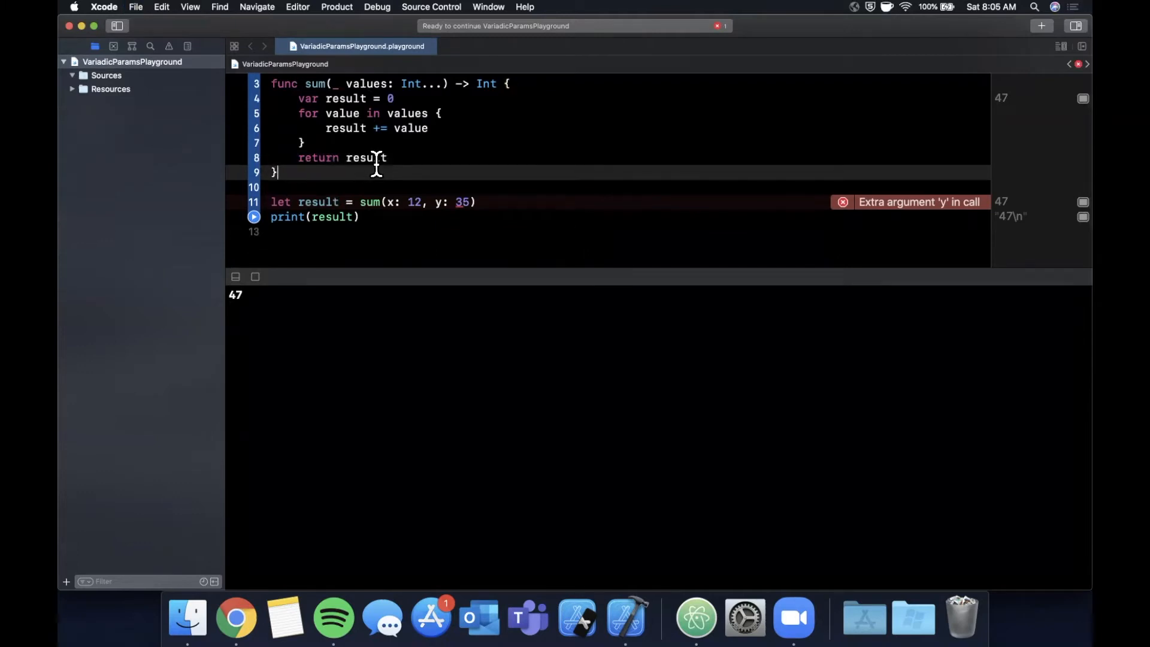
scroll("up", 3)
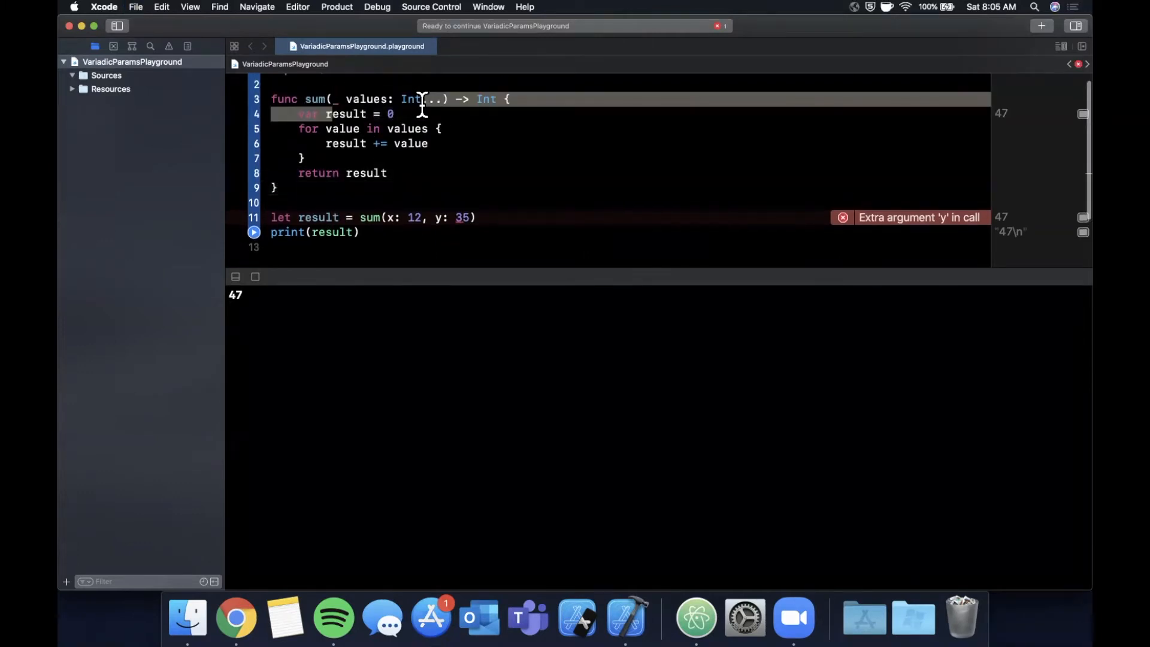
Call sum(1, 2, 3, 4, 5, 6), add print(result), and run the playground
scroll("down", 3)
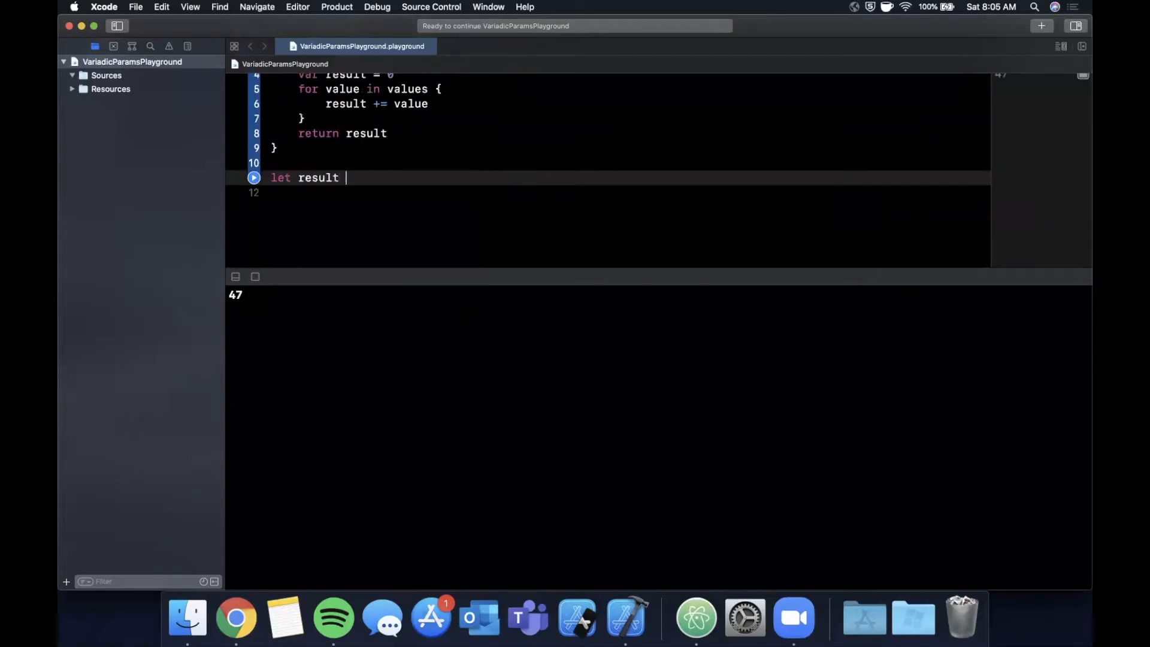
type("= sum(values: Int...")
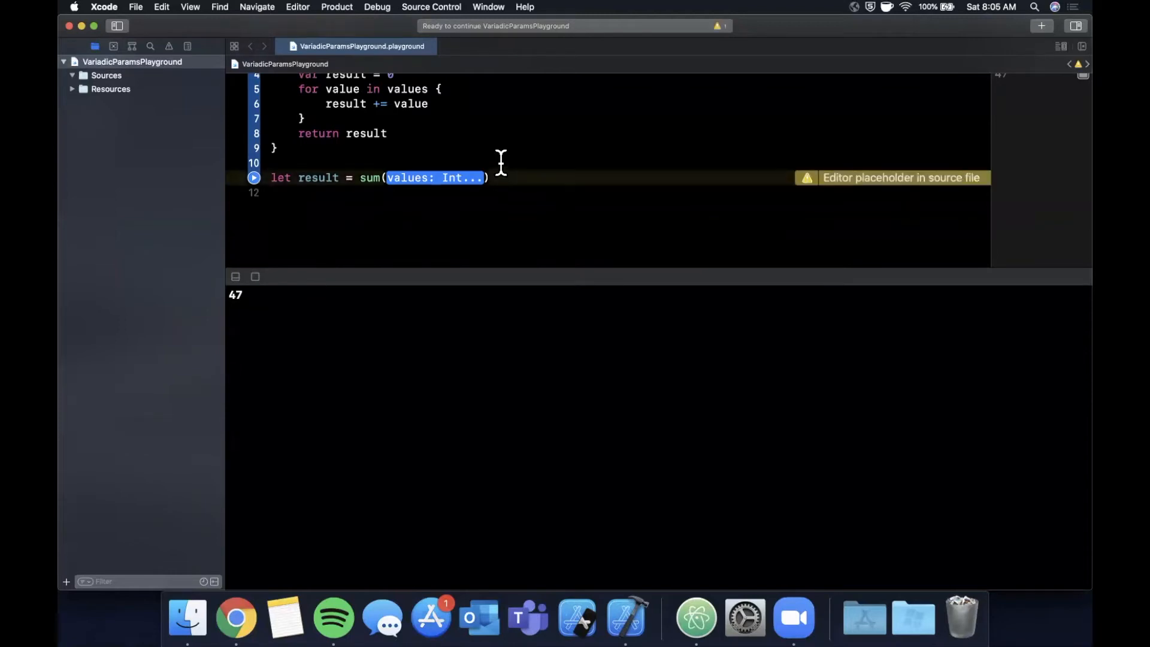
type("1, 2, 3, 4, 5,")
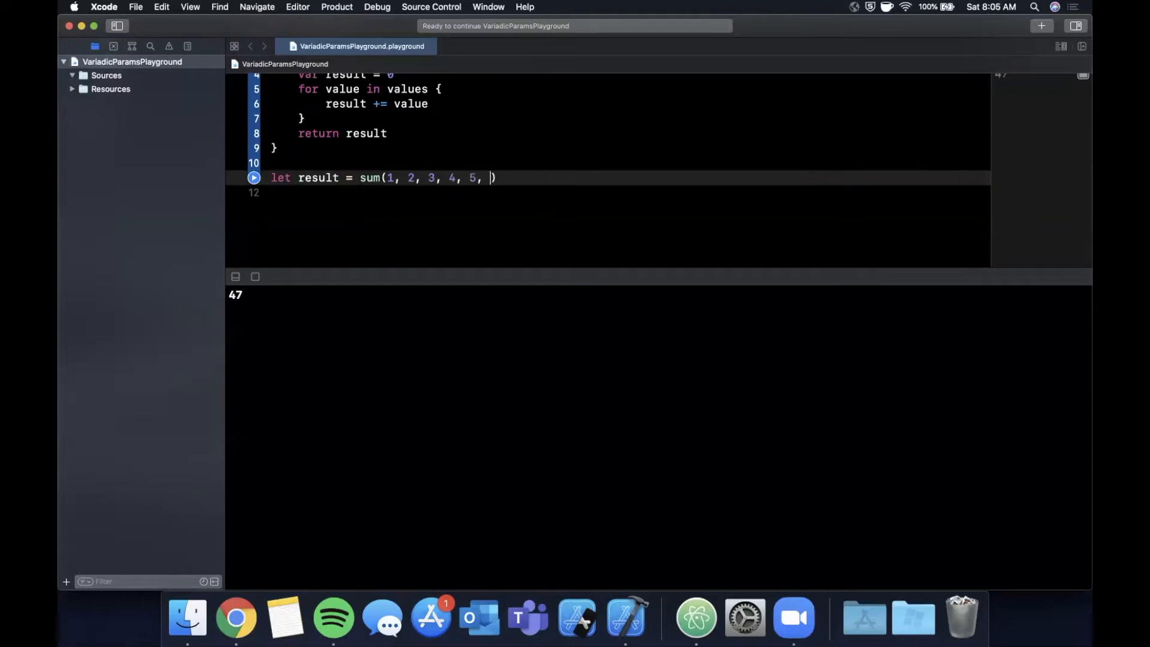
type("6")
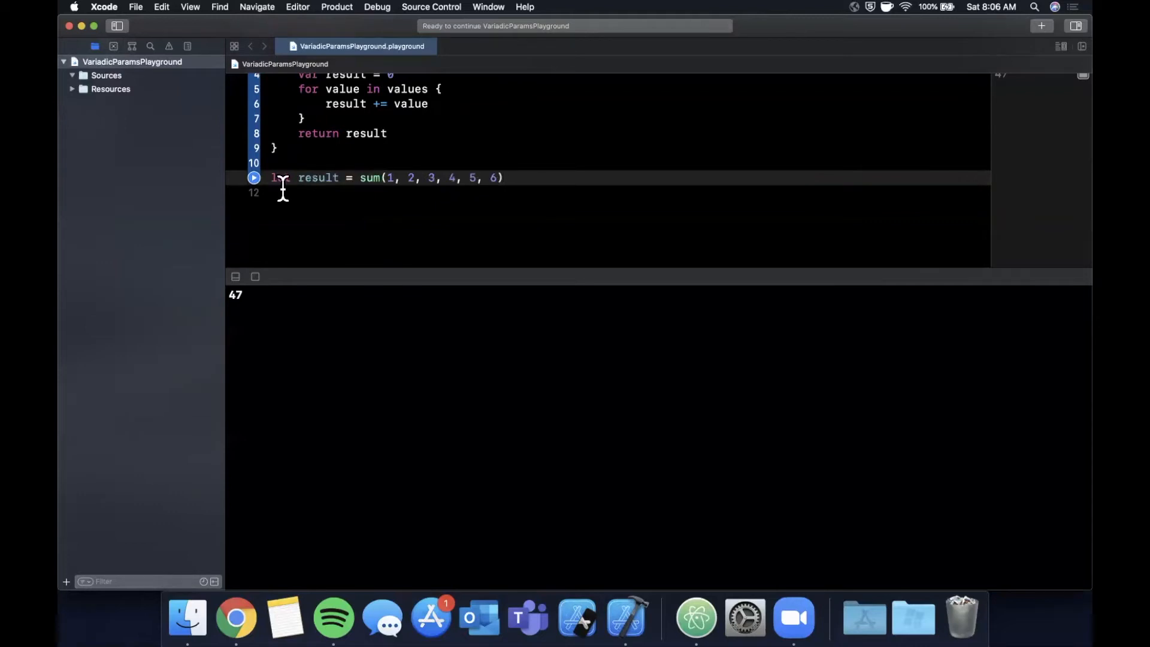
type("print(result")
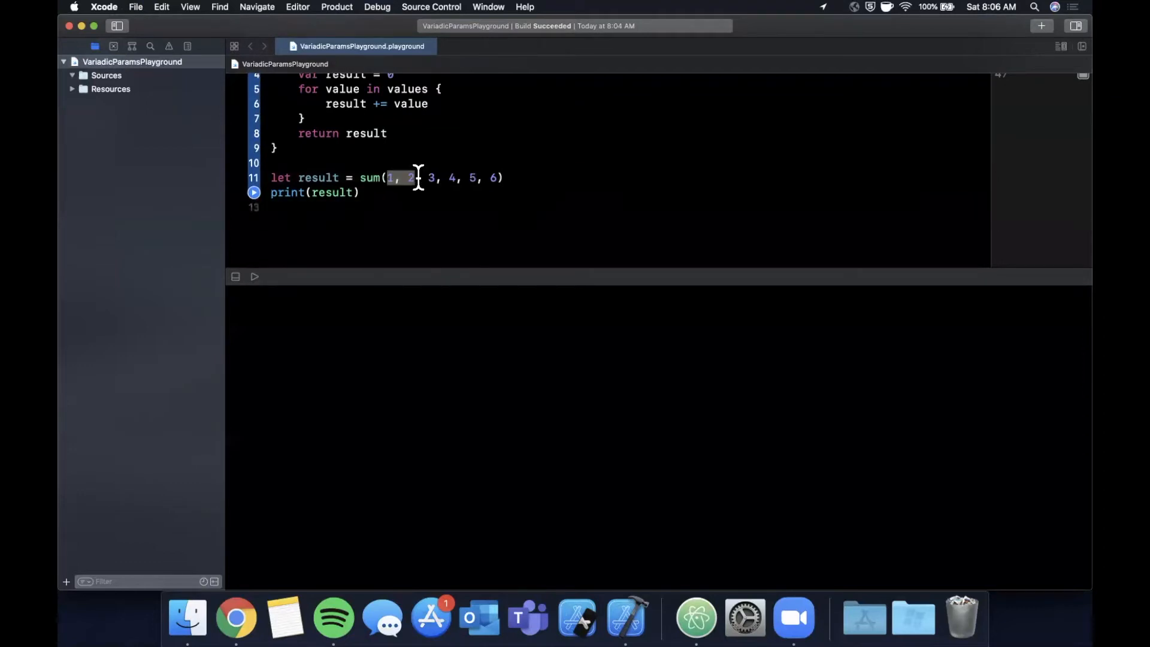
left_click(453, 177)
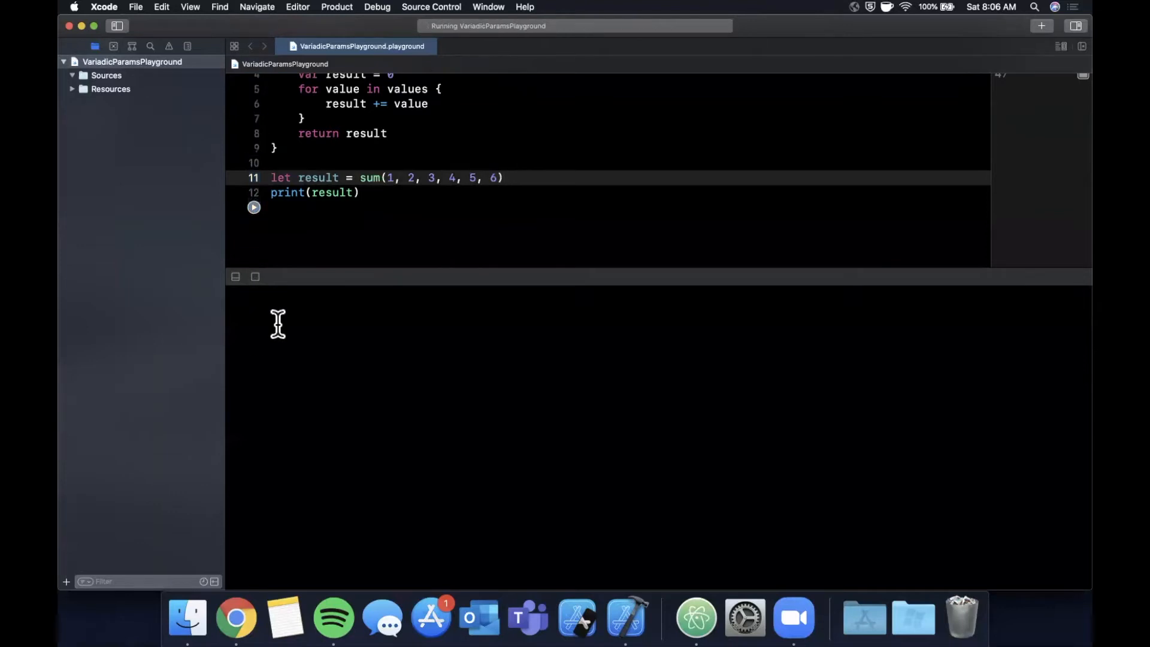
left_click(253, 208)
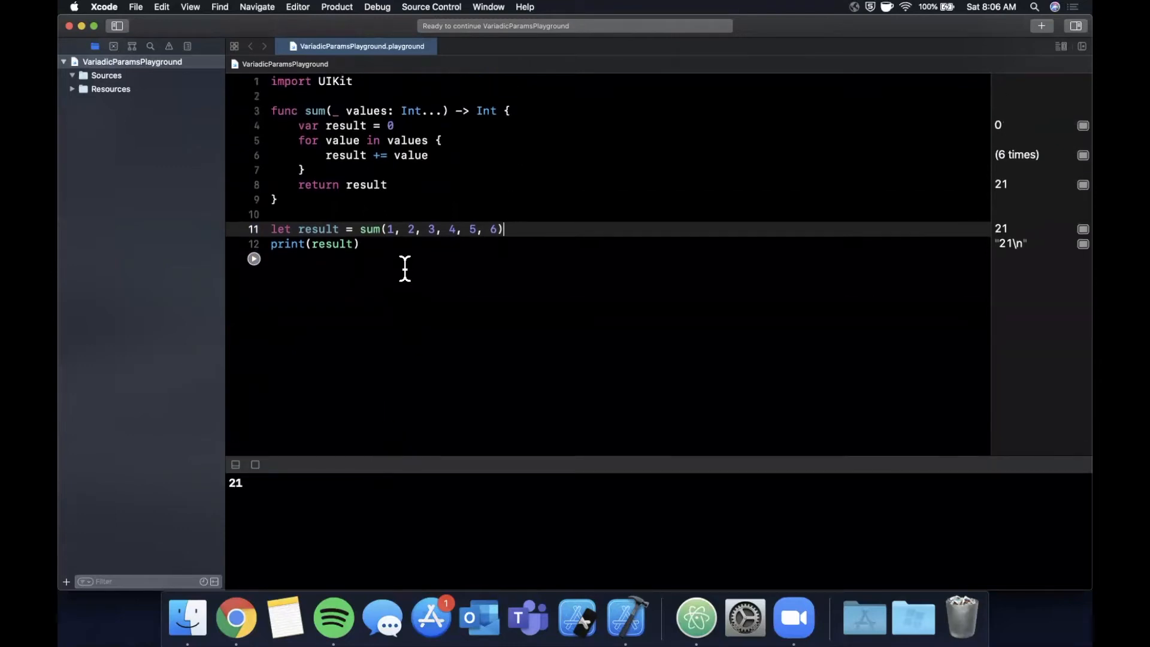
left_click(389, 125)
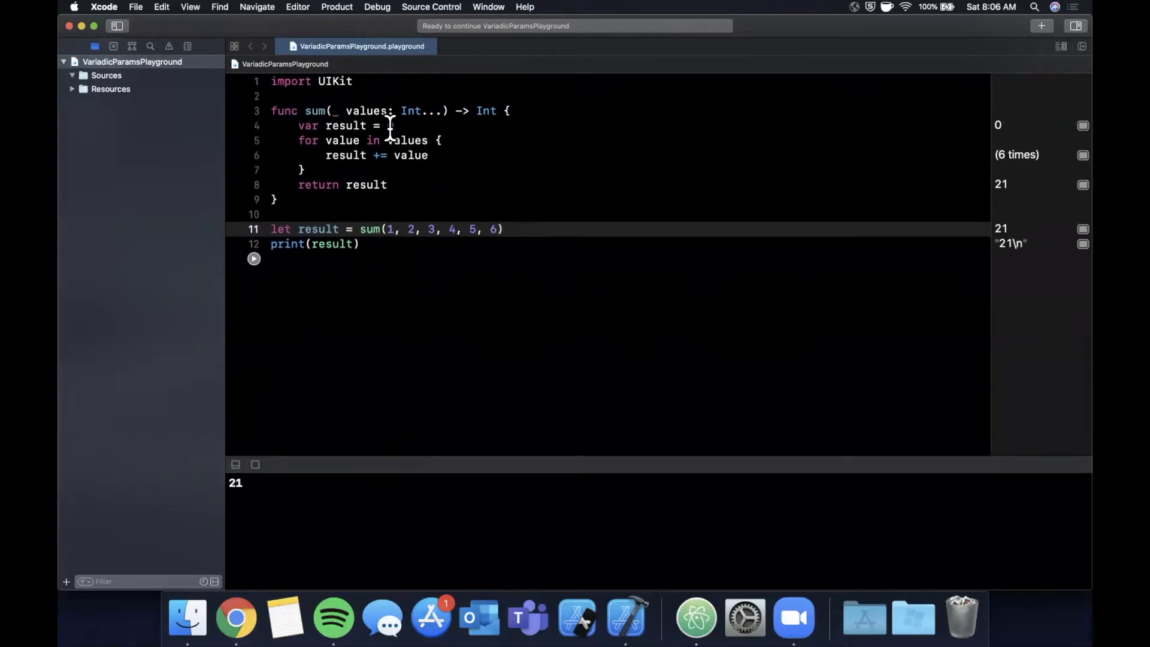
double_click(421, 111)
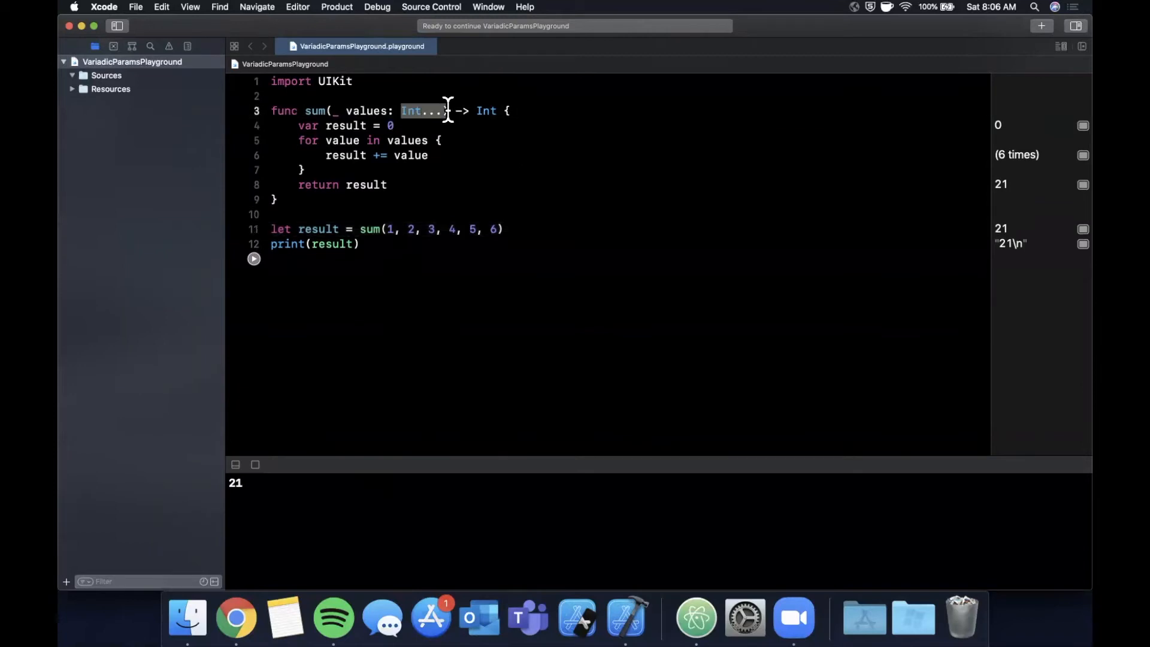
mouse_move(451, 262)
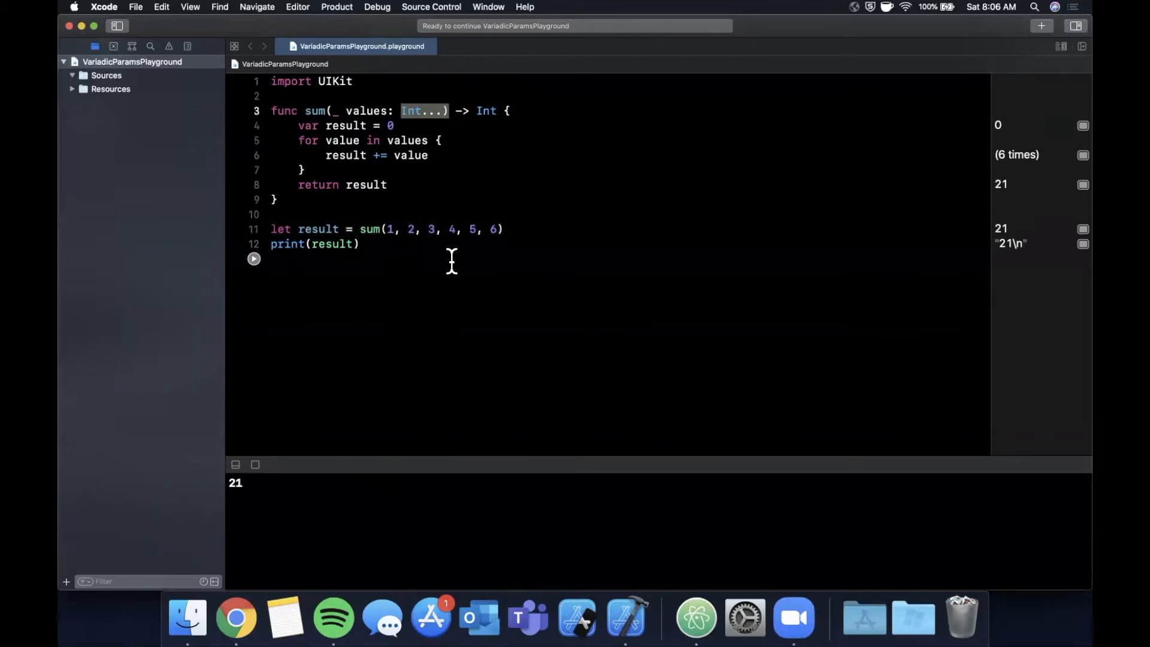
mouse_move(537, 236)
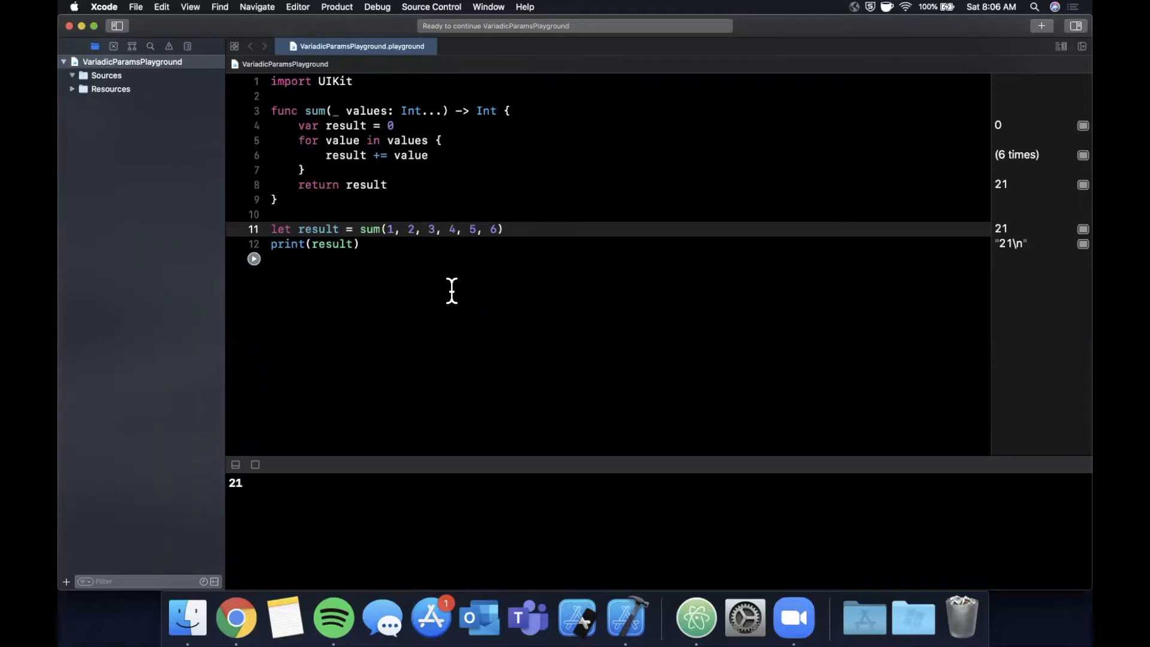
left_click(396, 229)
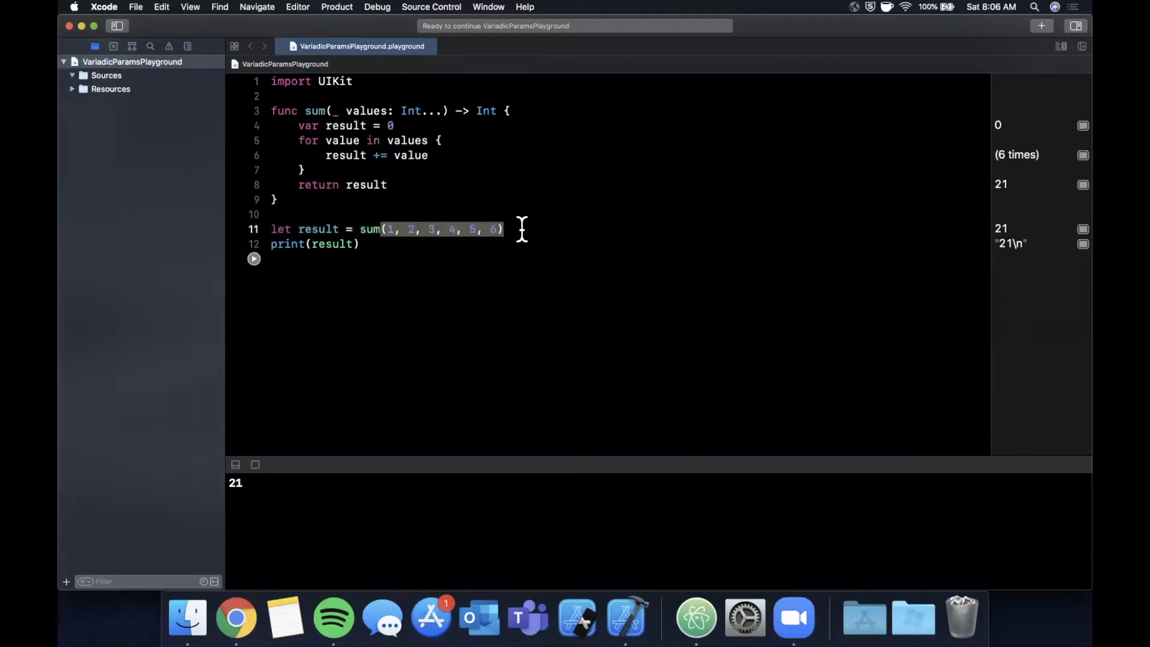
left_click(520, 229)
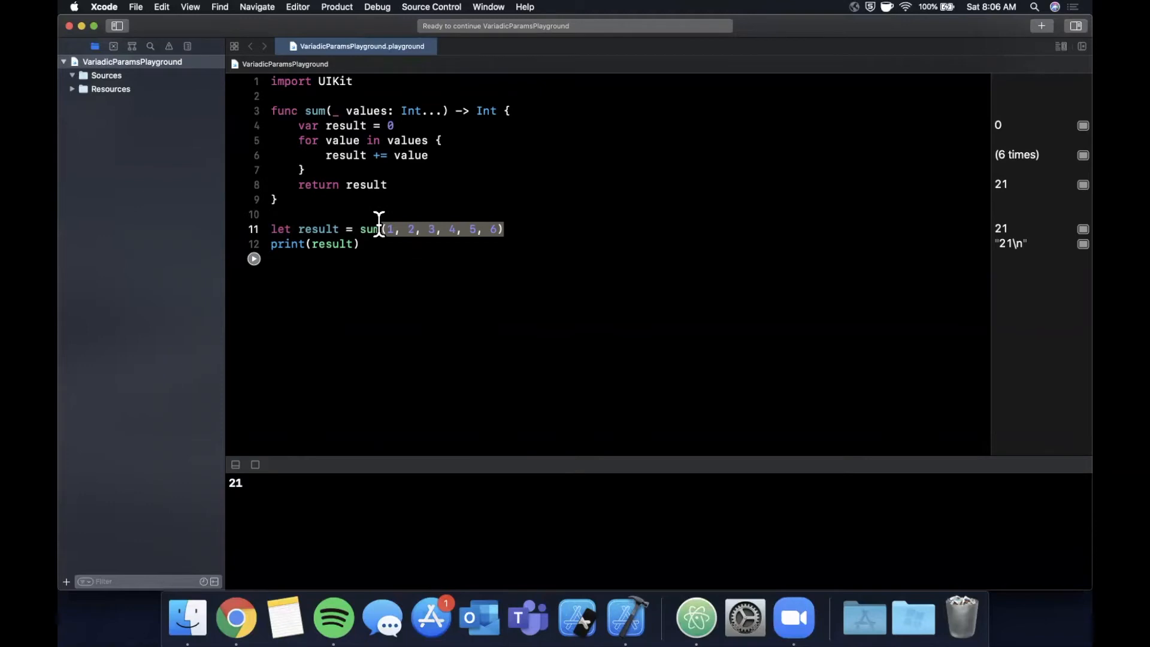
left_click(275, 229)
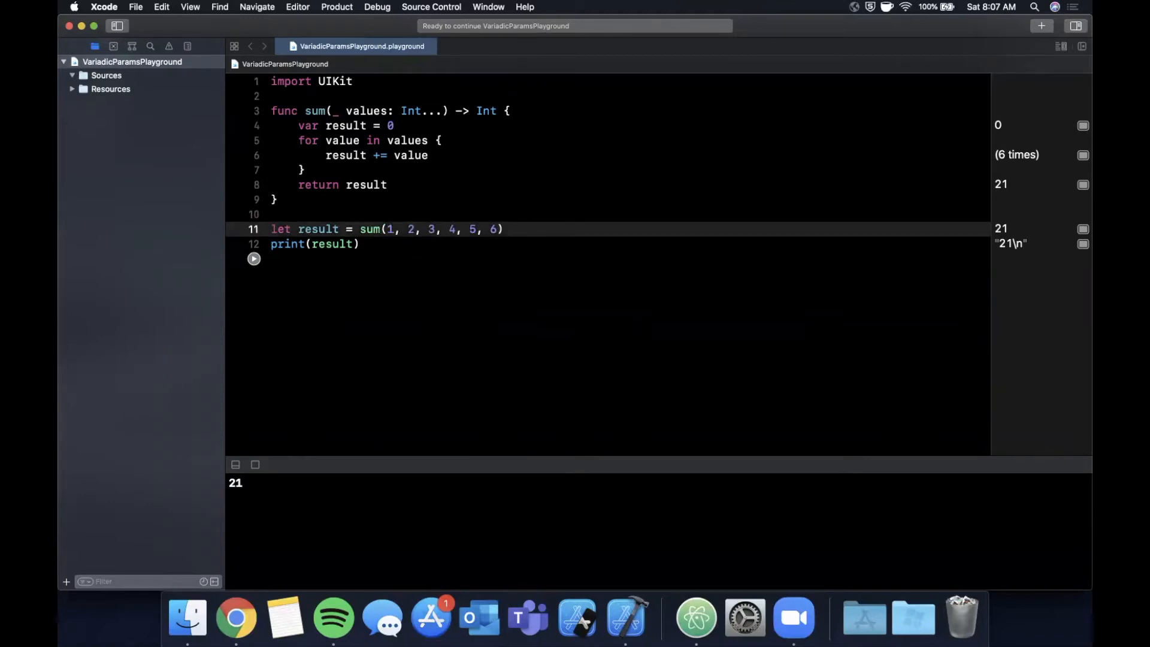
left_click(293, 259)
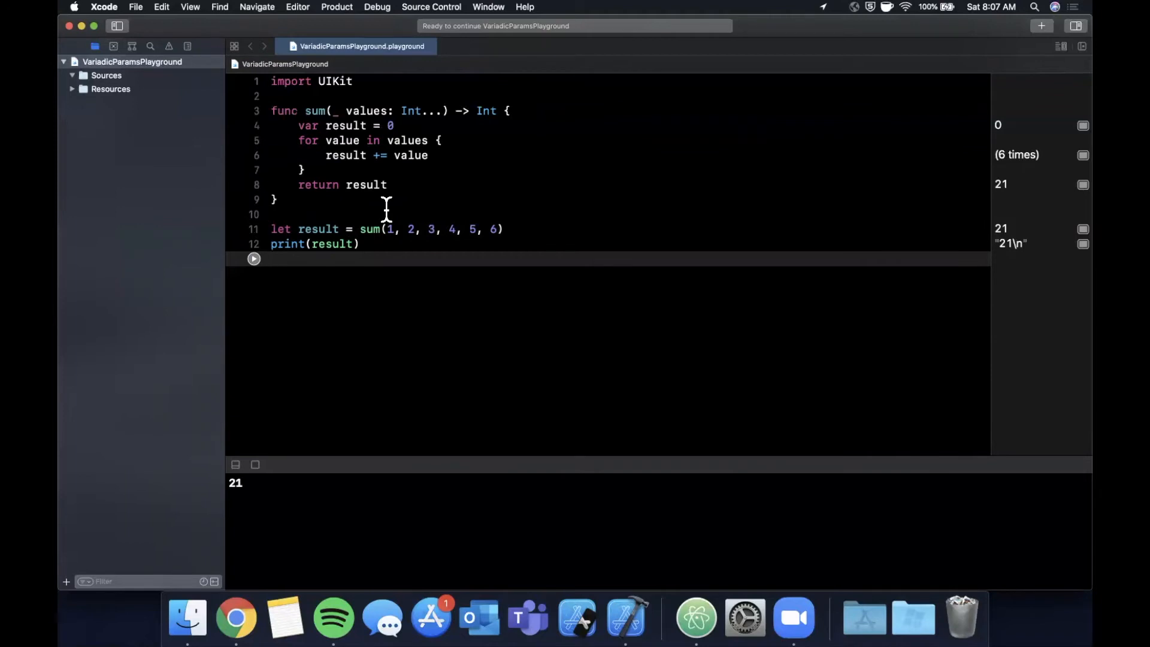
mouse_move(67, 20)
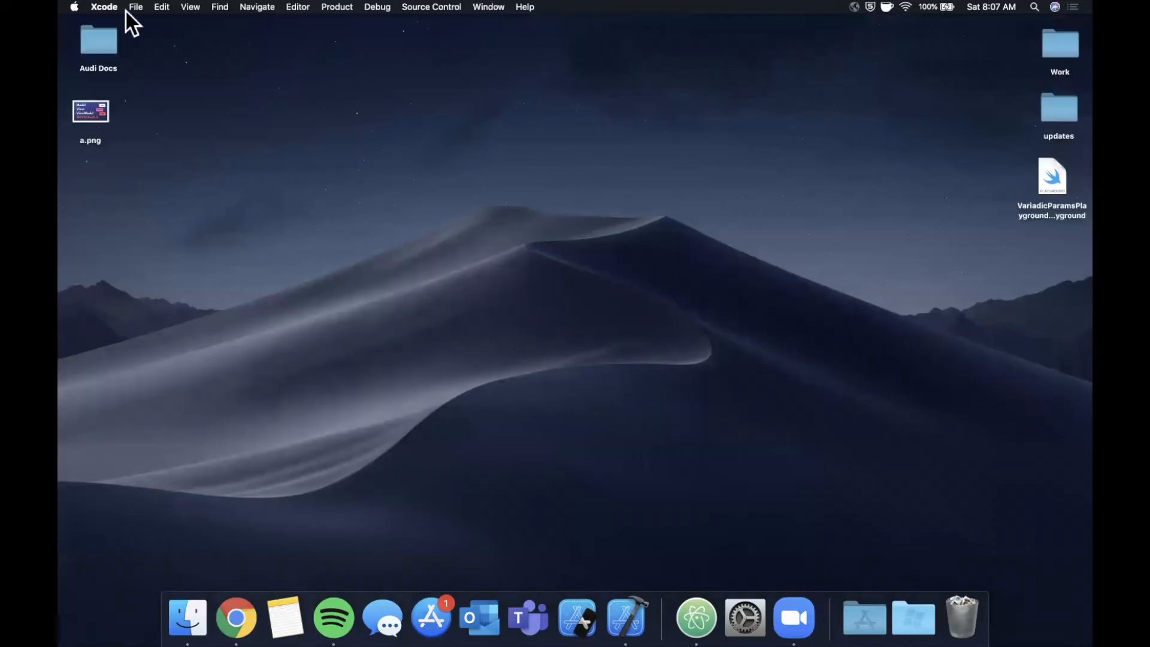
Start a Storyboard, Swift iOS app project named VariadicAddSubviews and continue to saving
left_click(134, 6)
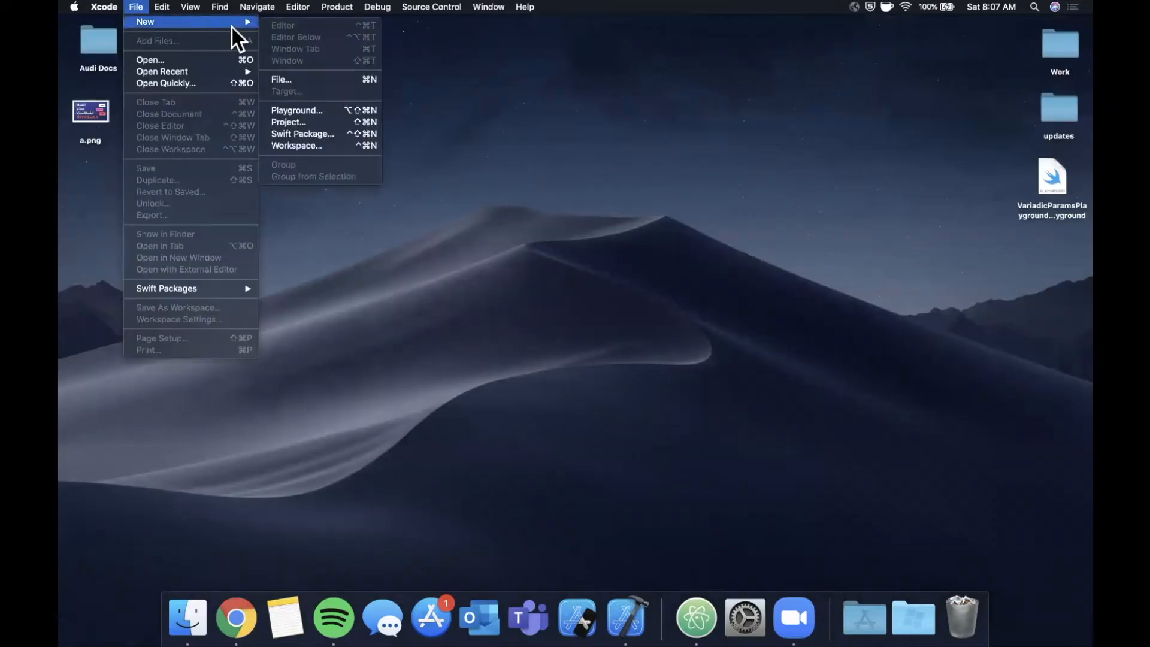
mouse_move(302, 134)
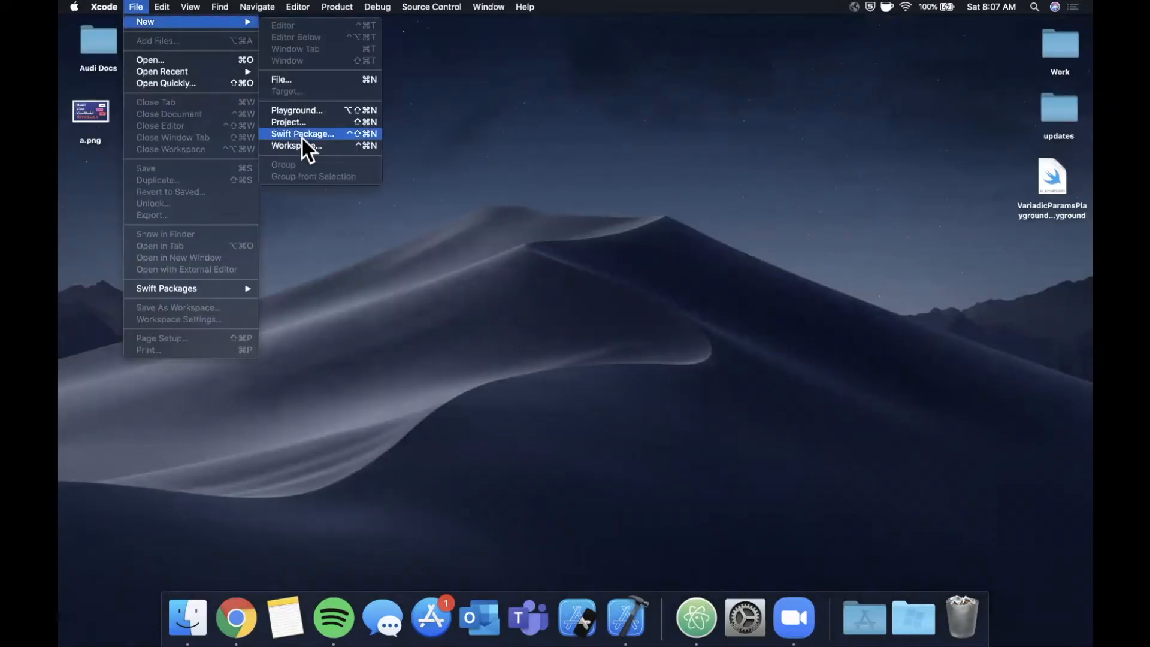
left_click(288, 145)
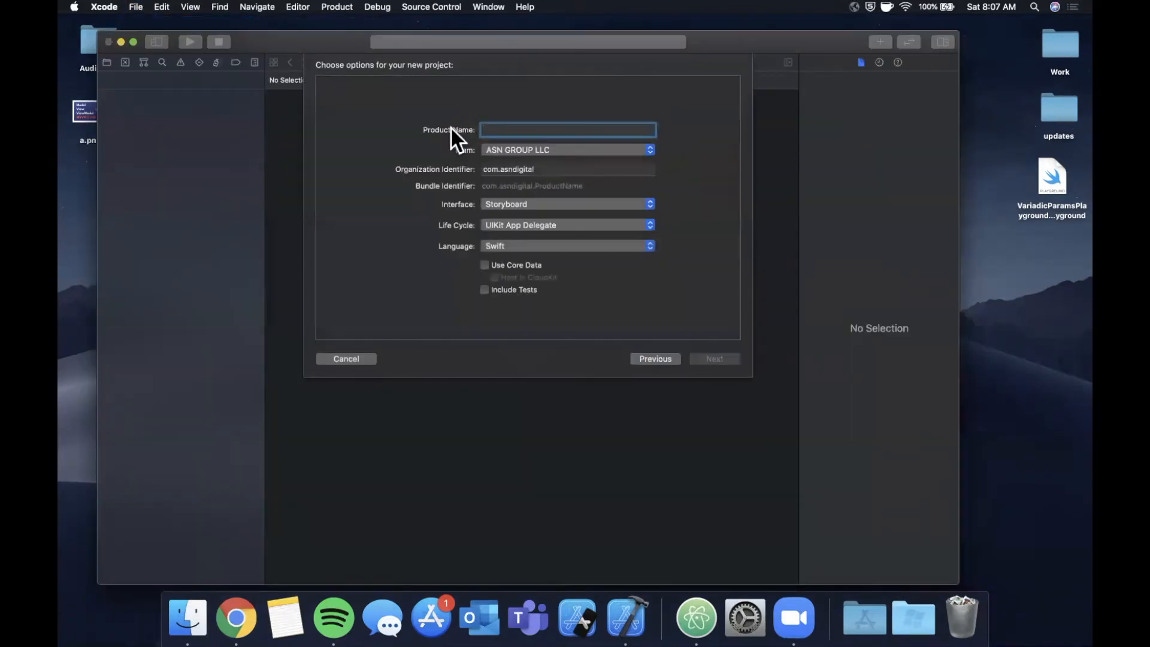
type("V")
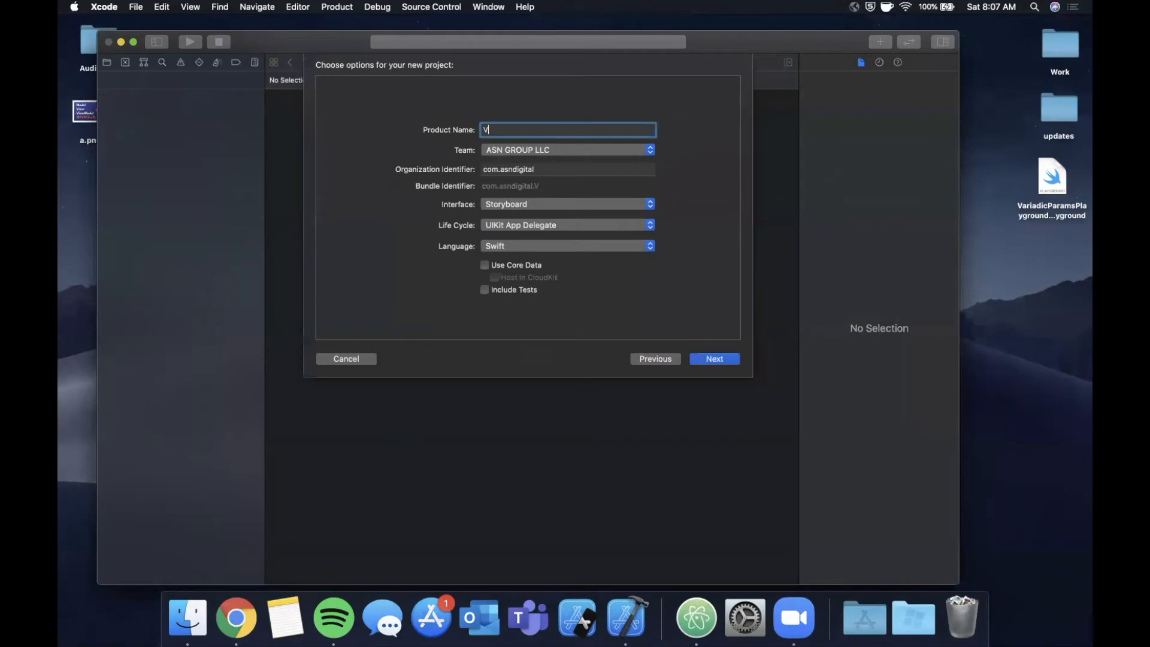
type("ariadicAddSubviews")
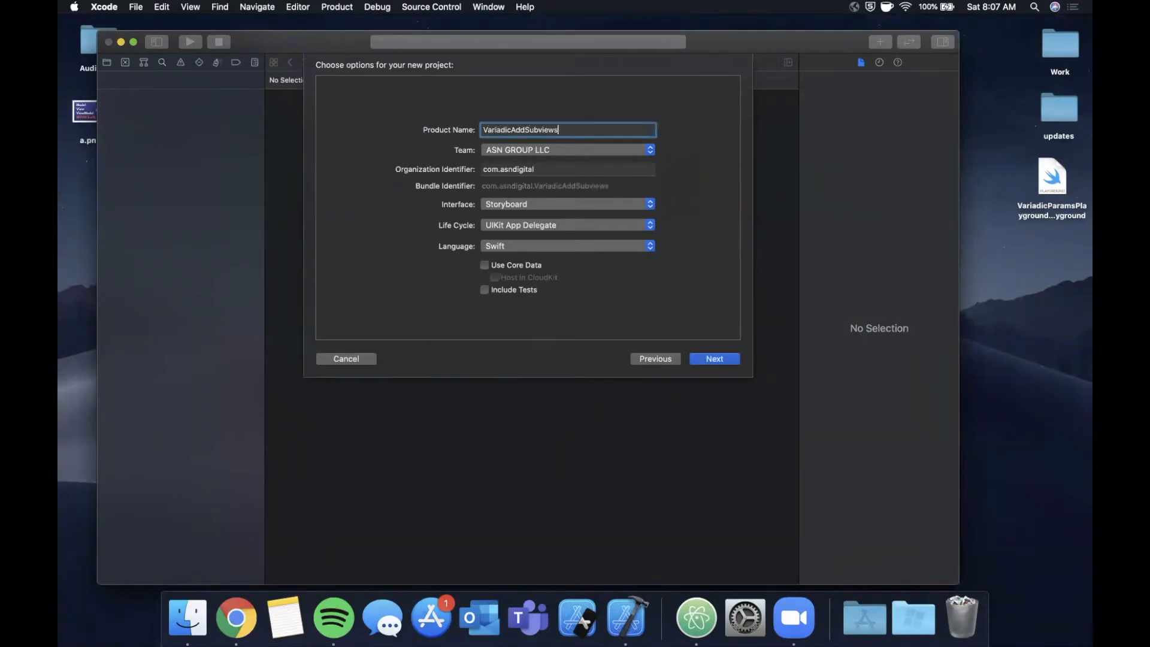
left_click(712, 359)
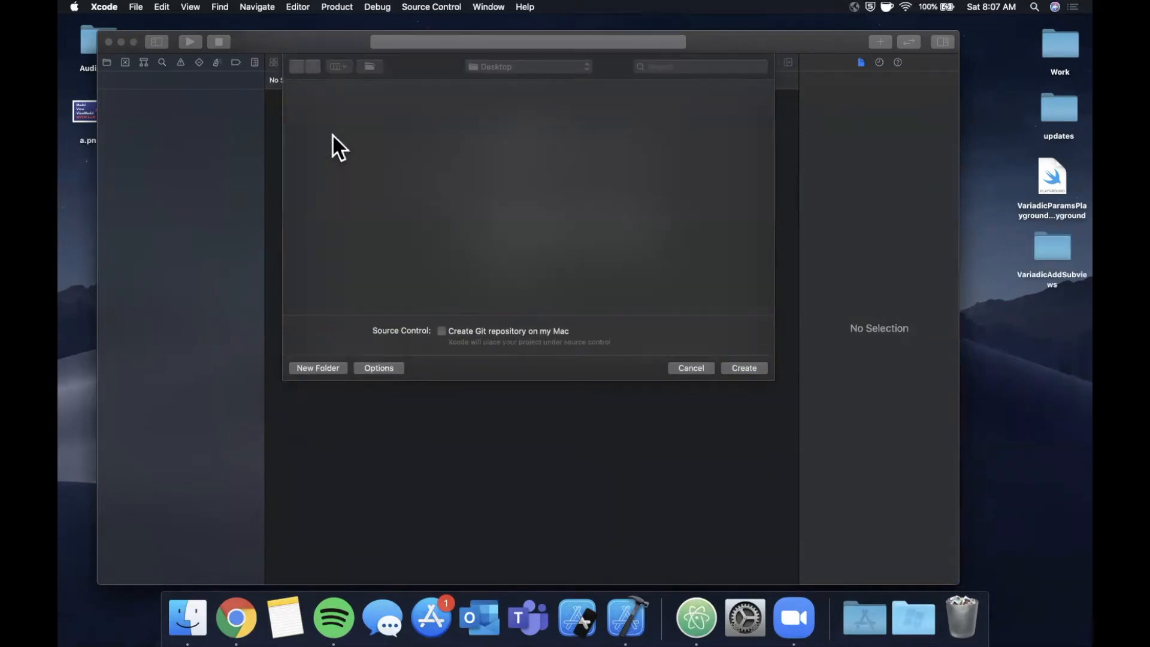
Create the project on the Desktop and open ViewController.swift
left_click(742, 367)
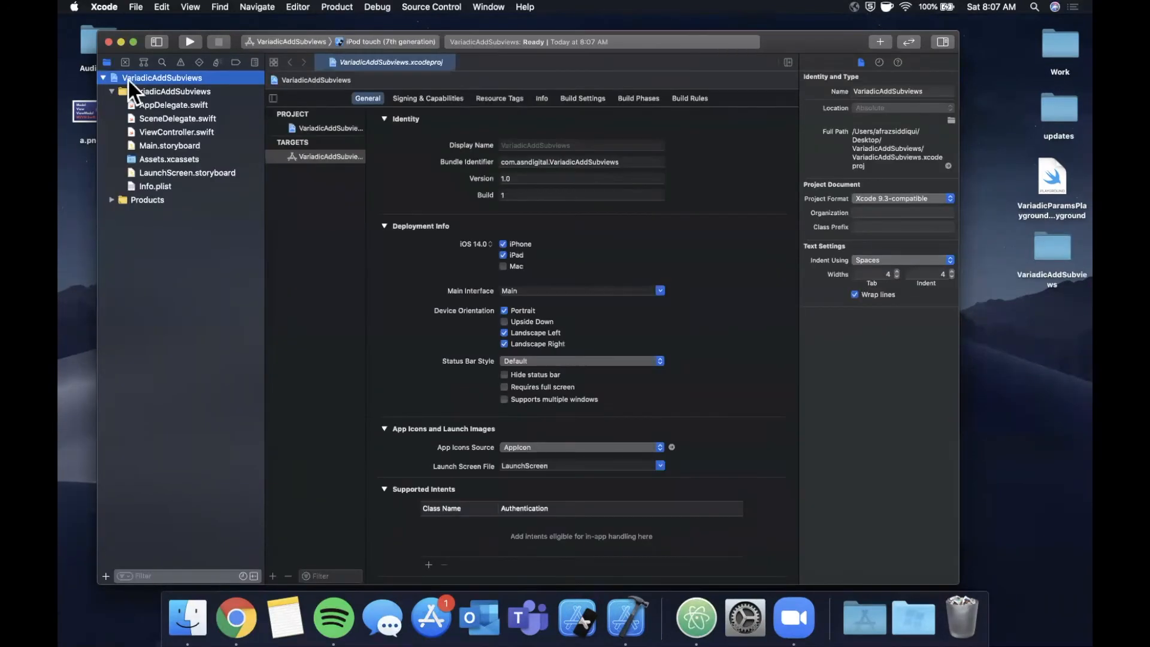
left_click(176, 132)
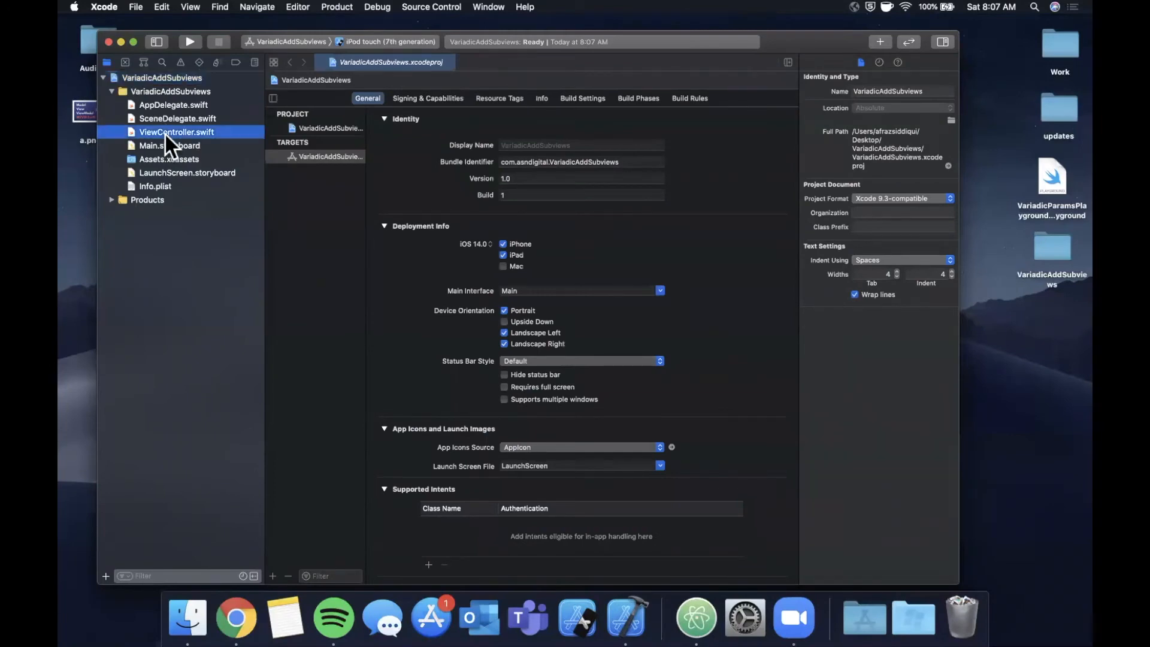
left_click(176, 132)
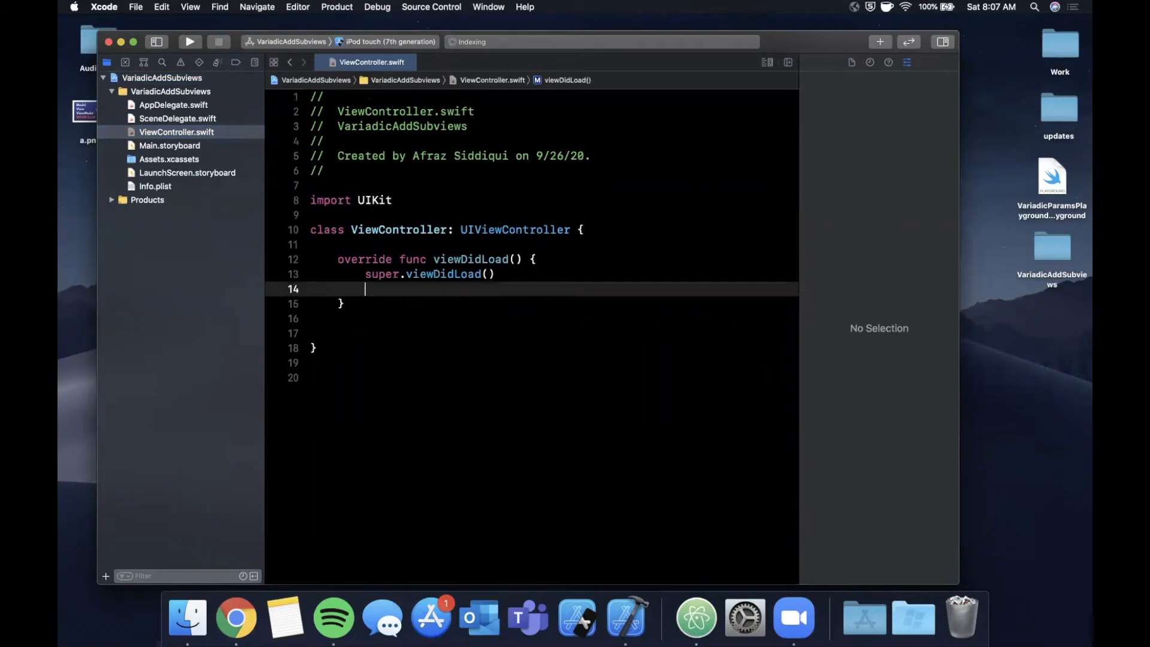
Add view.backgroundColor = .black in viewDidLoad and start a new line
type("view.backgroundColor")
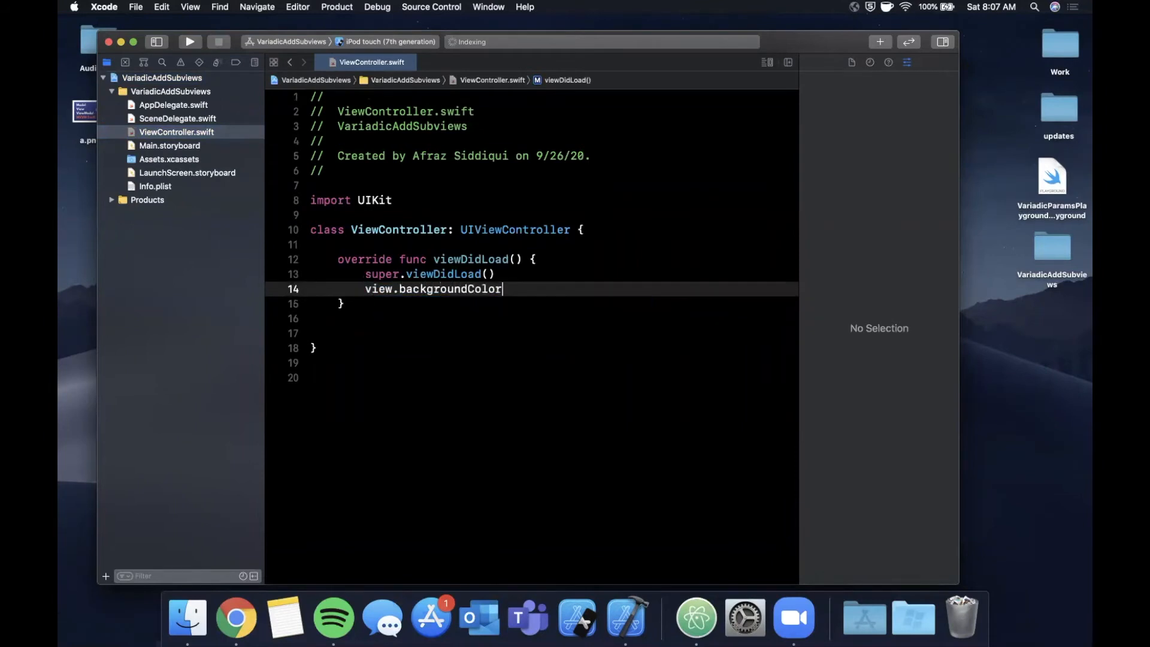
type("= .black")
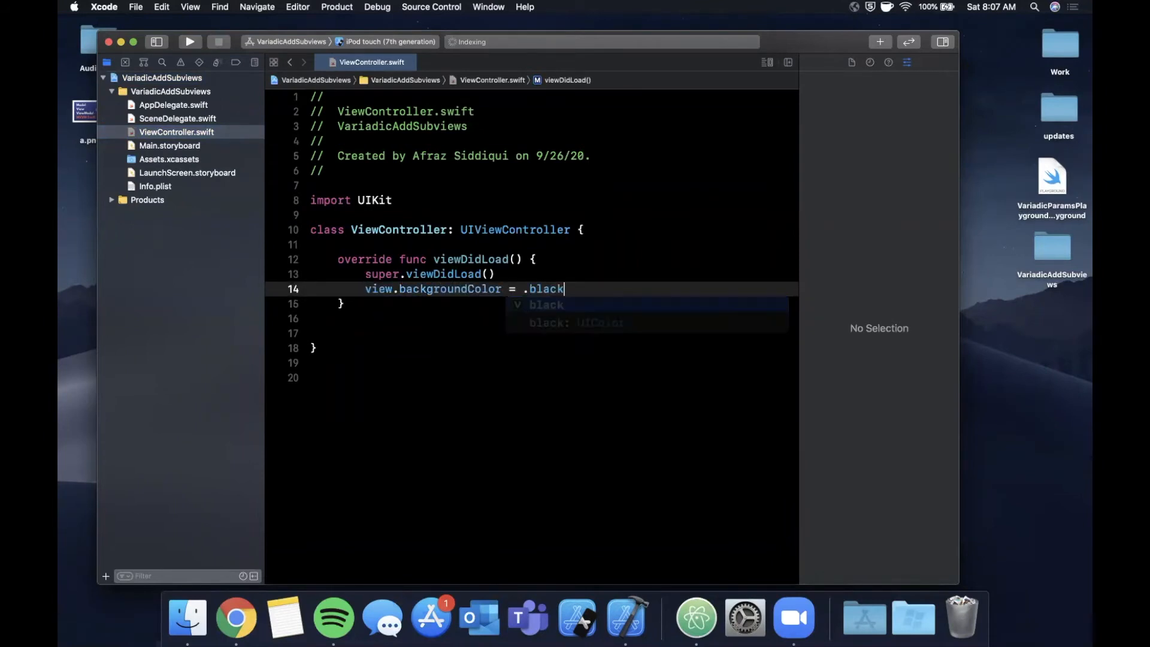
key("Return")
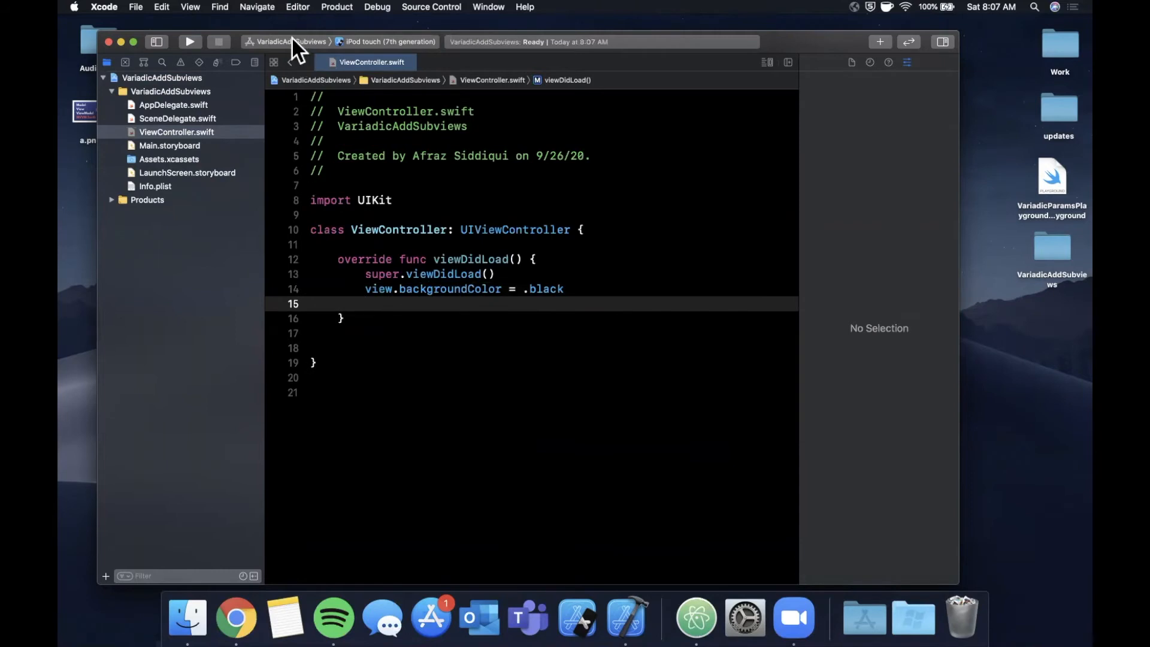
mouse_move(565, 73)
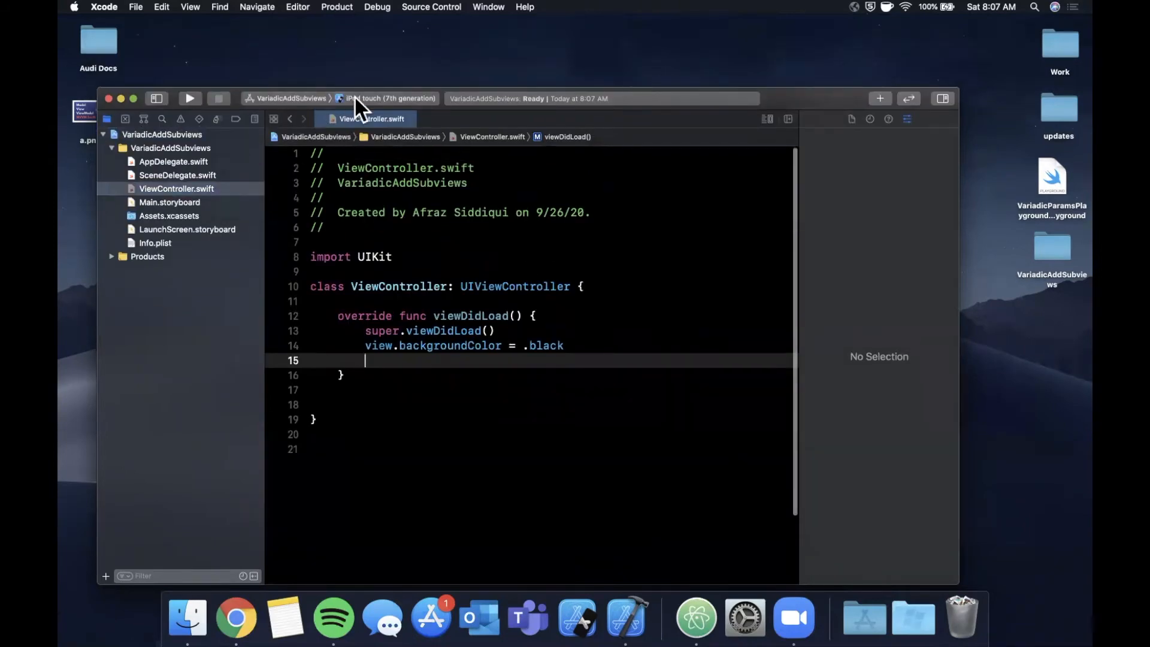
Run the app on the iPhone 8 simulator, then place the cursor above viewDidLoad
left_click(389, 98)
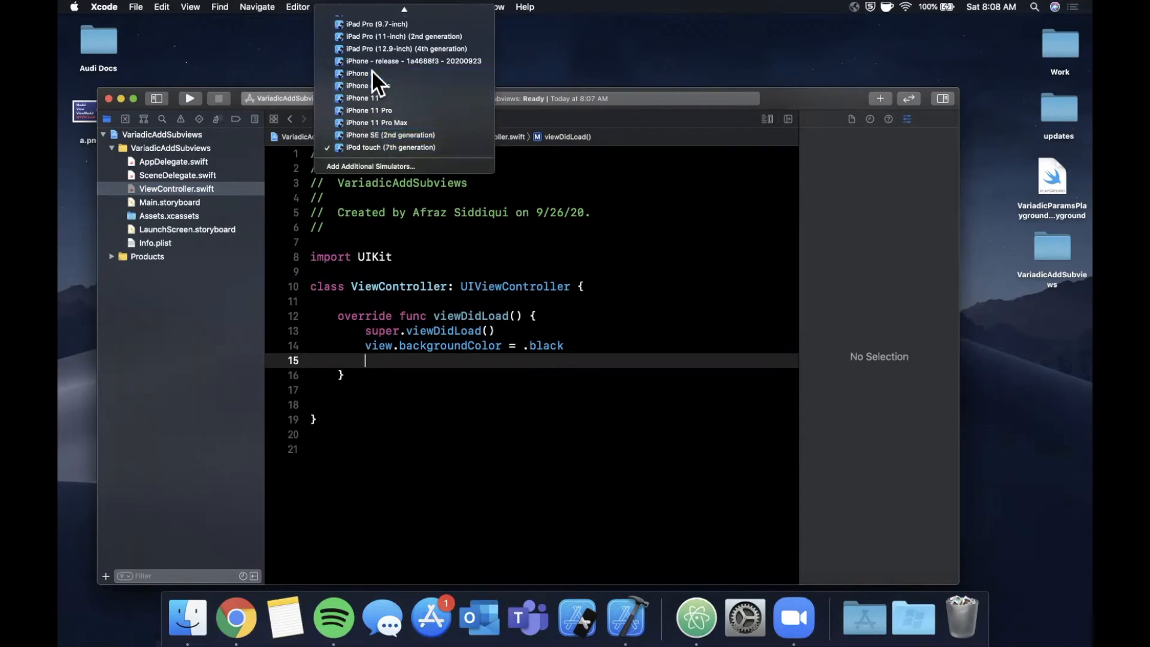
left_click(357, 86)
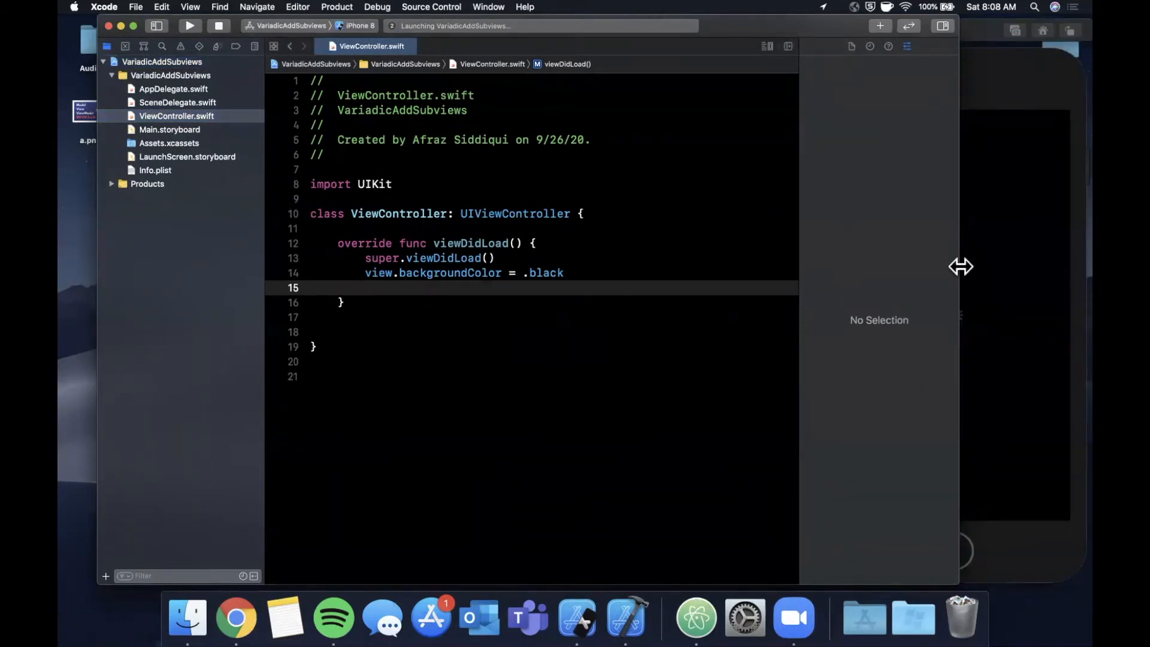
left_click(312, 376)
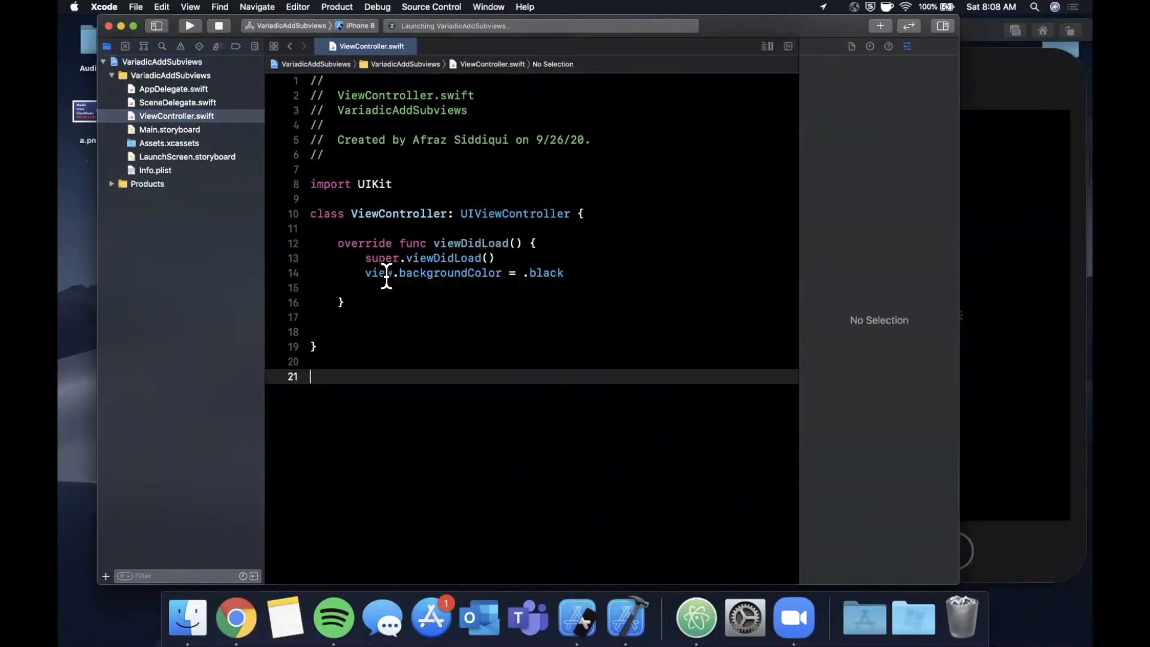
left_click(189, 26)
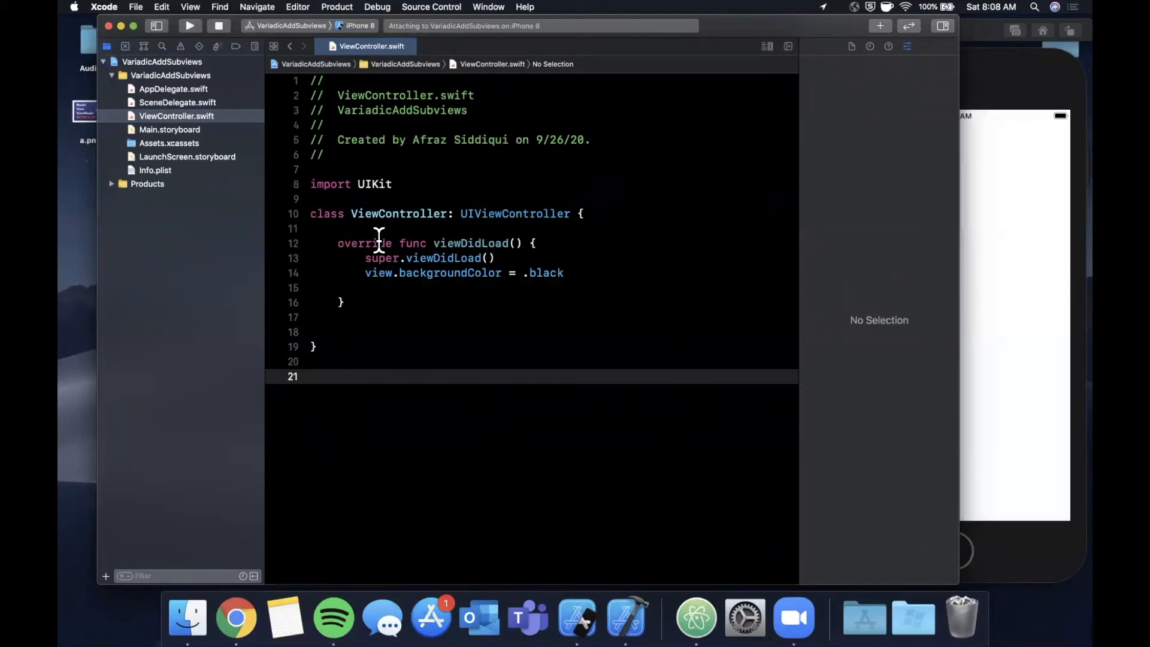
left_click(190, 26)
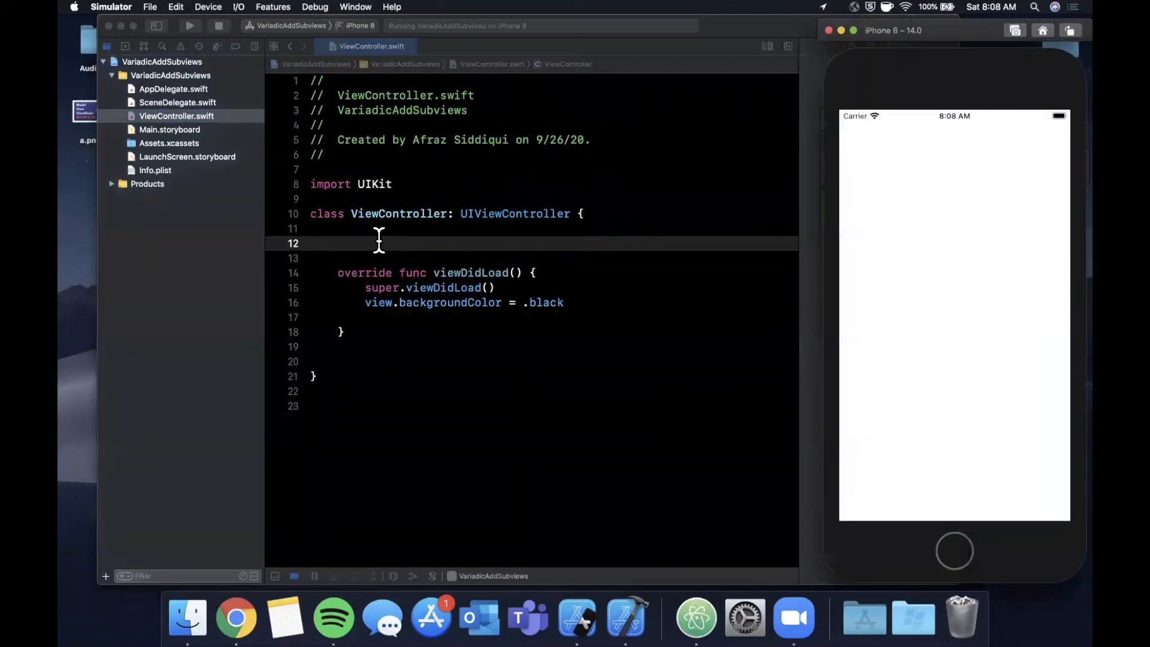
Add private let field = UITextField(), button = UIButton(), and label = UILabel() properties
type("private let f")
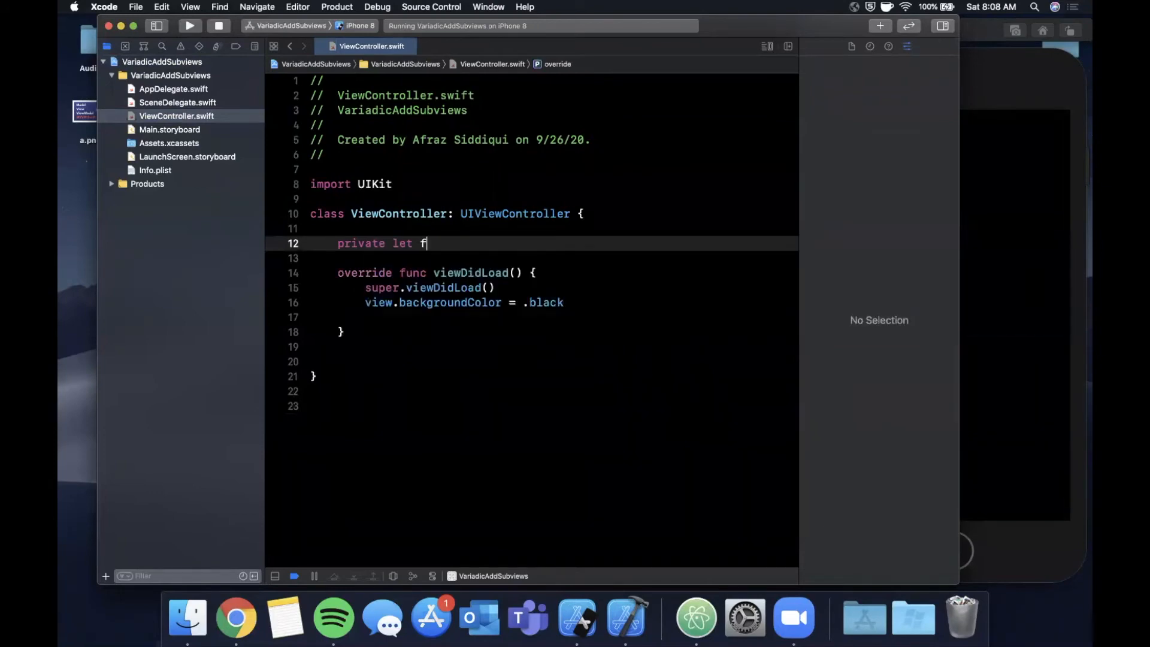
type("ield:")
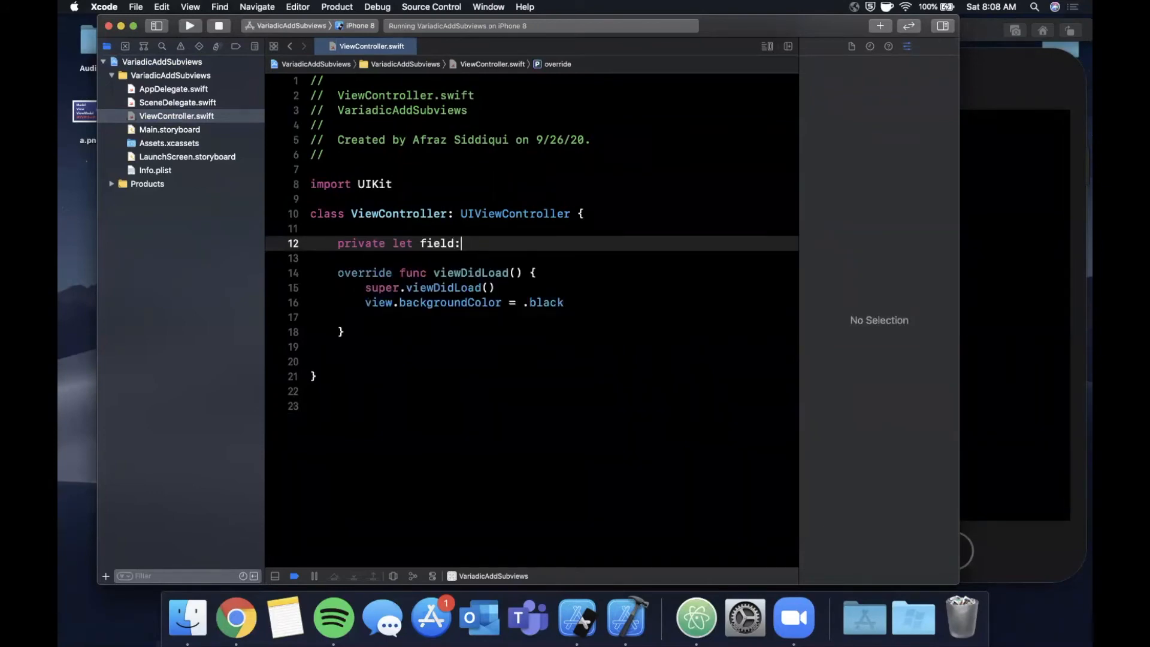
key("Backspace")
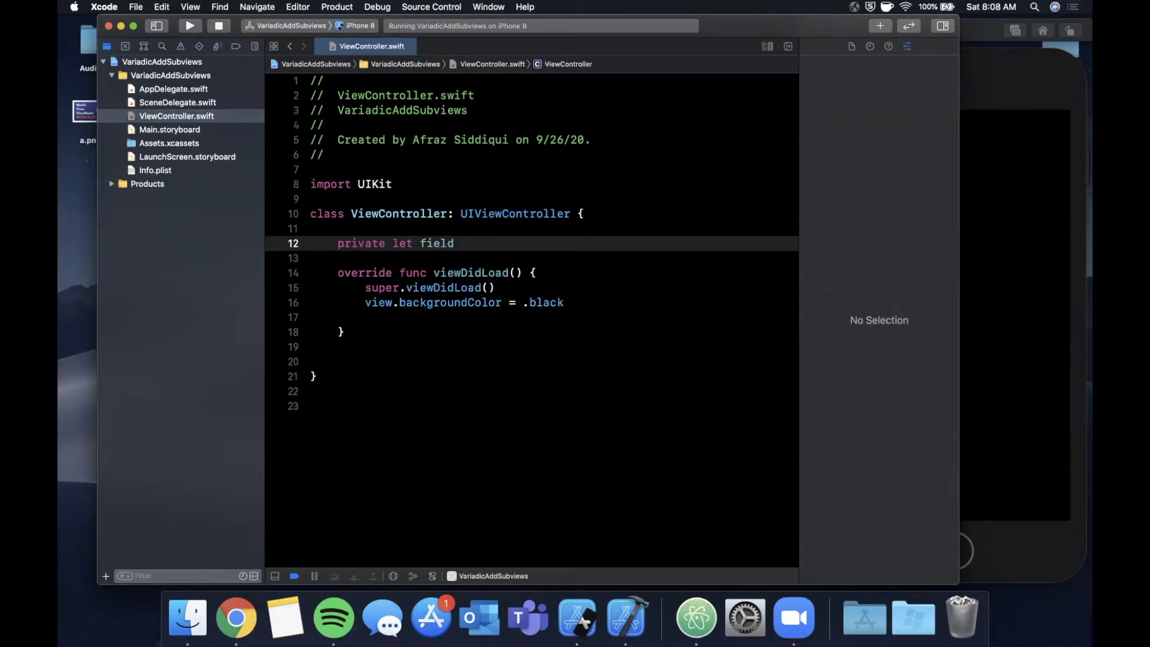
type("= UITextField")
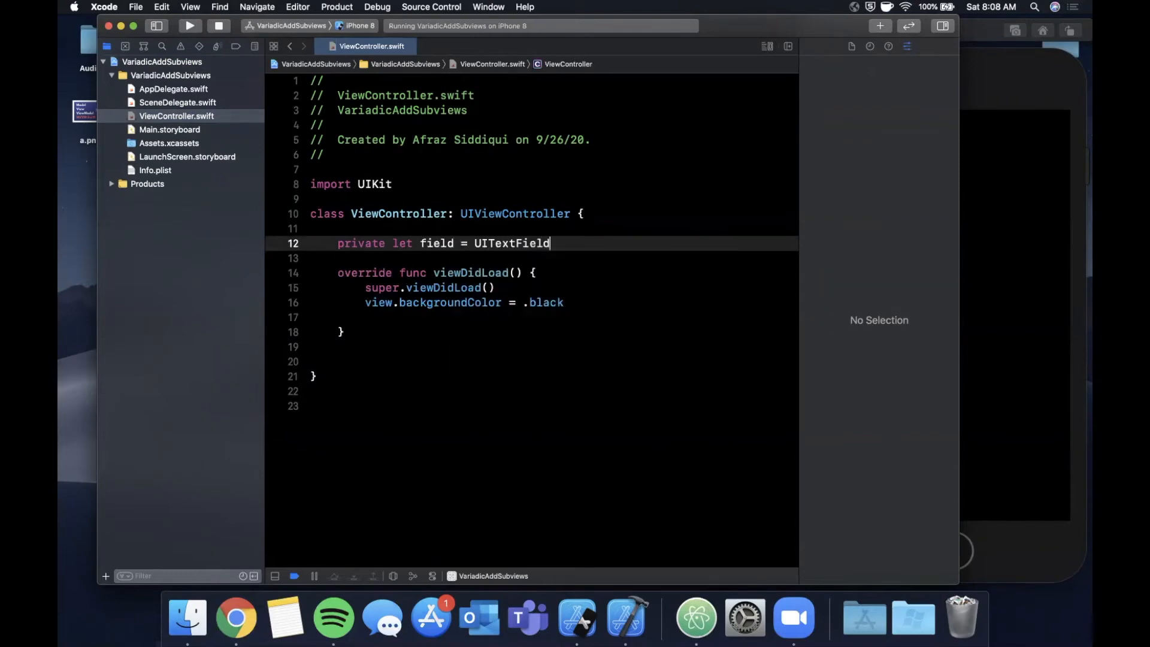
type("()")
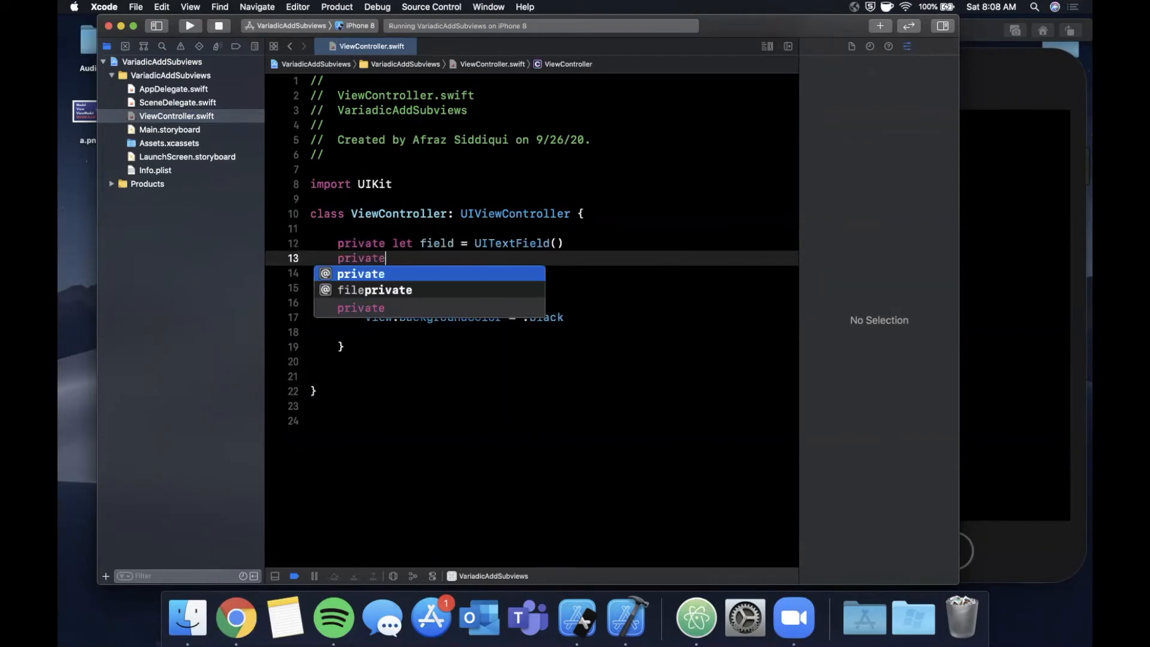
type("let but")
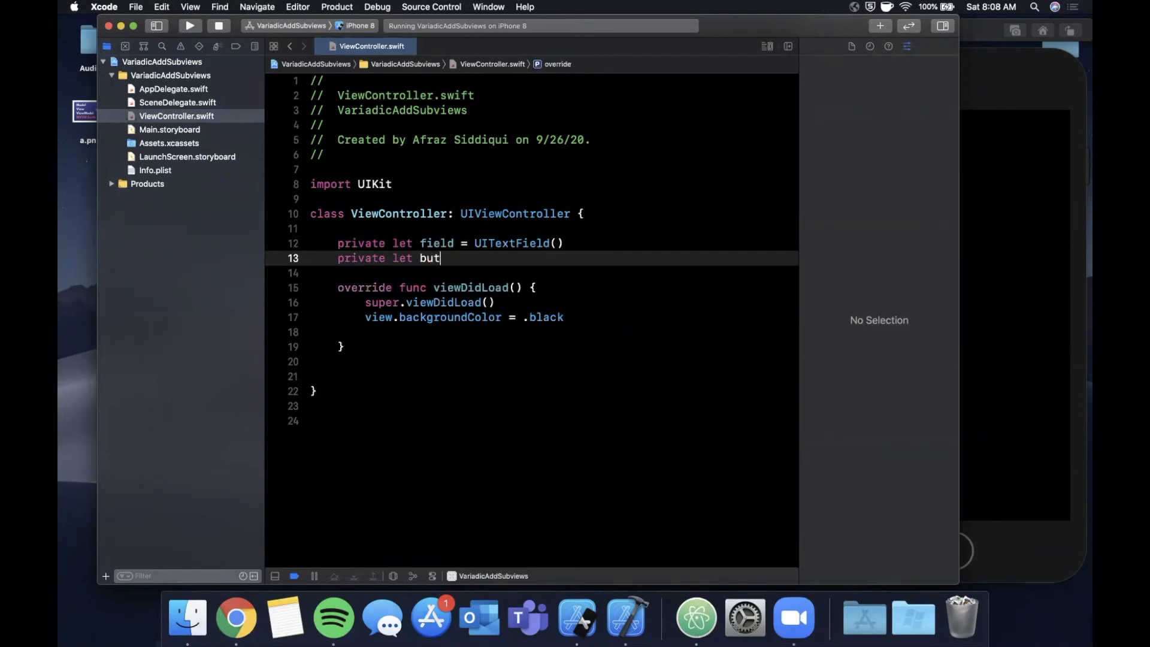
type("ton = UIButton()")
left_click(532, 273)
type("private l")
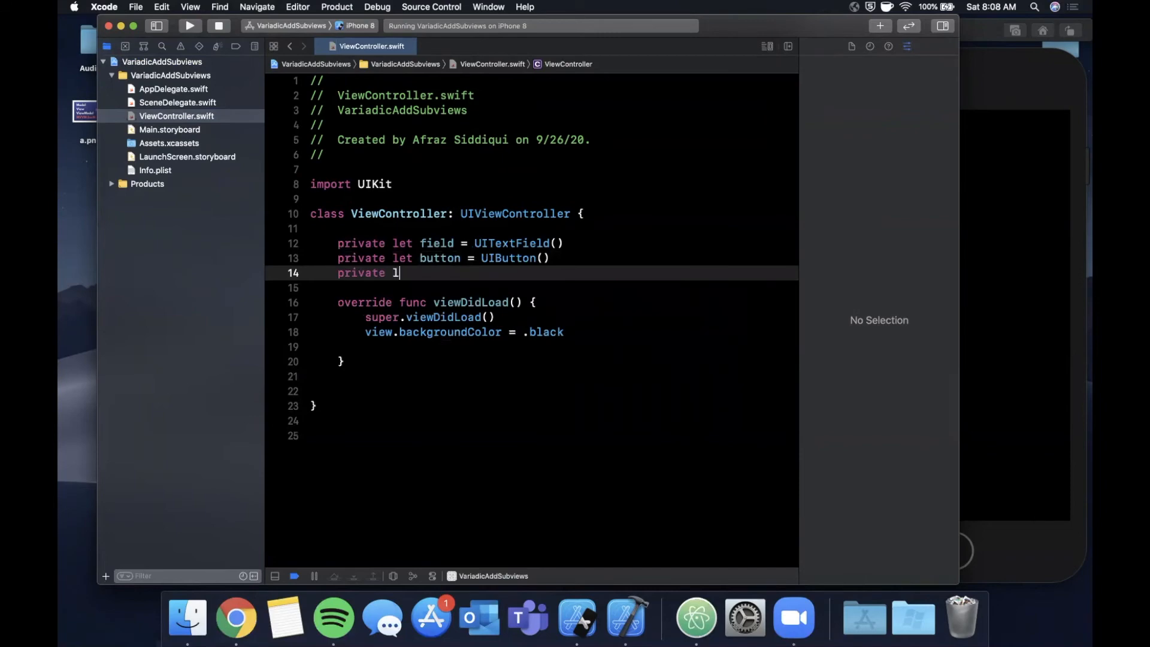
type("et label = UILabel")
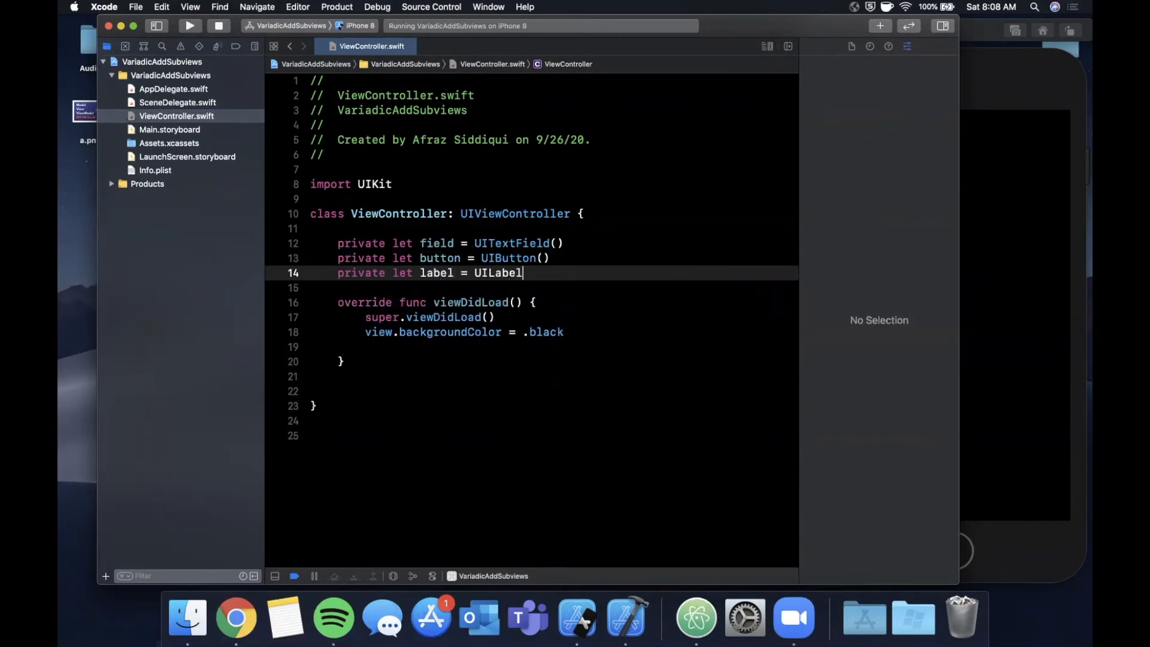
type("()")
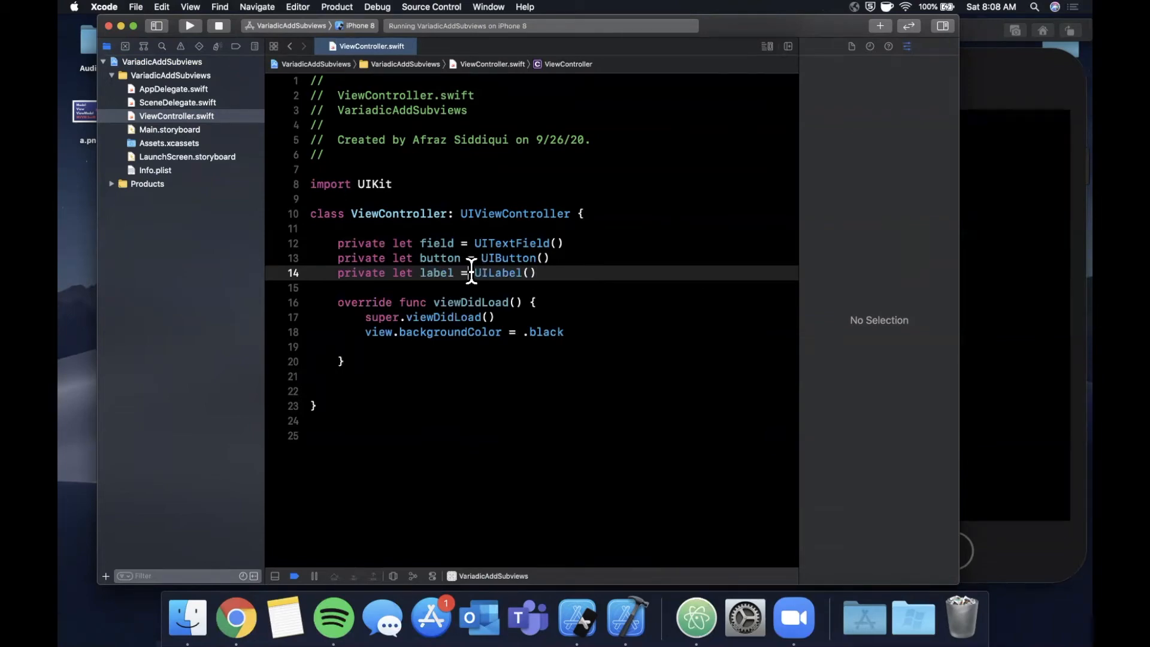
Rewrite label as a closure setting text "Hello" and button as a closure returning a red UIButton
type(": UILabel=")
type("let")
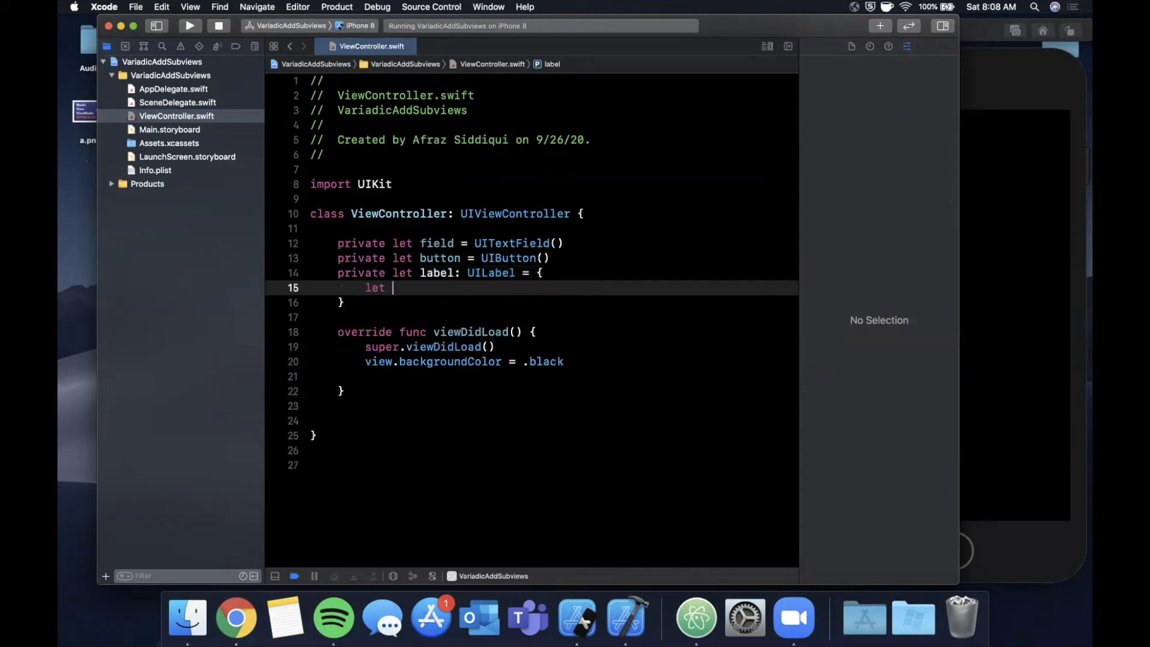
type("label = uil")
type("label.text =")
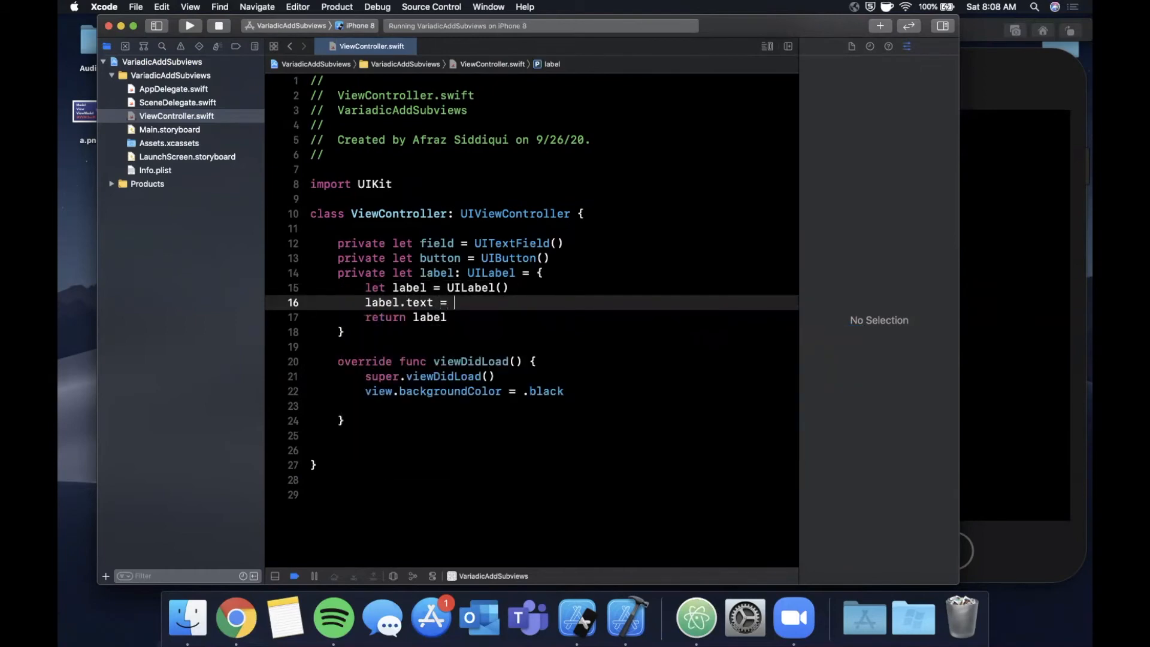
type("\"Hello\"")
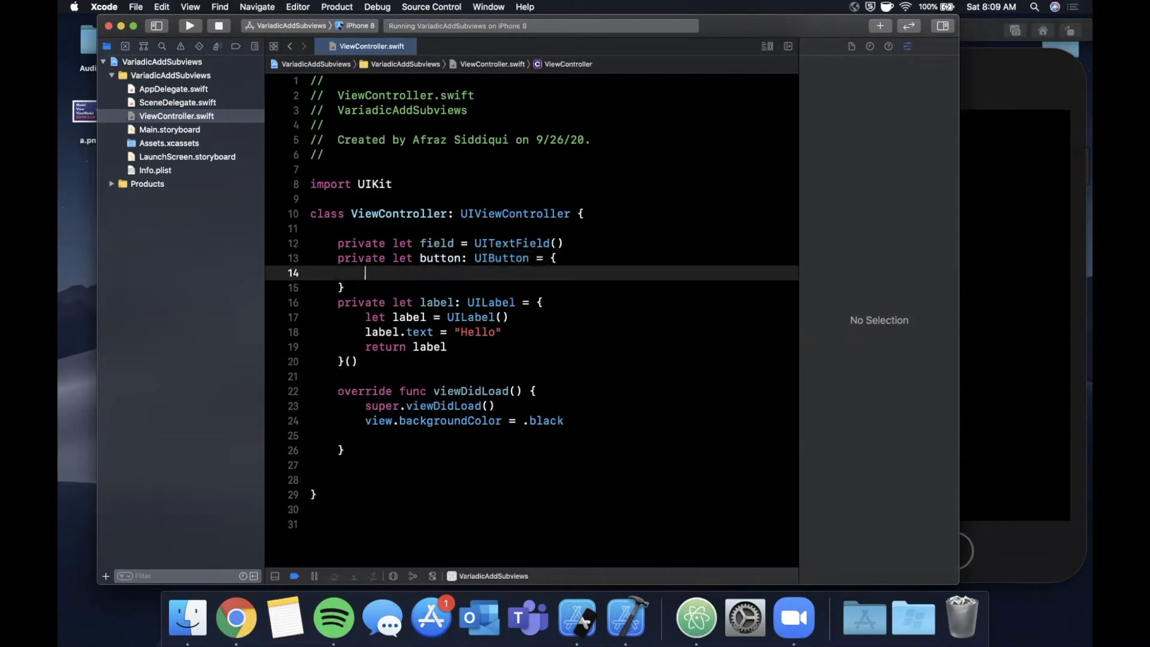
type("let b")
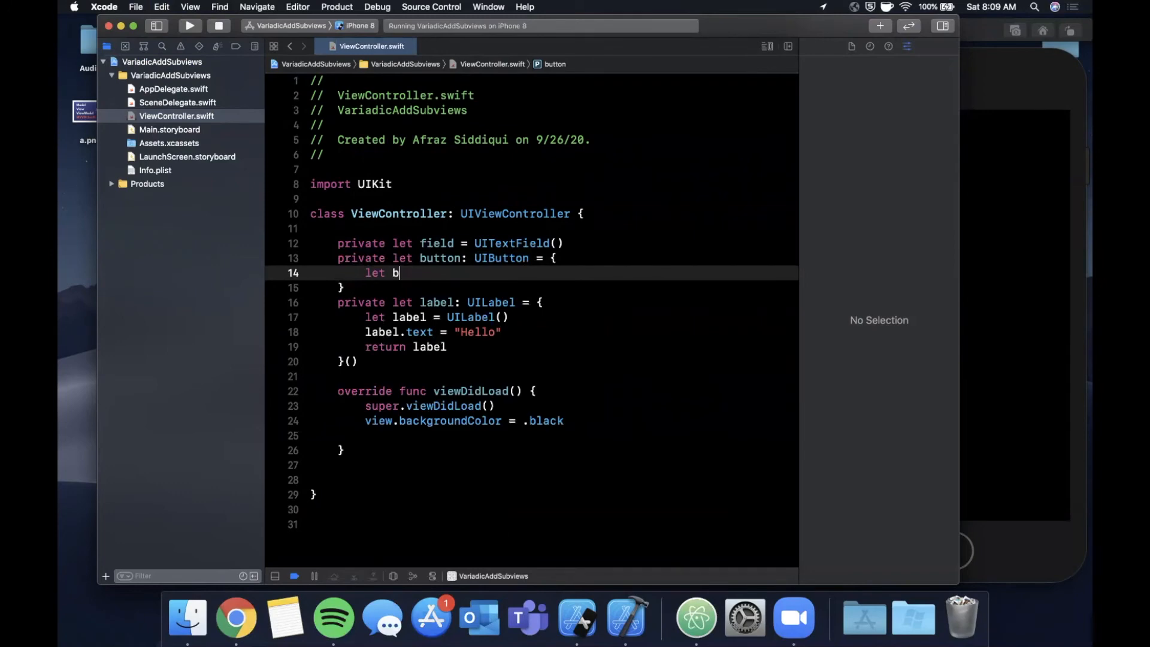
type("utton = v")
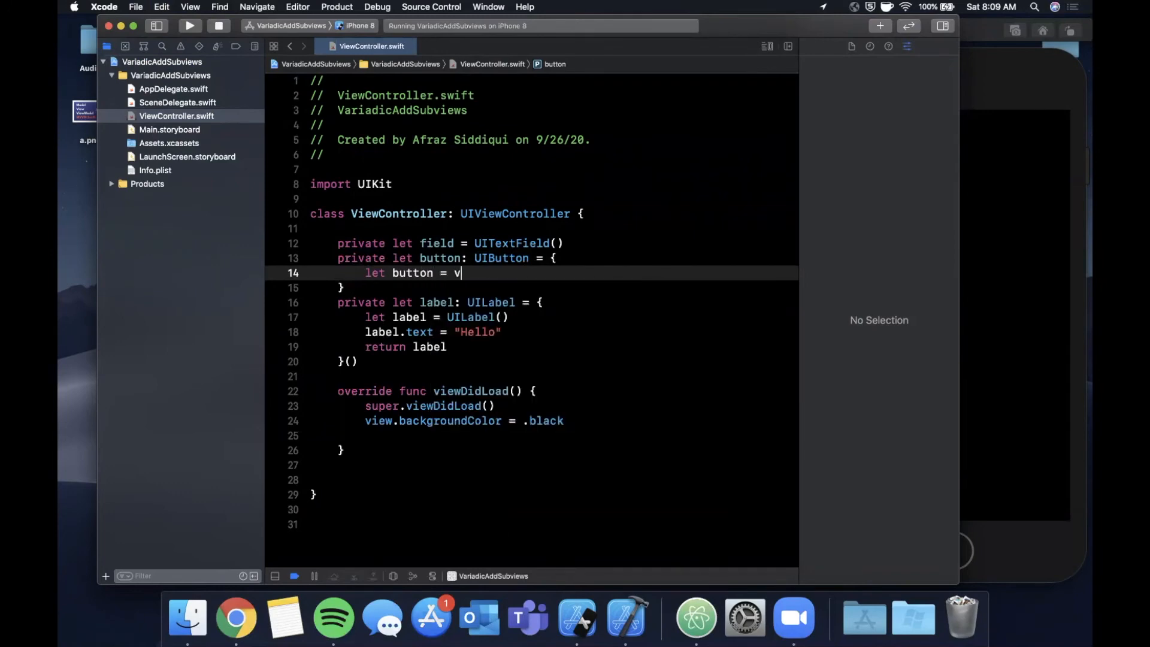
key("backspace")
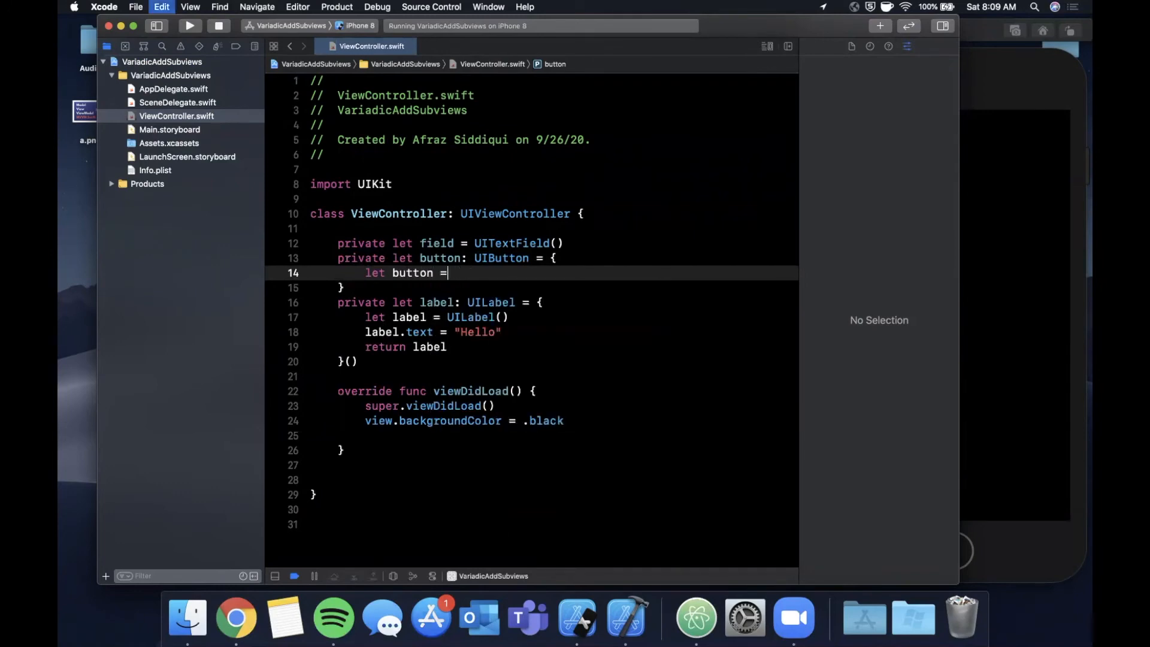
type("UIButton()")
type("r")
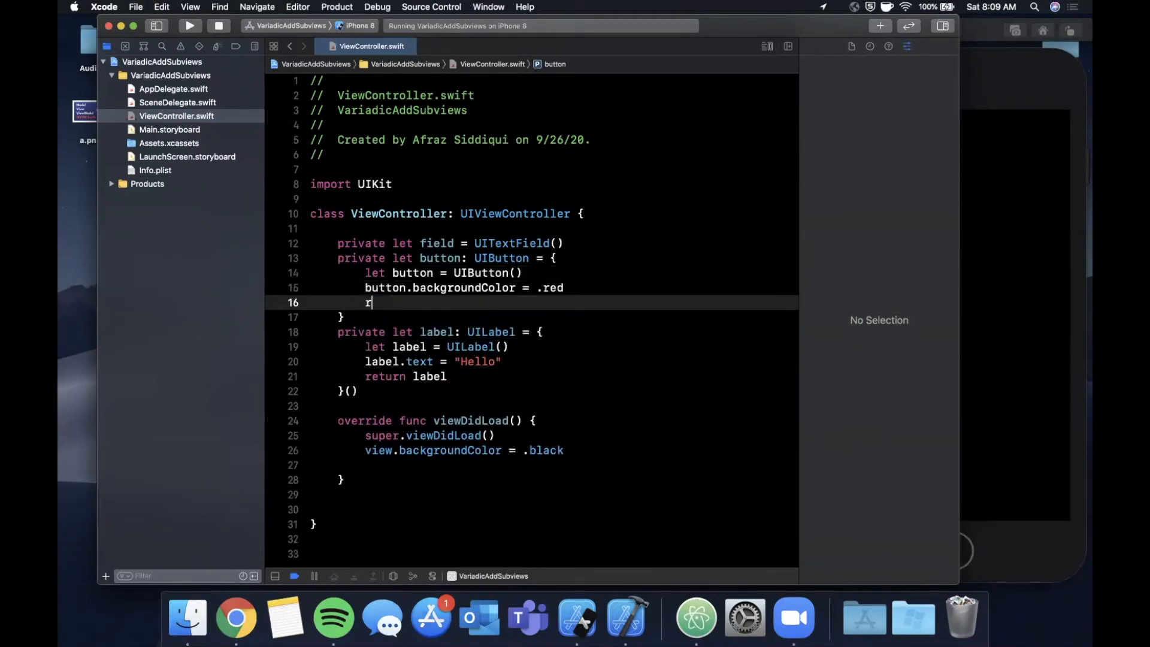
type("eturn button")
left_click(552, 318)
type("(")
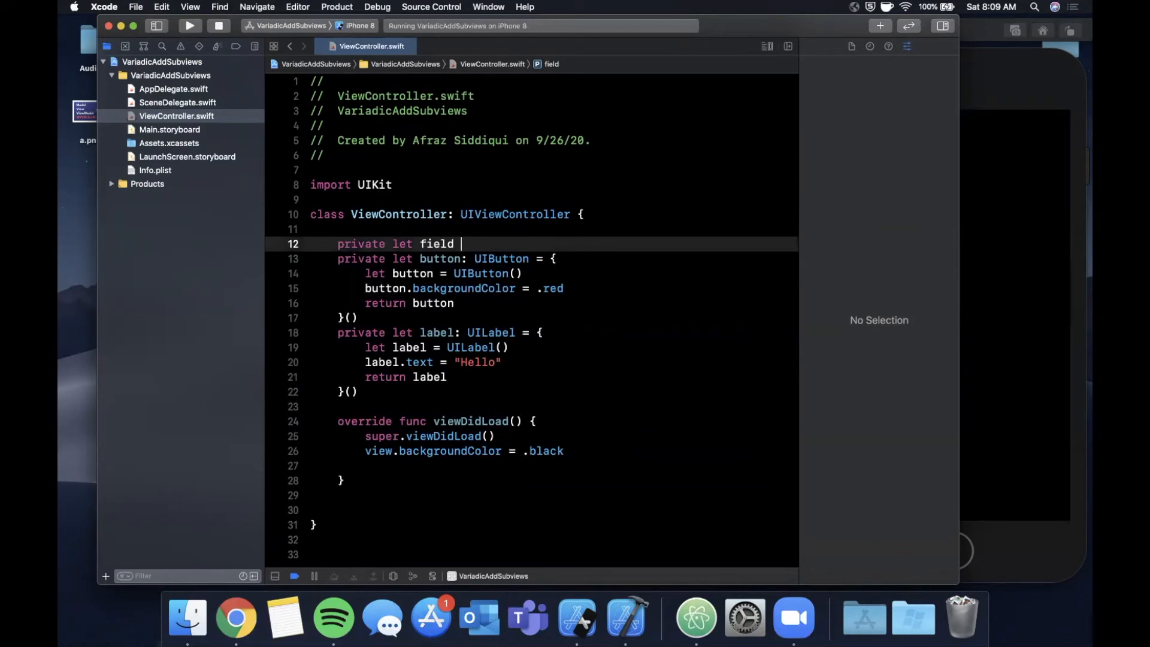
Rewrite field as a UITextField closure with placeholder "Enter text"
type(":UITextField = {")
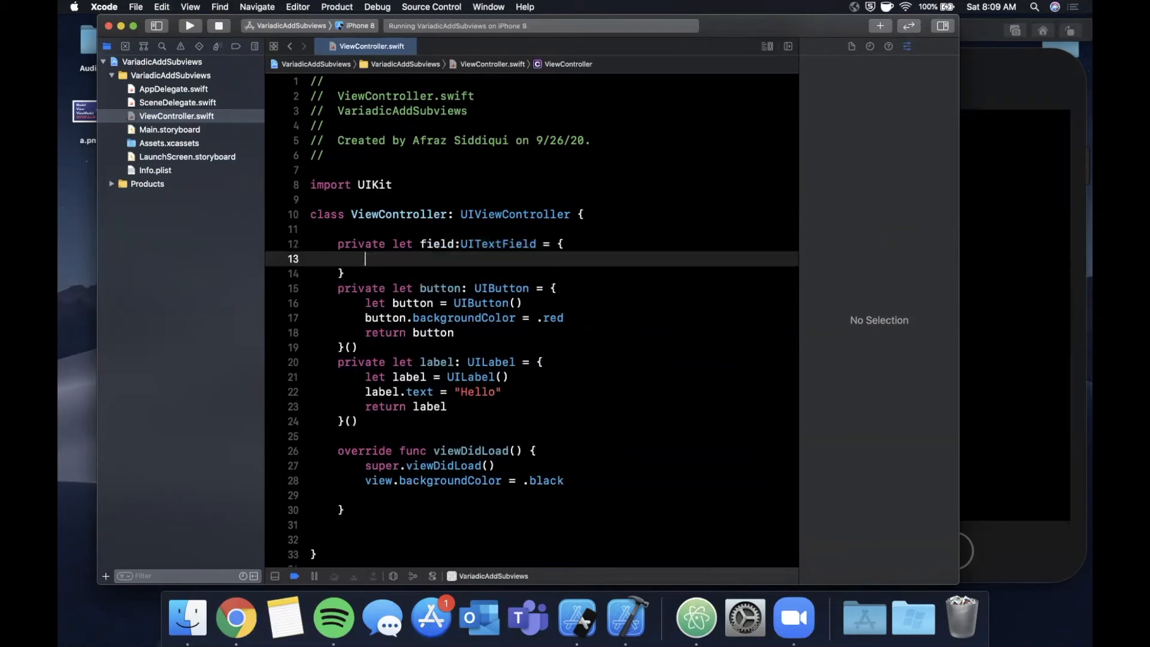
type("let fil")
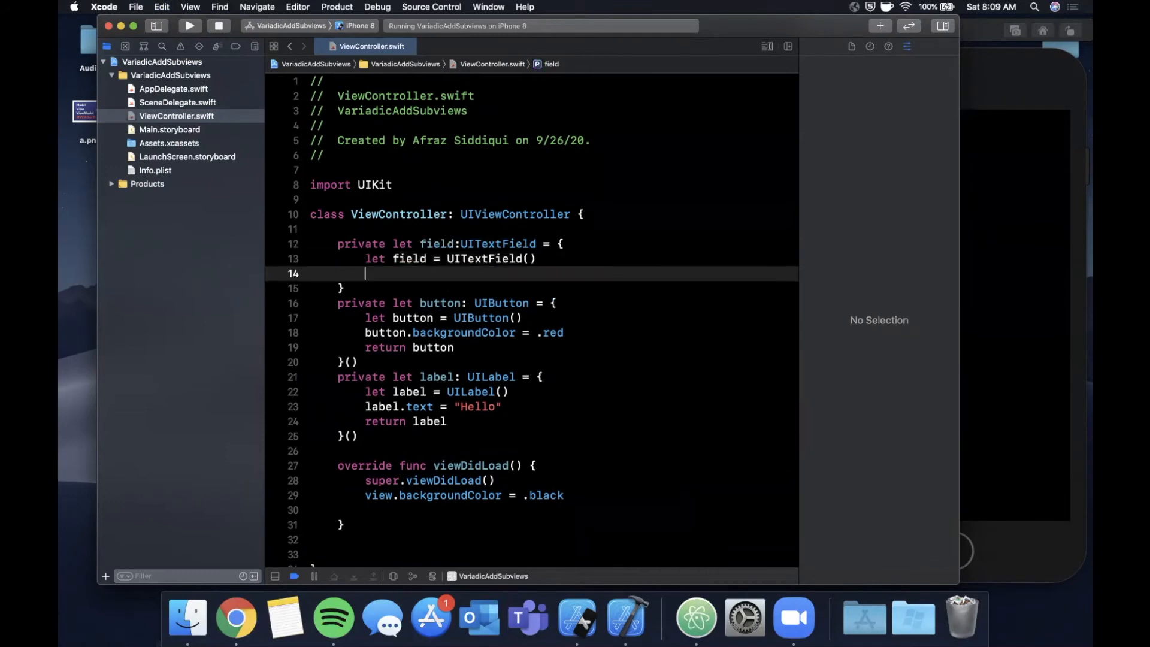
type("return field")
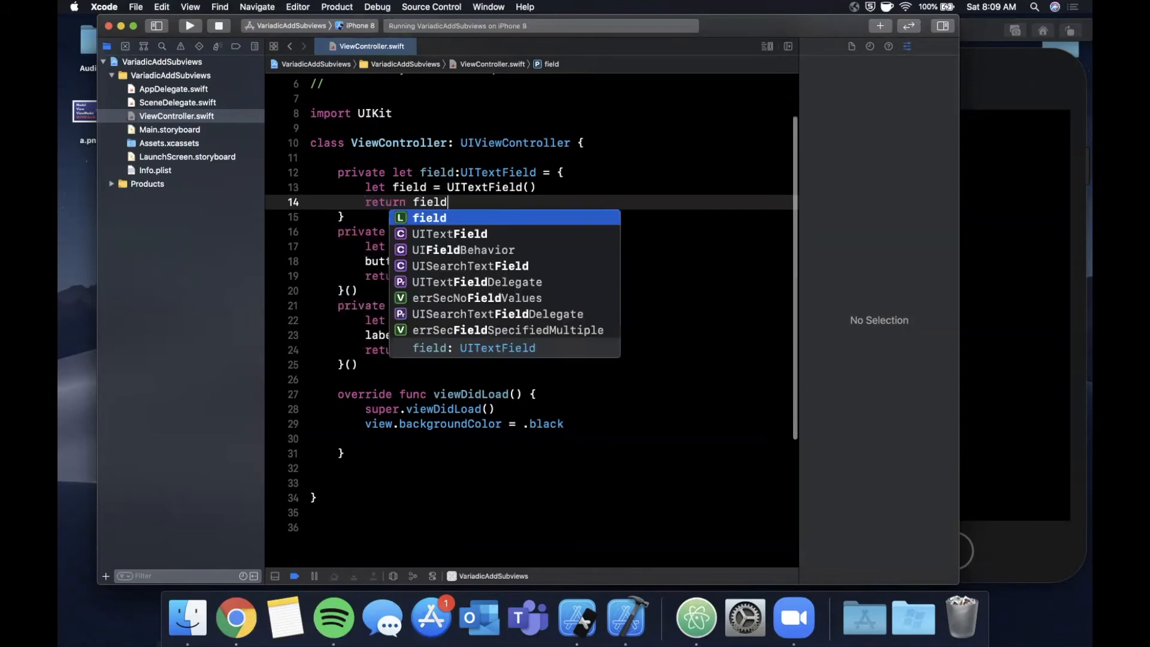
key("escape")
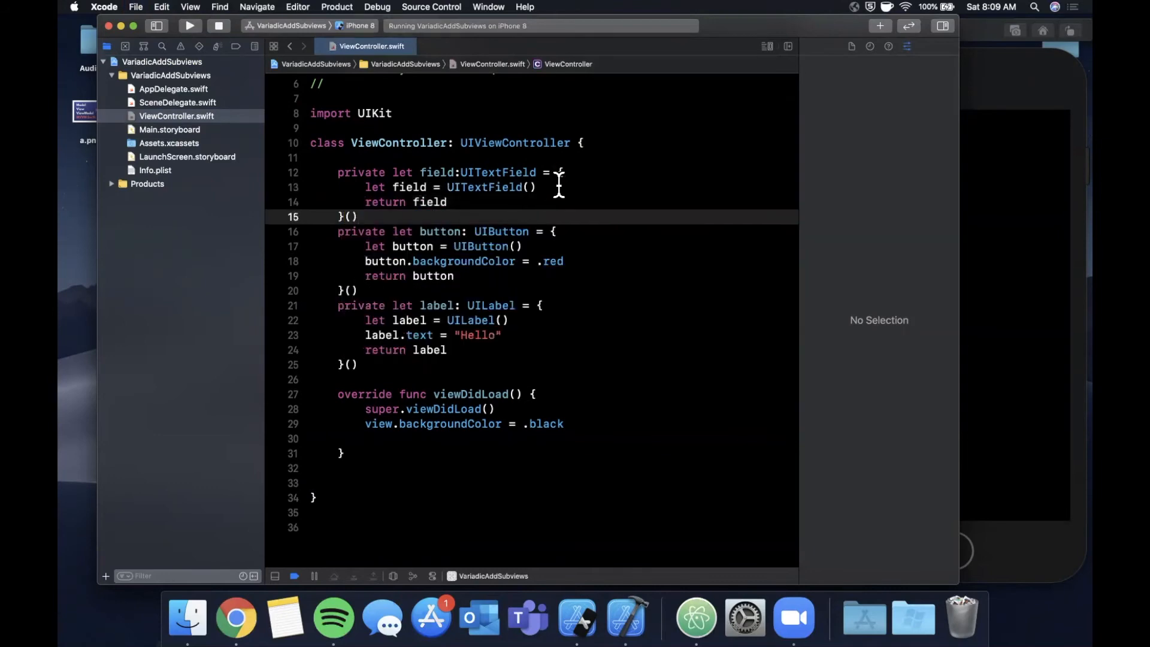
type("field.placeholder")
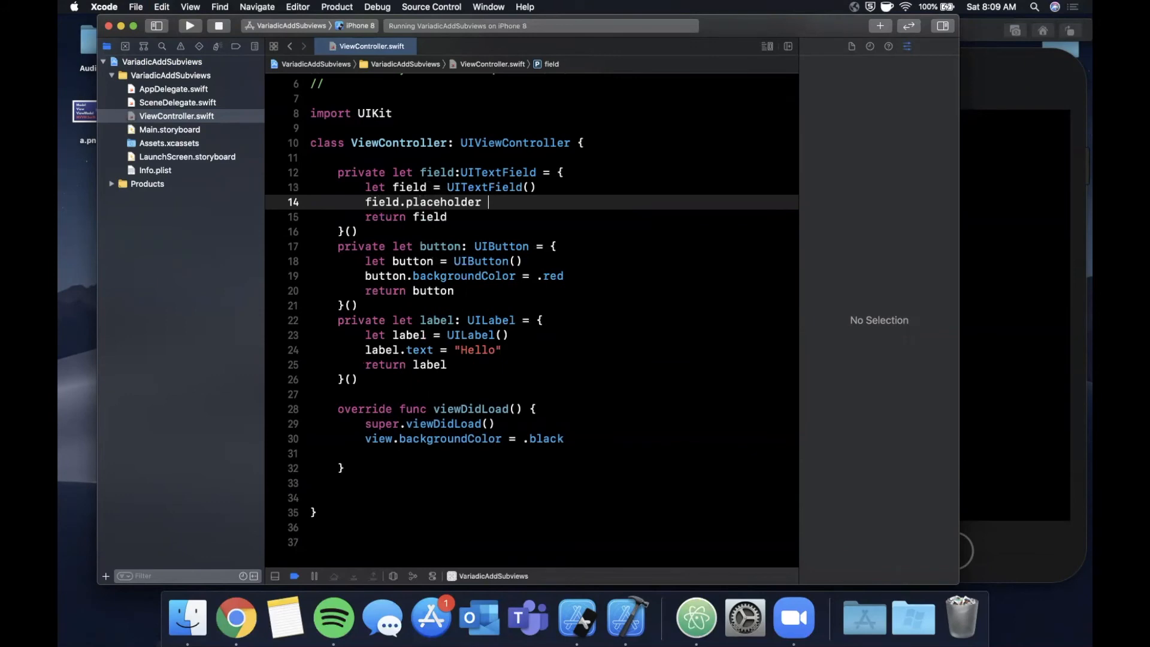
type("= \"Enter te")
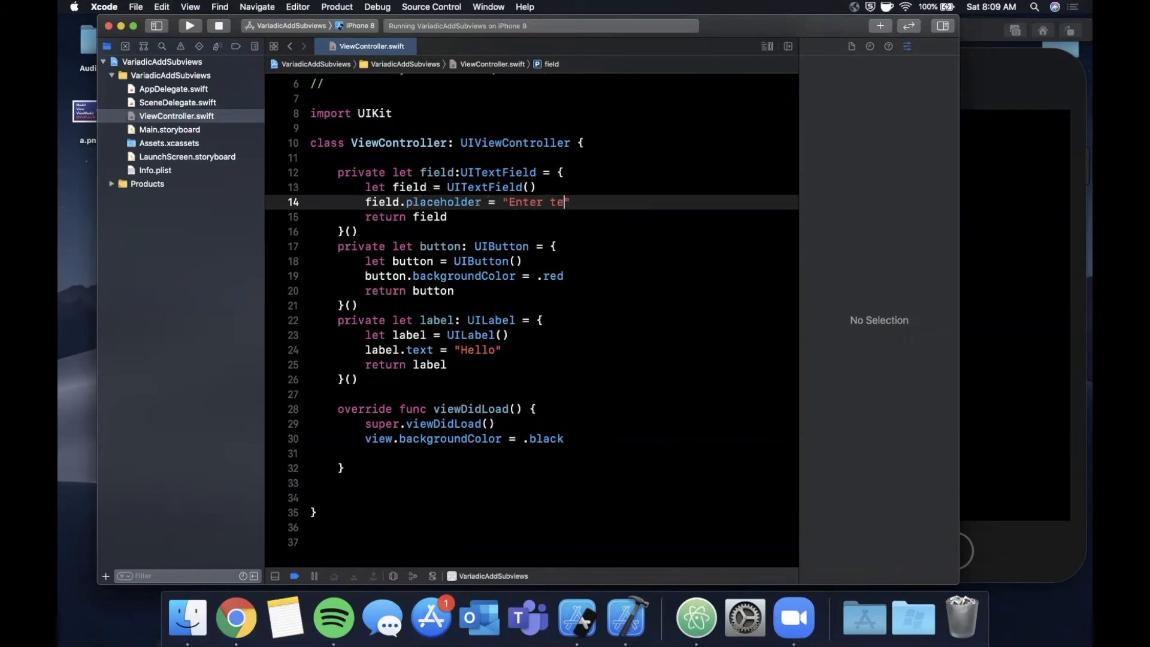
type("xt")
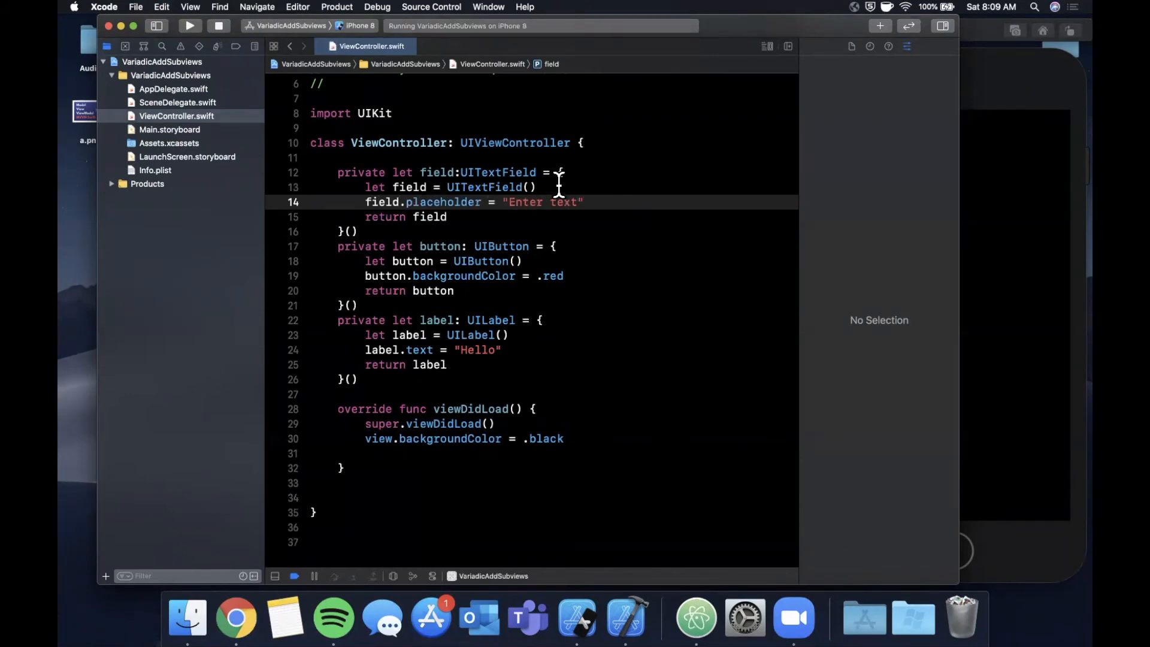
scroll("down", 3)
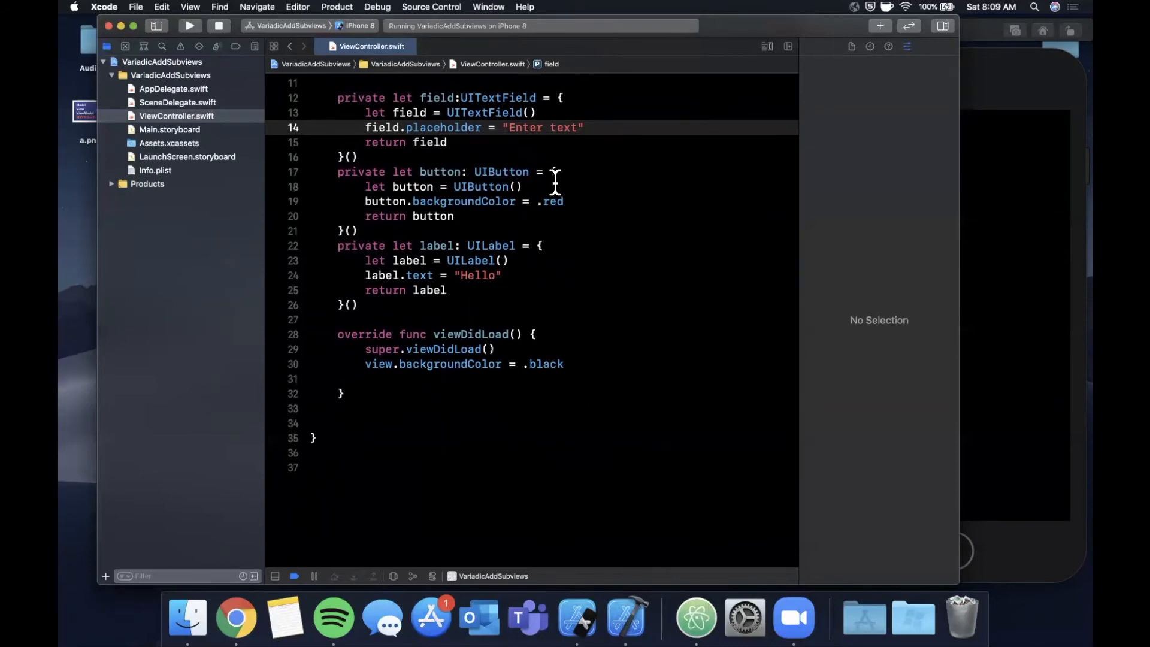
mouse_move(408, 411)
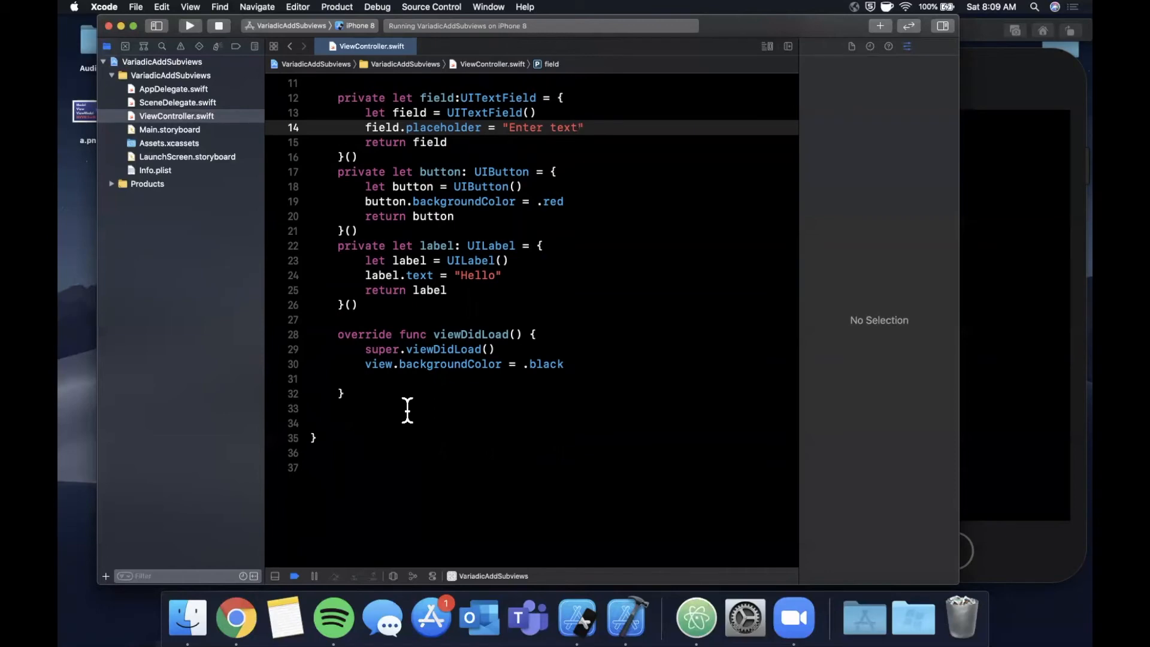
type("adds")
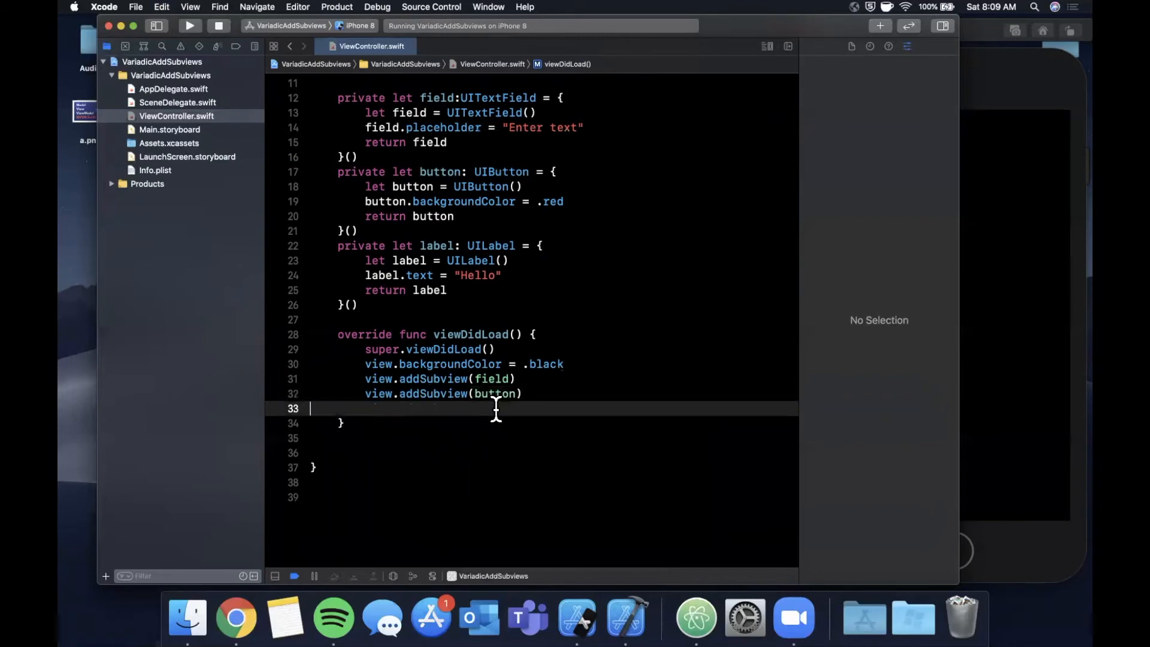
type("view.addSubview(button)")
type("view.addSubview(label)")
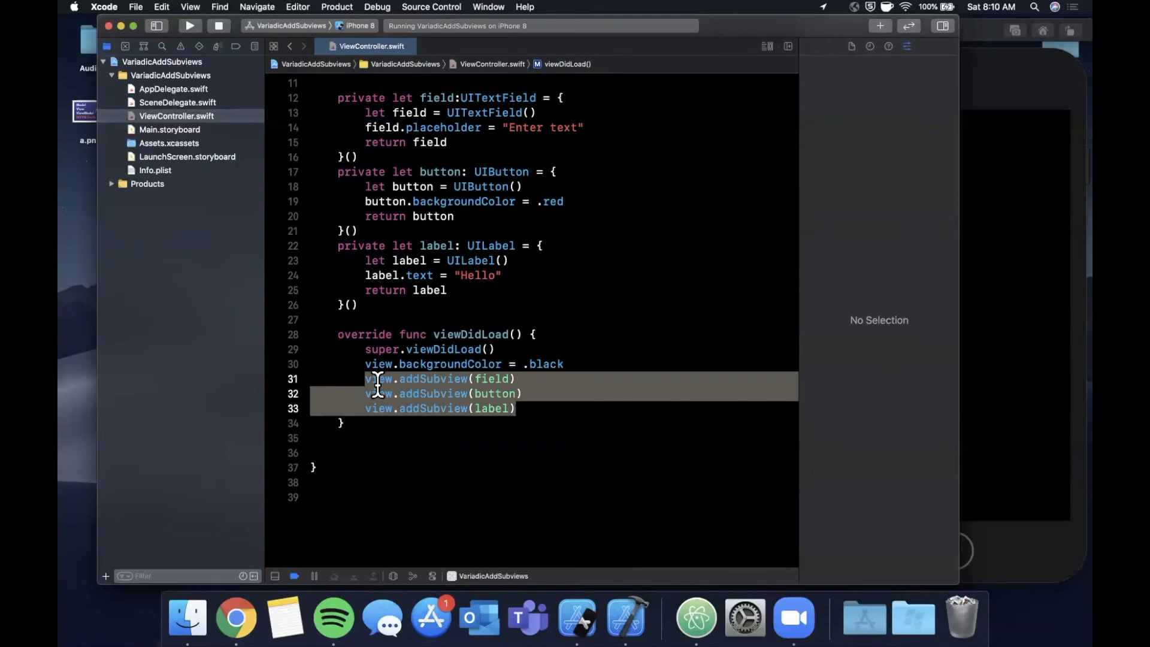
mouse_move(388, 409)
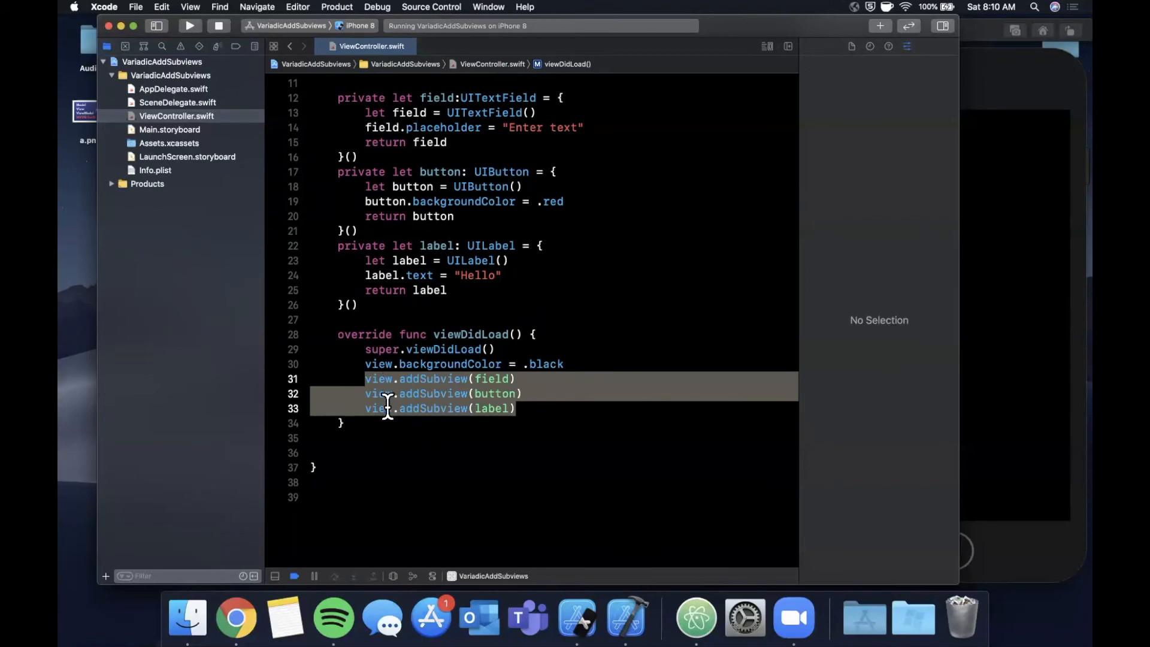
scroll("up", 3)
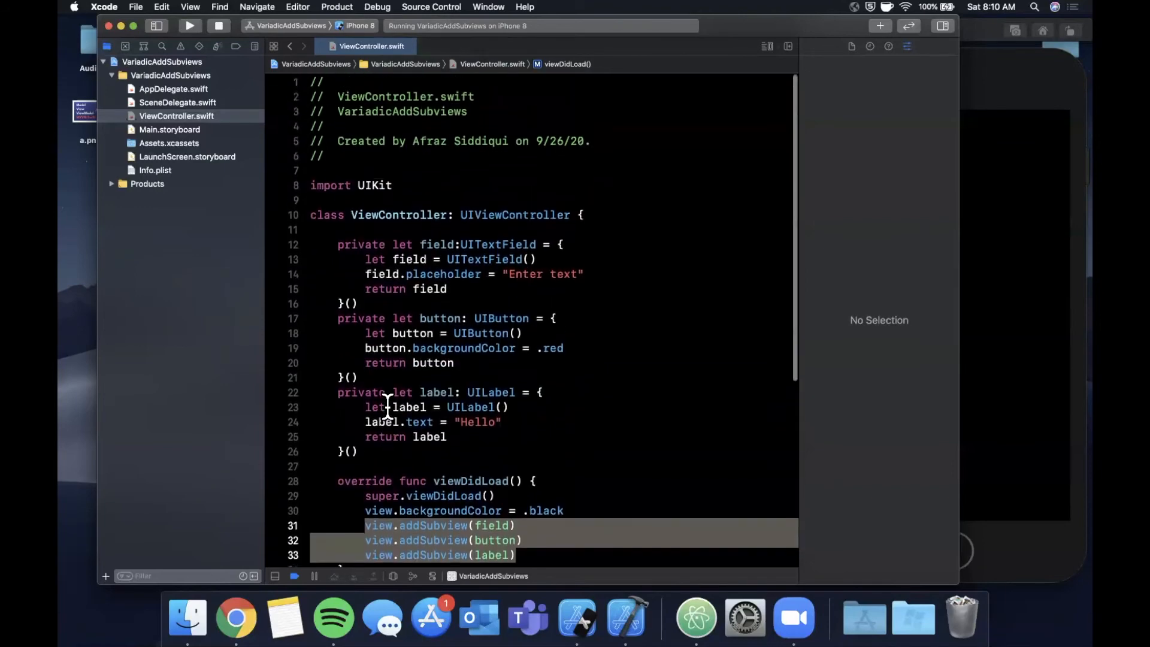
scroll("down", 3)
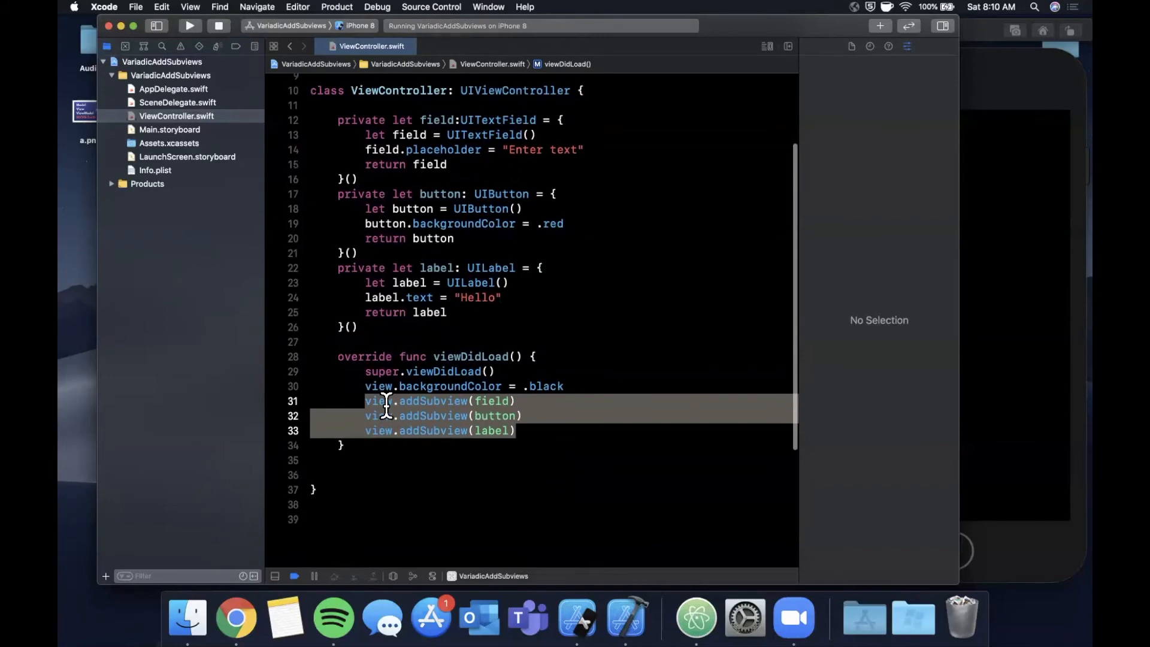
mouse_move(378, 461)
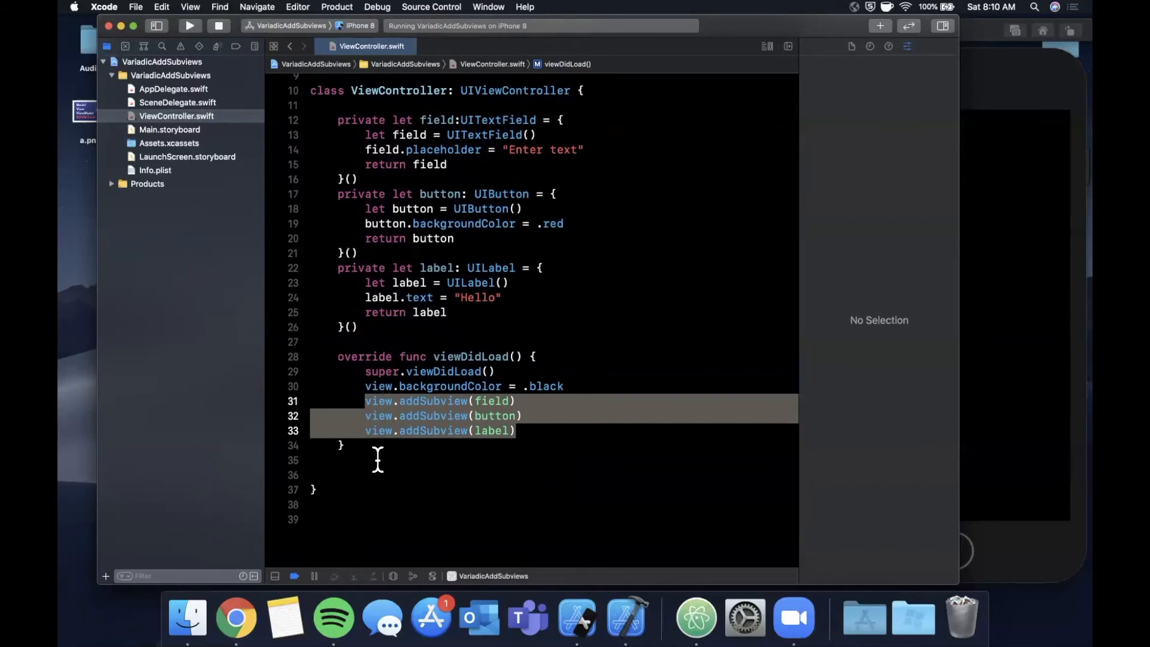
scroll("down", 3)
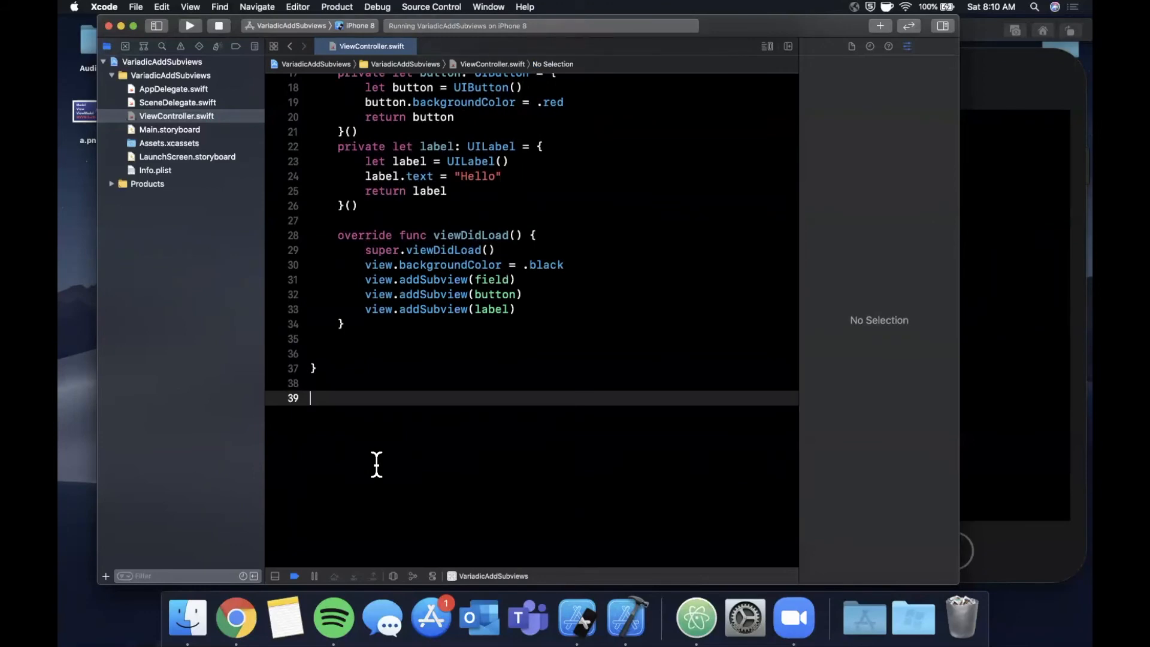
mouse_move(334, 447)
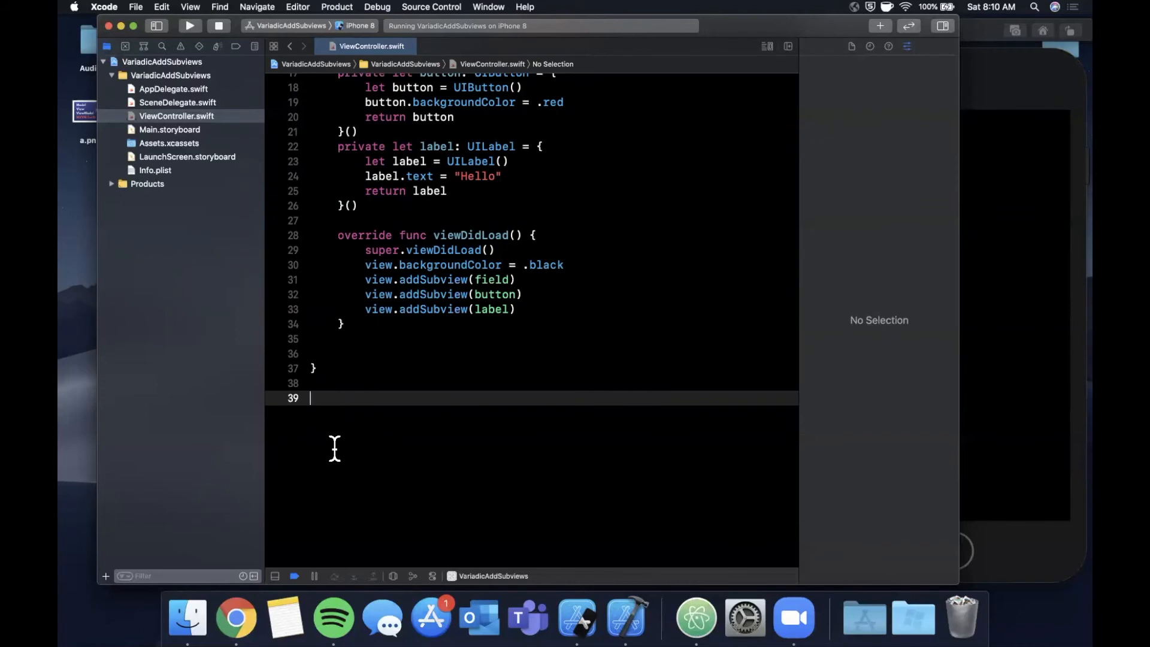
Declare a UIView extension with the signature func addSubviews(_ views: UIView...)
type("extension UIView {")
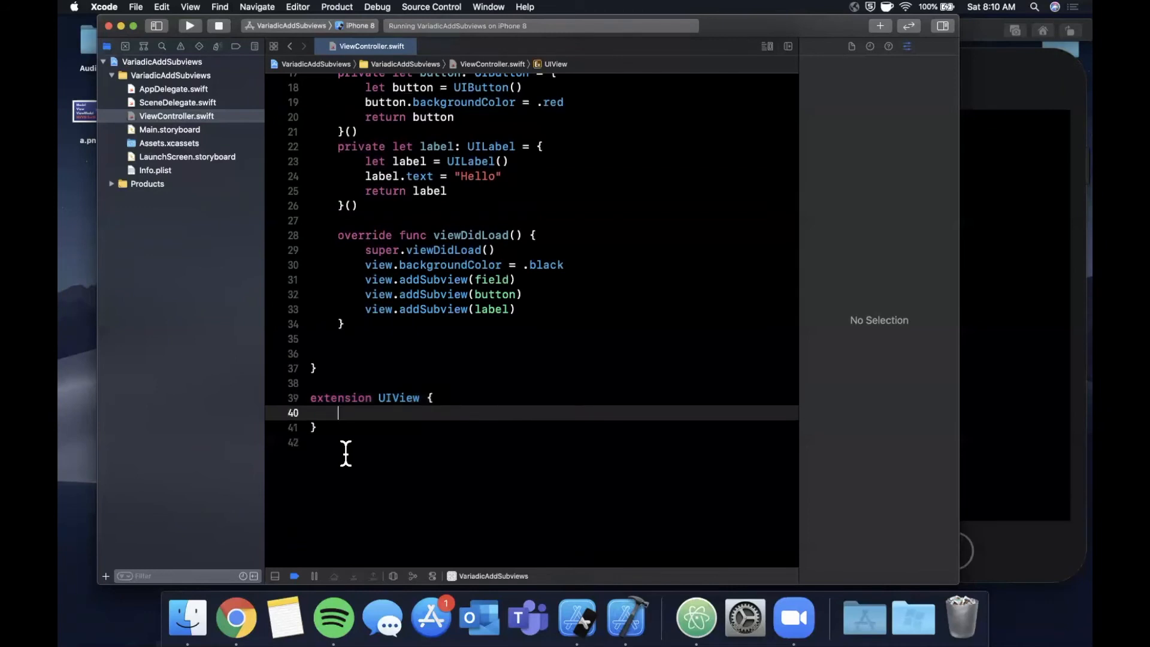
type("func")
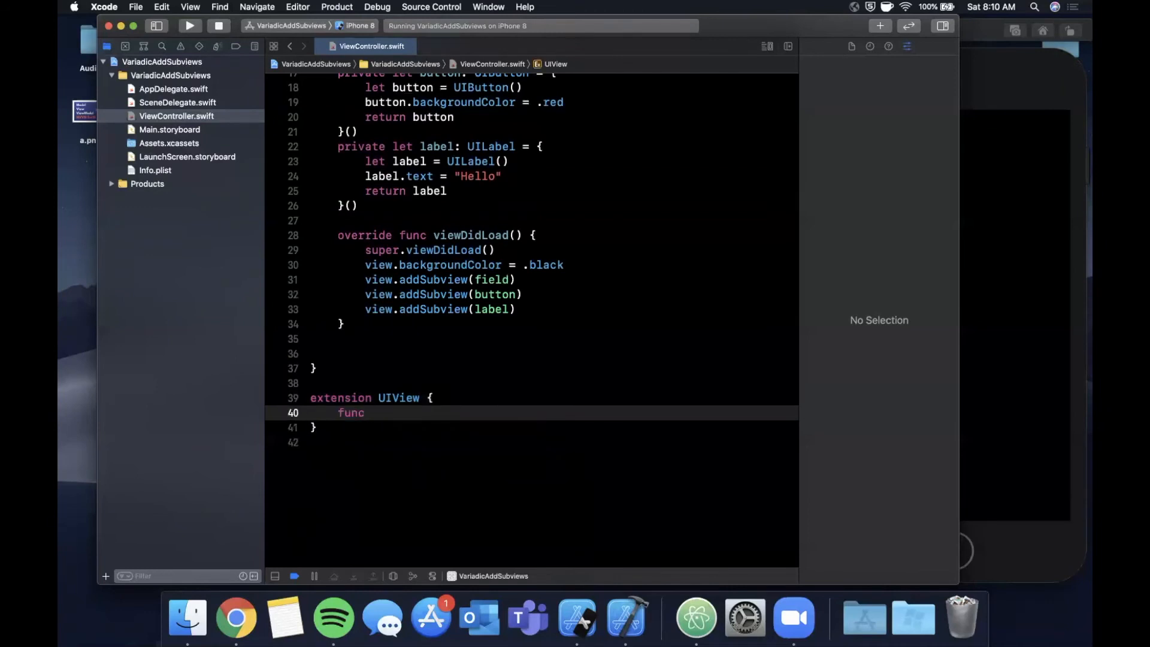
type("addSubviews")
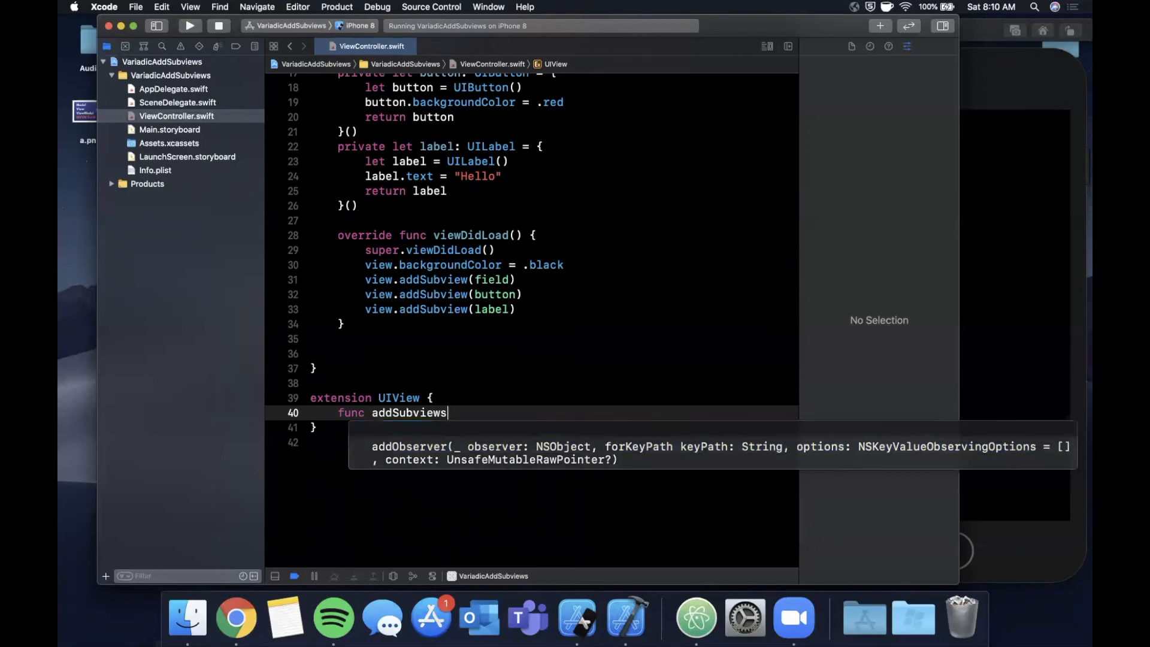
type("(")
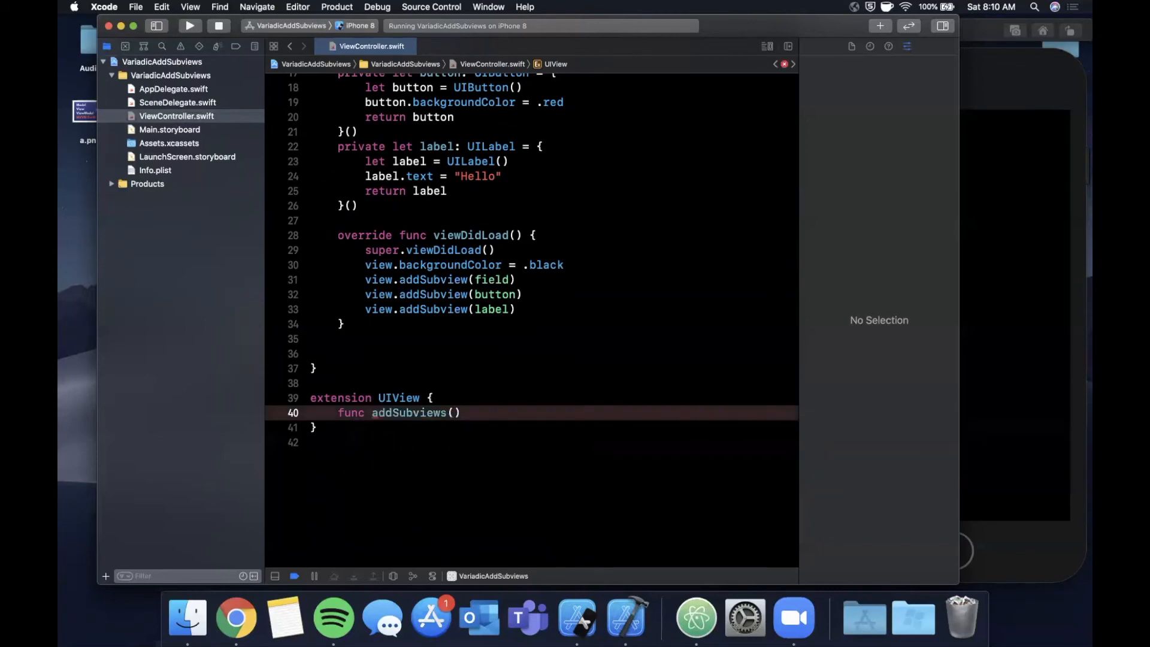
type("_ views: s")
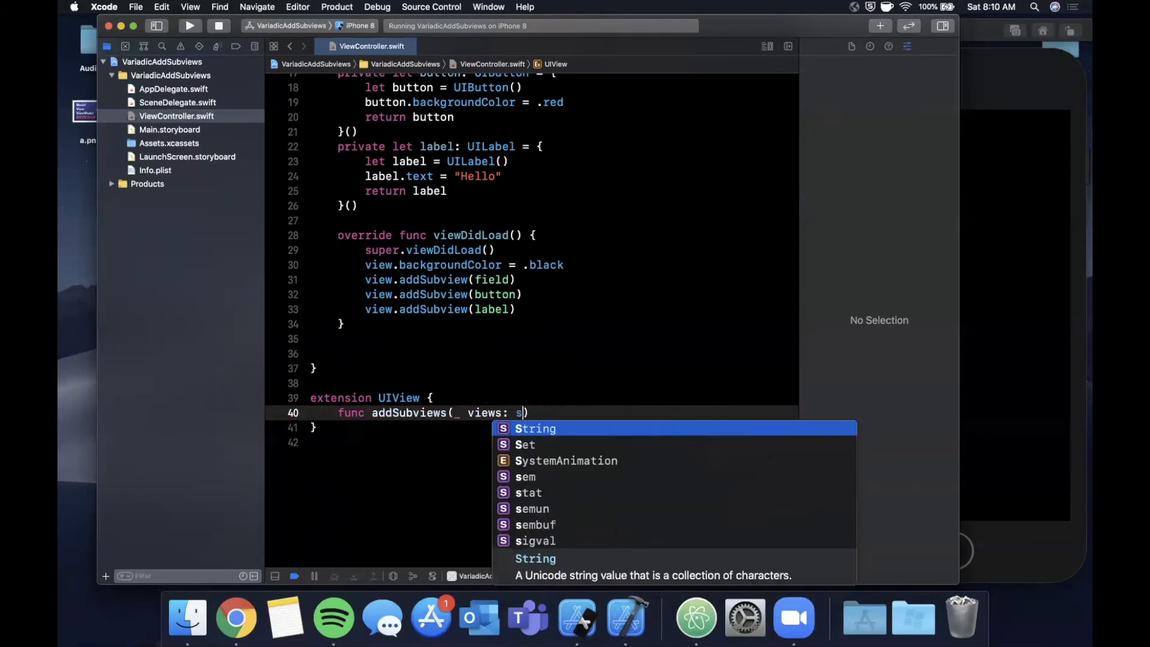
type("UIView")
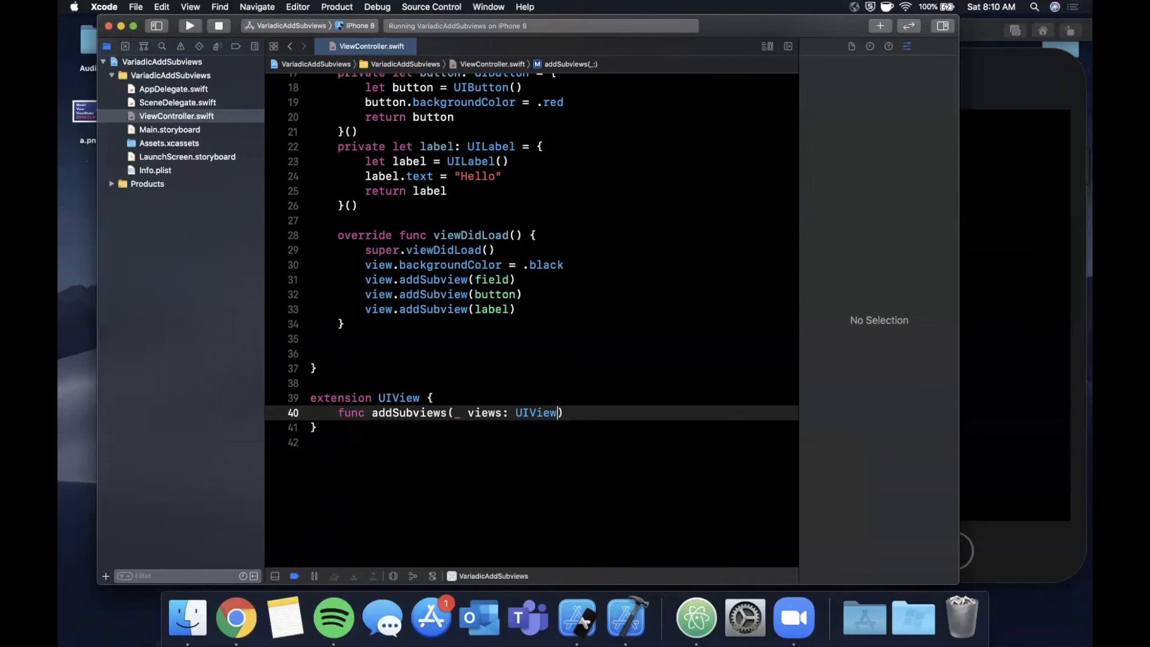
type("...) {")
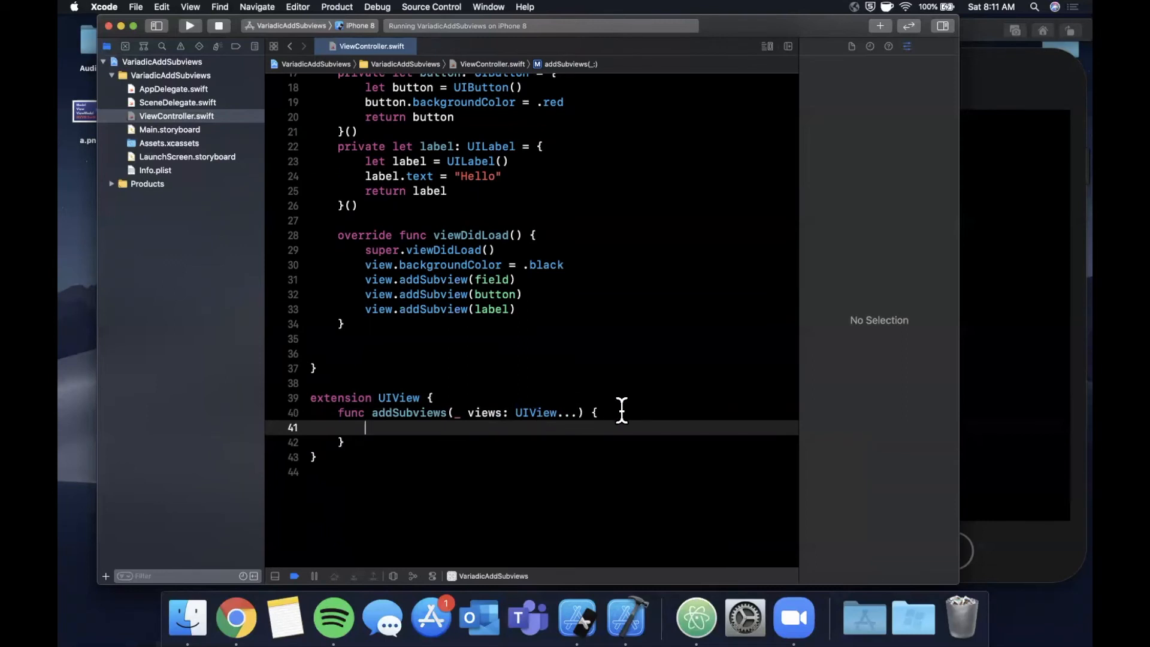
Fill the function body with a for view in views loop calling addSubview(view)
scroll("down", 3)
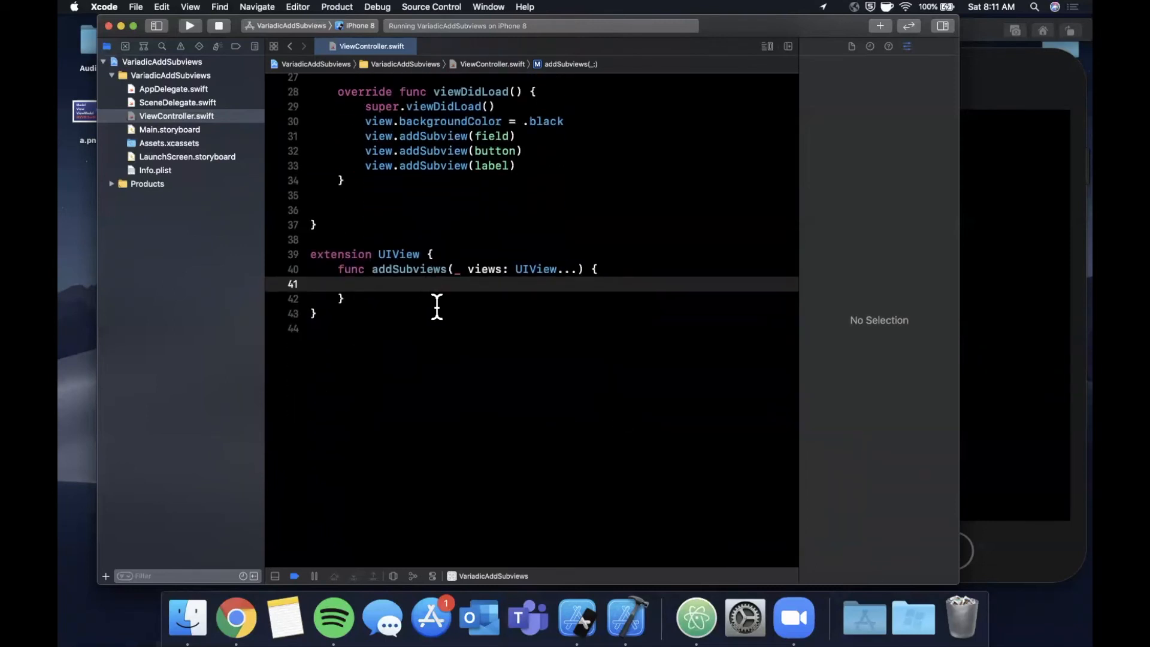
type("return")
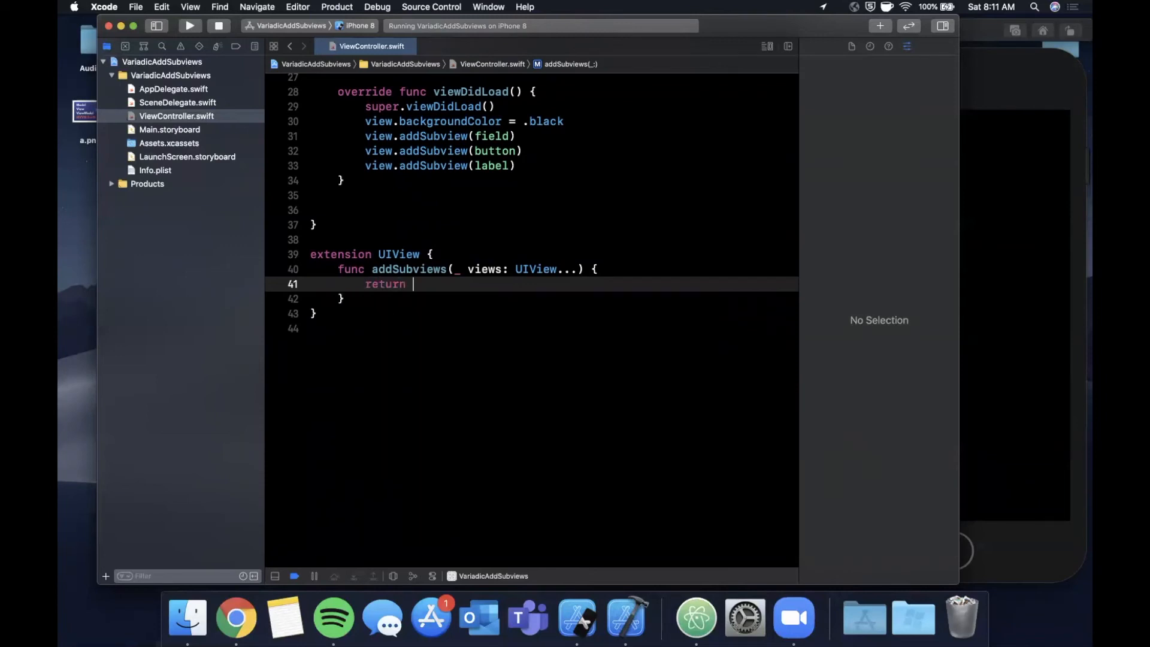
key("backspace")
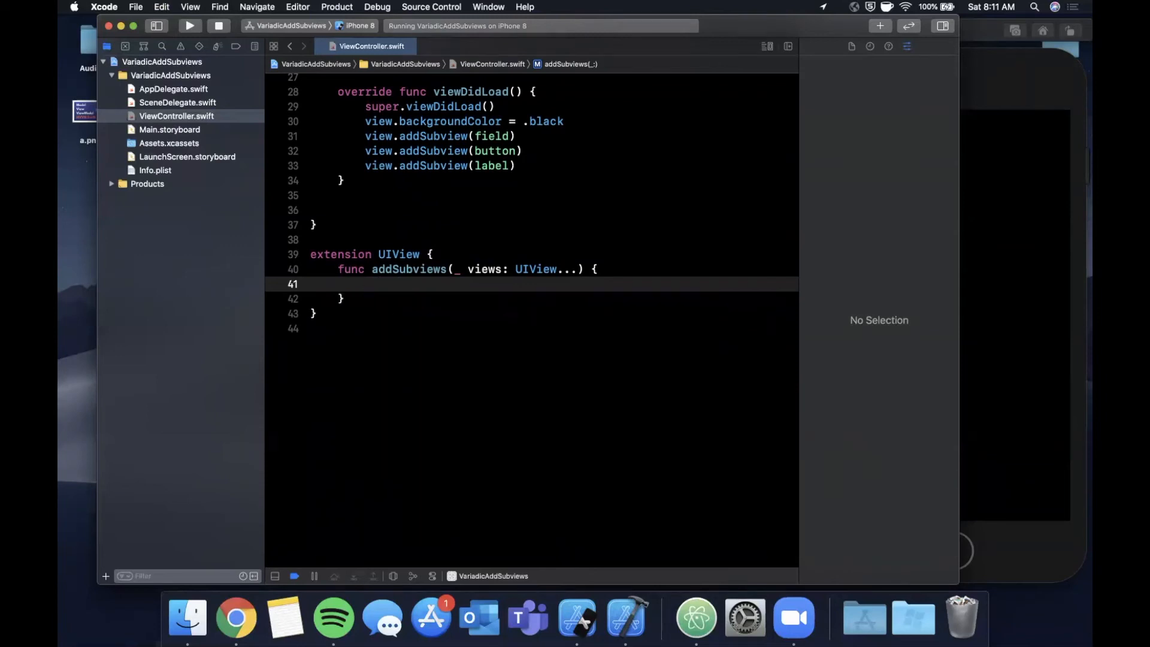
type("for view in views {")
type("self")
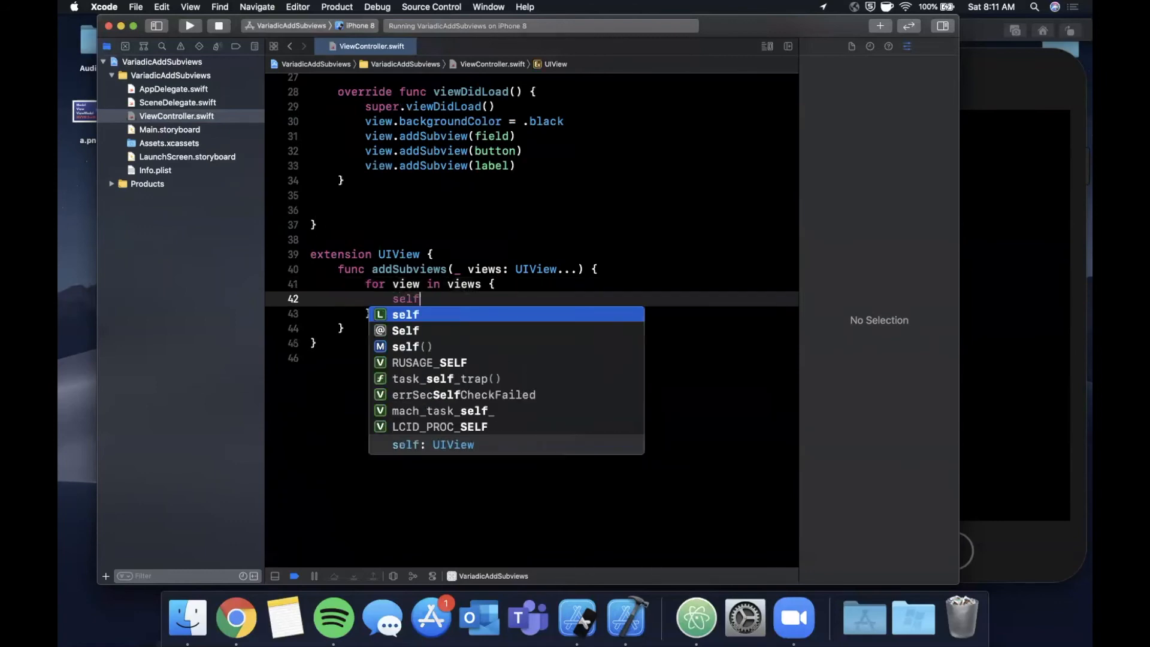
type("addsubview(view")
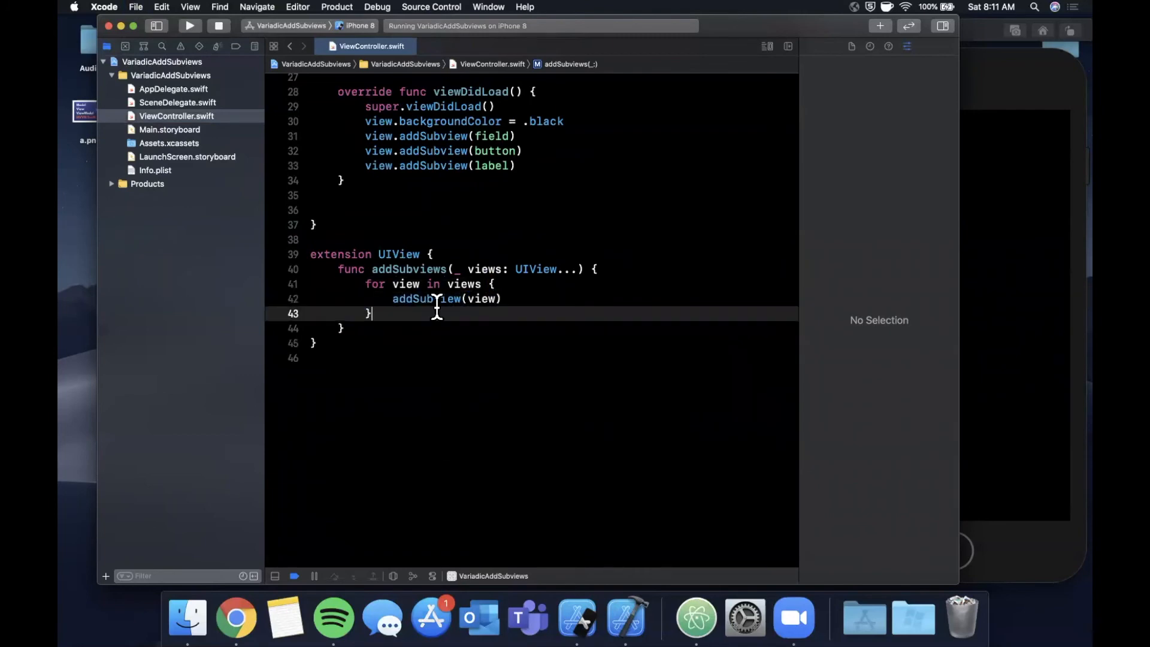
scroll("up", 3)
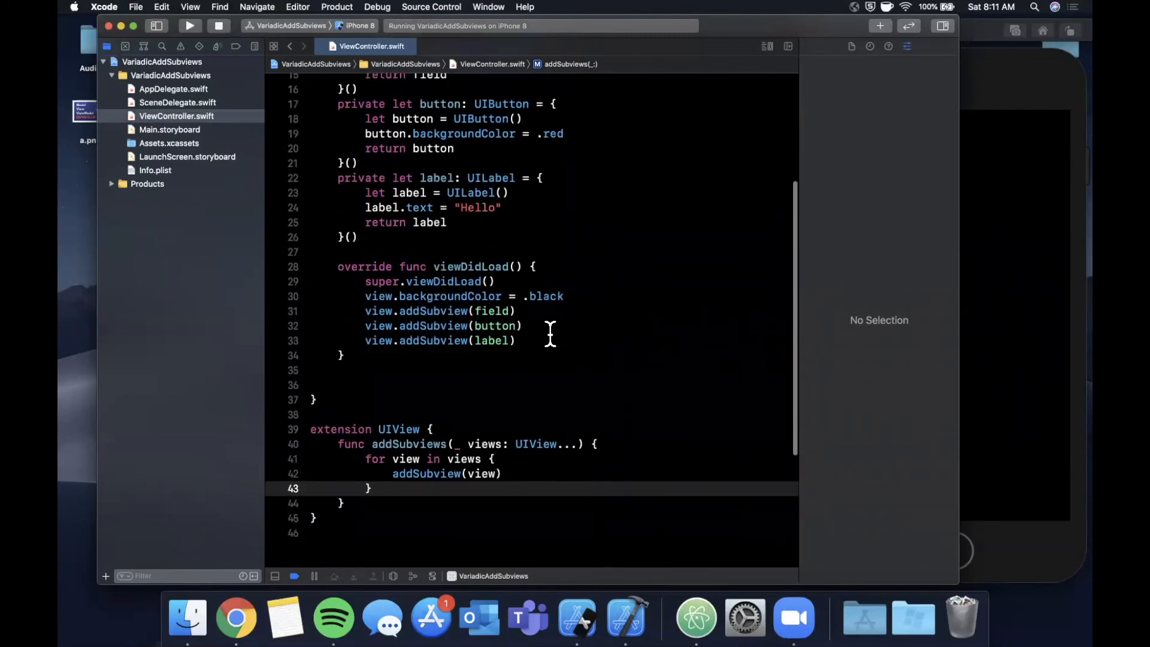
Write view.addSubviews(field, label, button) in place of the three separate addSubview calls
type("addsu")
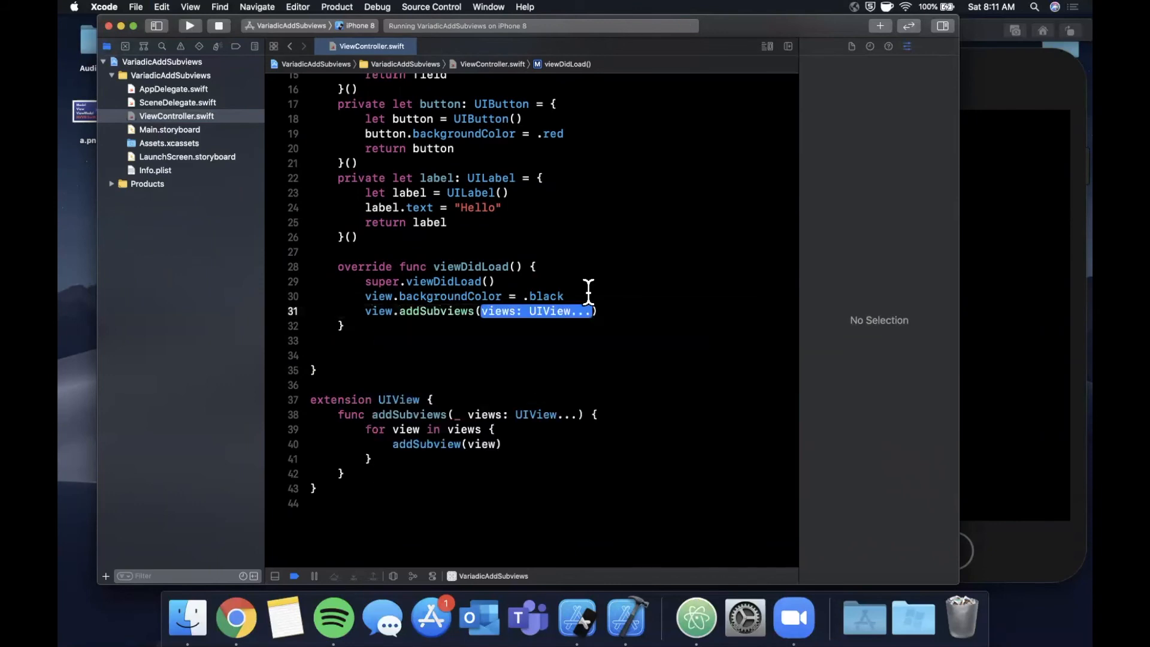
type("field,")
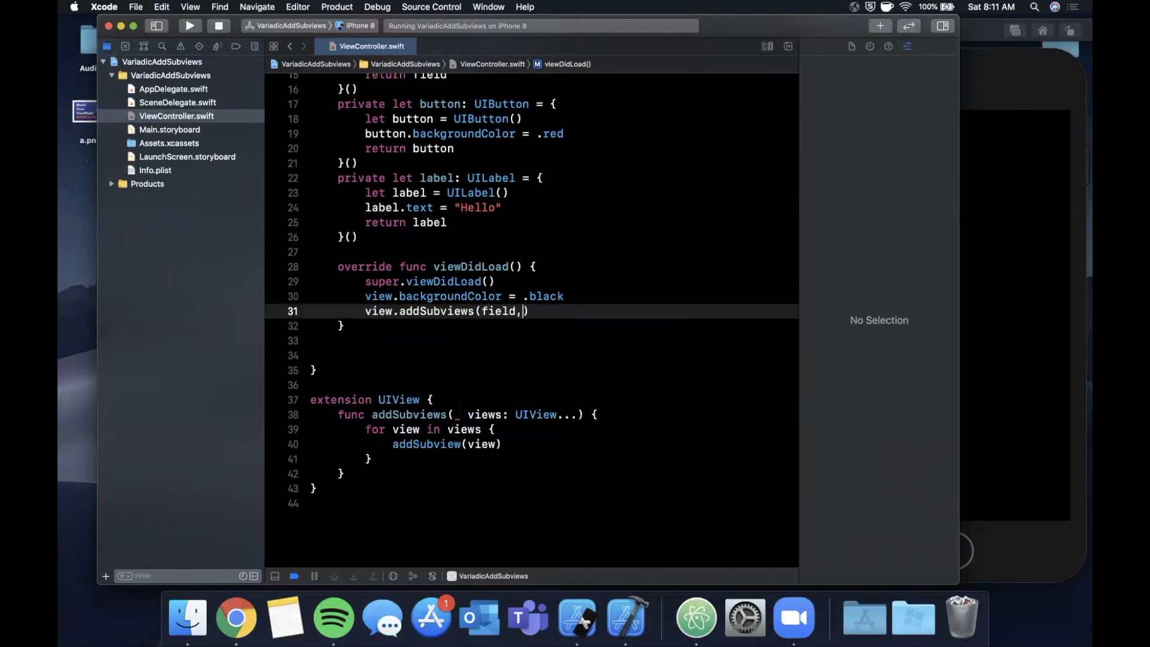
type("label,")
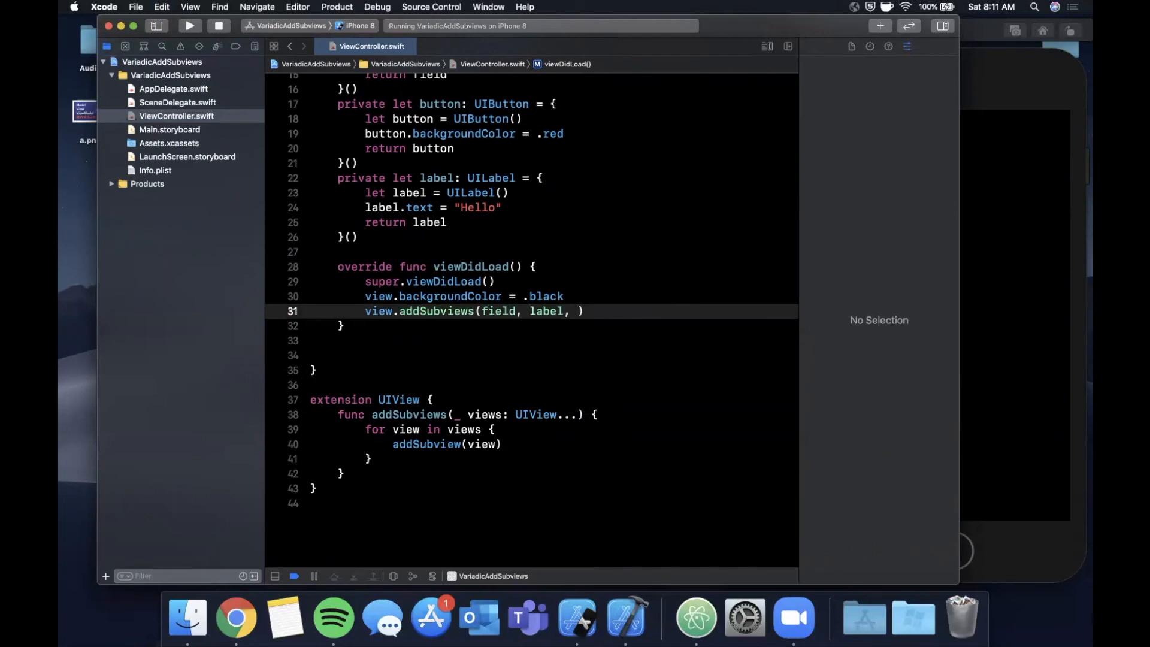
type("button")
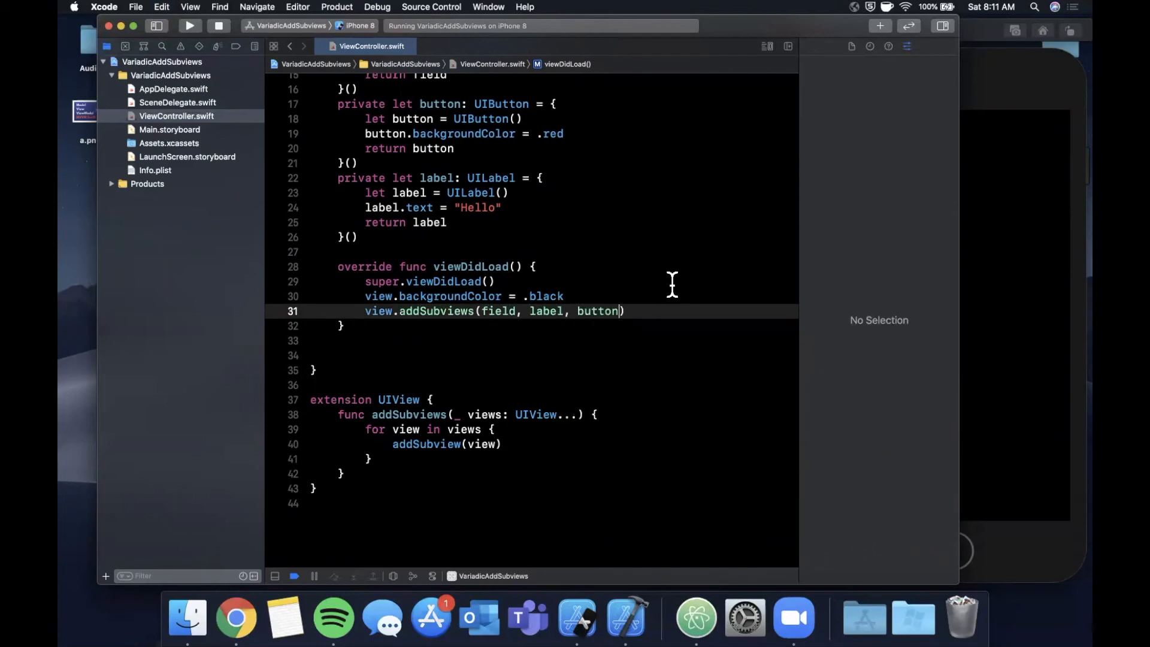
scroll("up", 3)
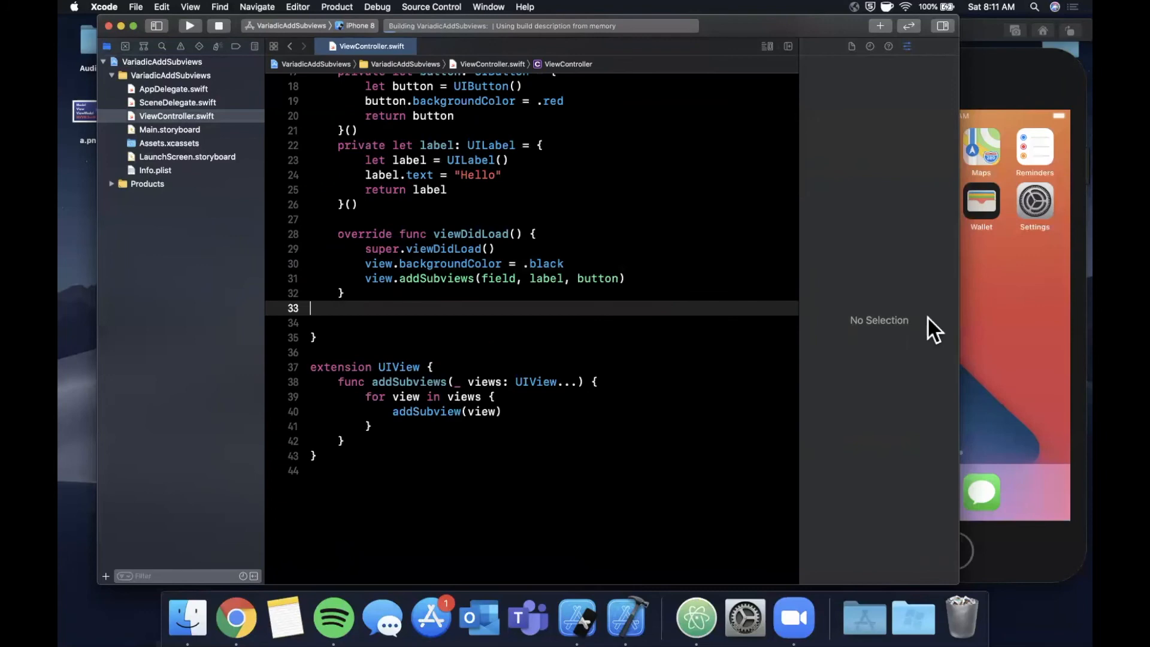
Inspect the app's black screen in Simulator, then return to the Xcode editor
left_click(189, 26)
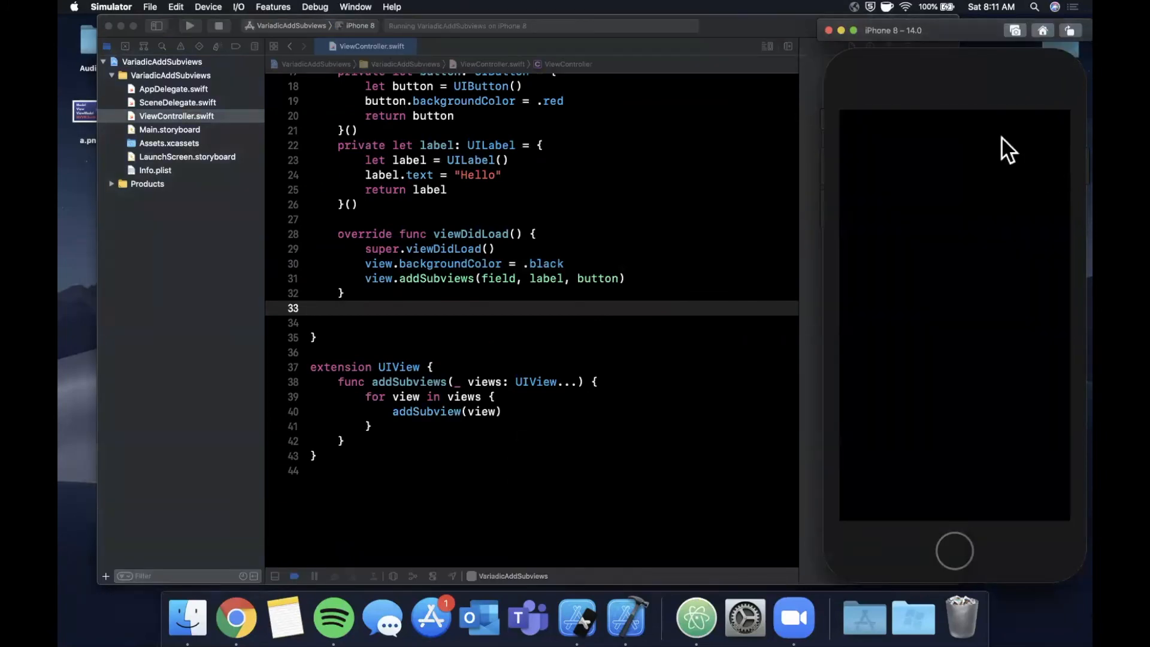
mouse_move(944, 317)
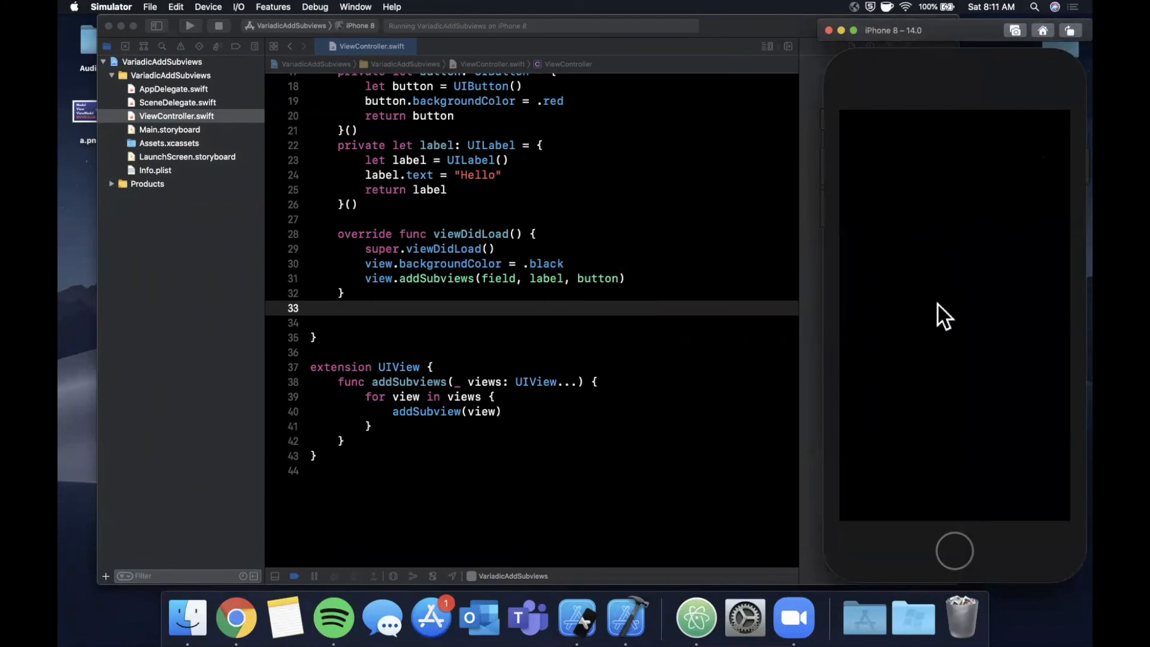
left_click(500, 282)
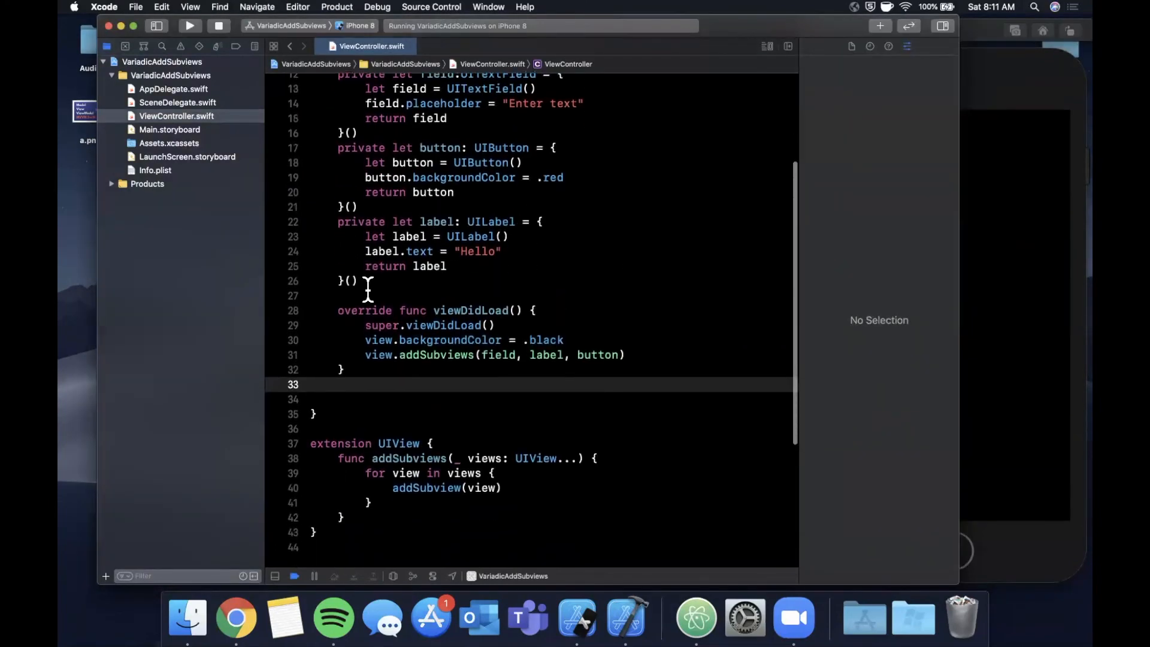
Add field.backgroundColor = .orange inside the text field's initializer closure
scroll("down", 3)
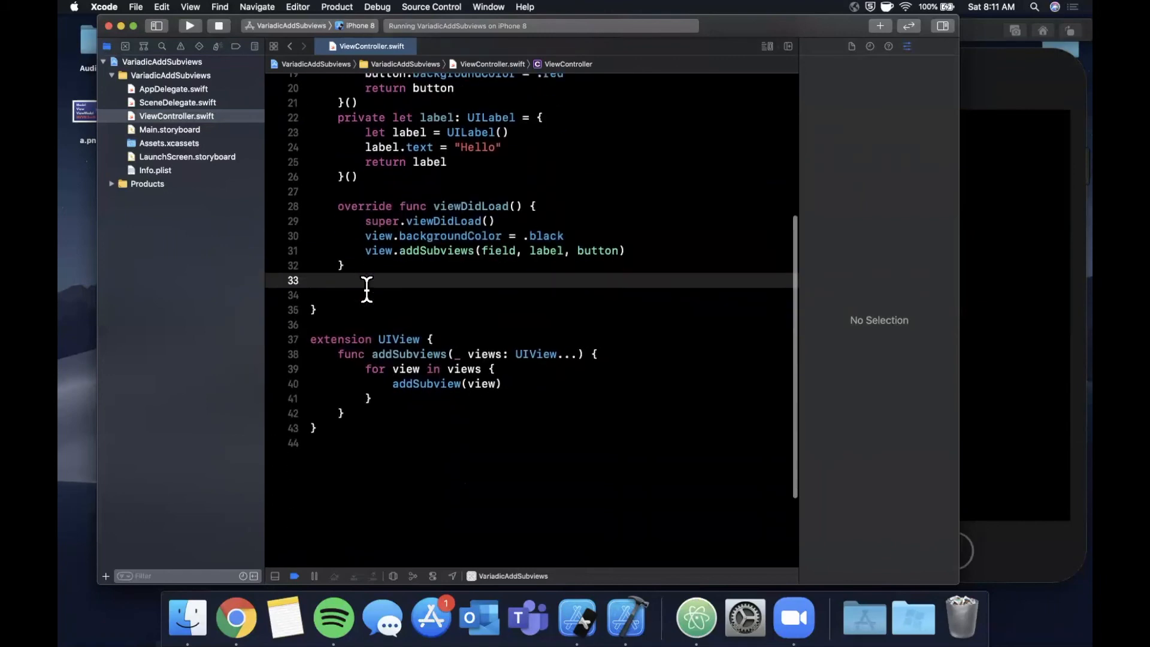
scroll("up", 3)
type("label.backgroundColor = .yellow")
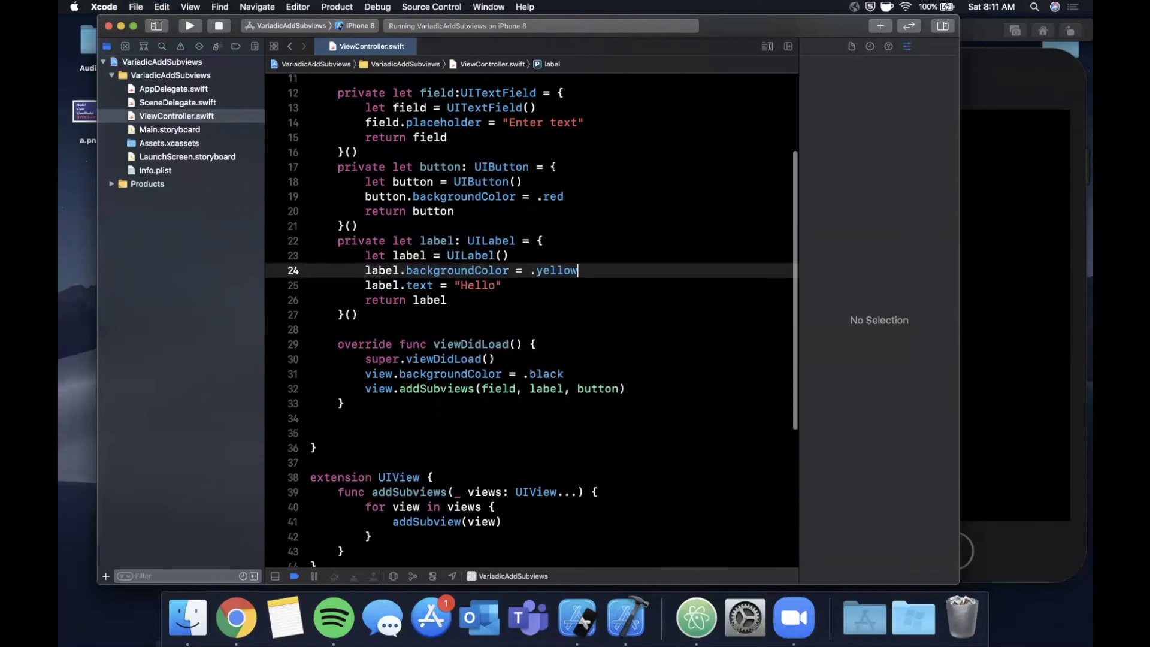
scroll("up", 3)
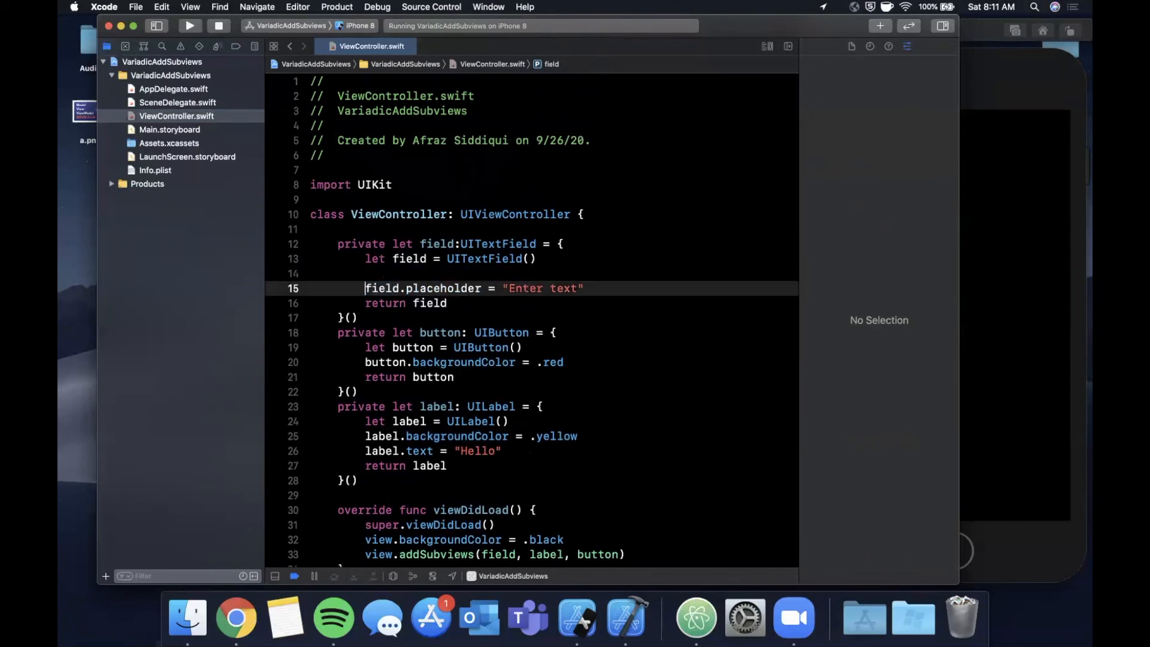
type("field.background =")
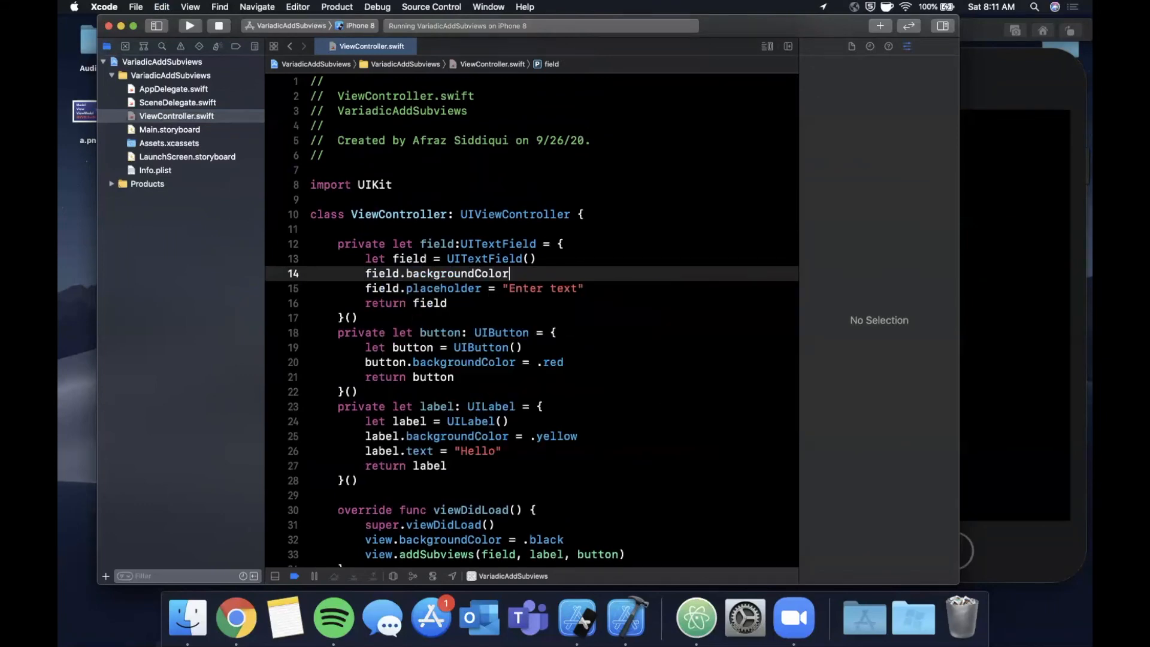
type("= .orange")
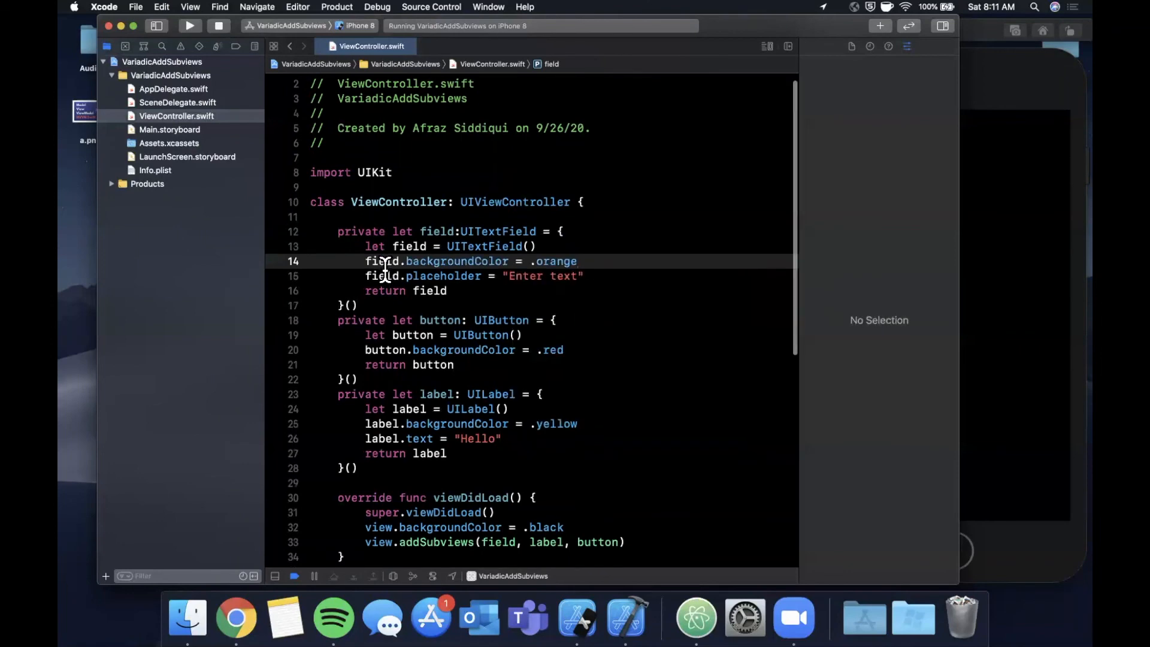
scroll("down", 3)
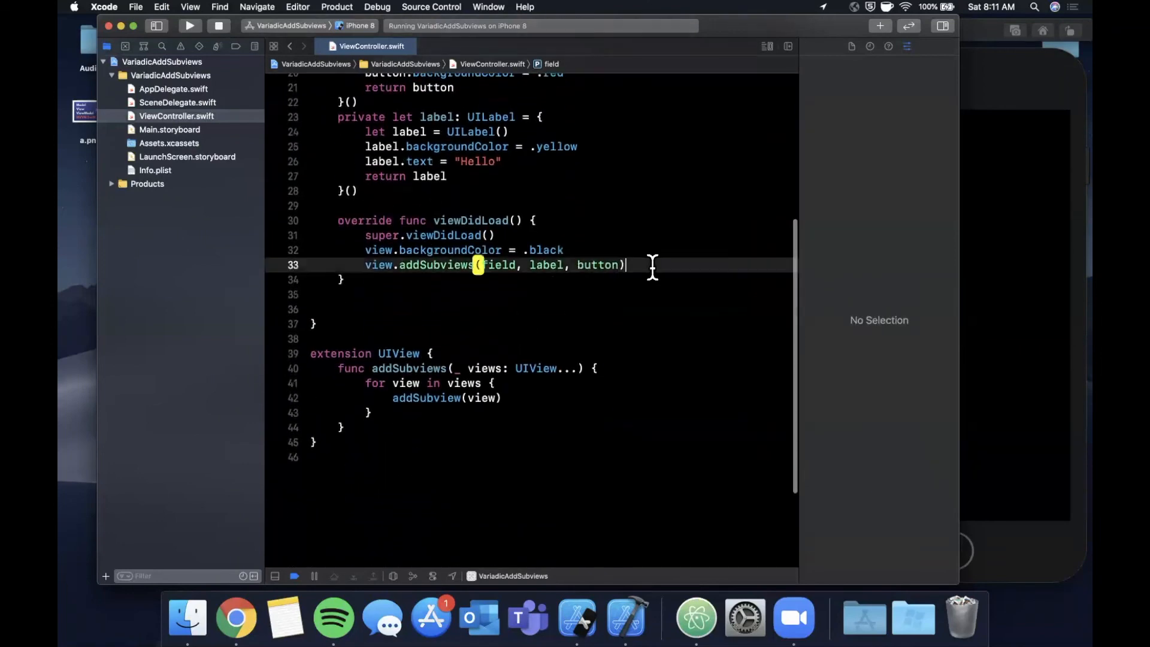
Loop over view.subviews setting CGRect(x: 0, y: 100 * i, width: 100, height: 100), counter i from 0
type("for subview in")
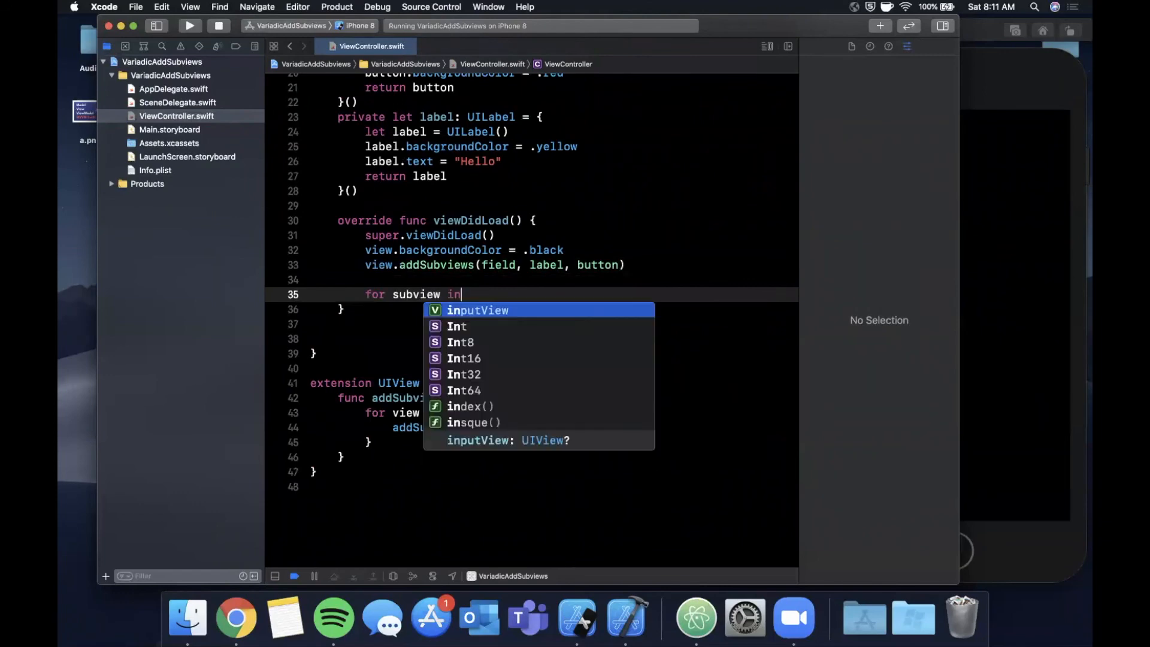
type("view.subviews {")
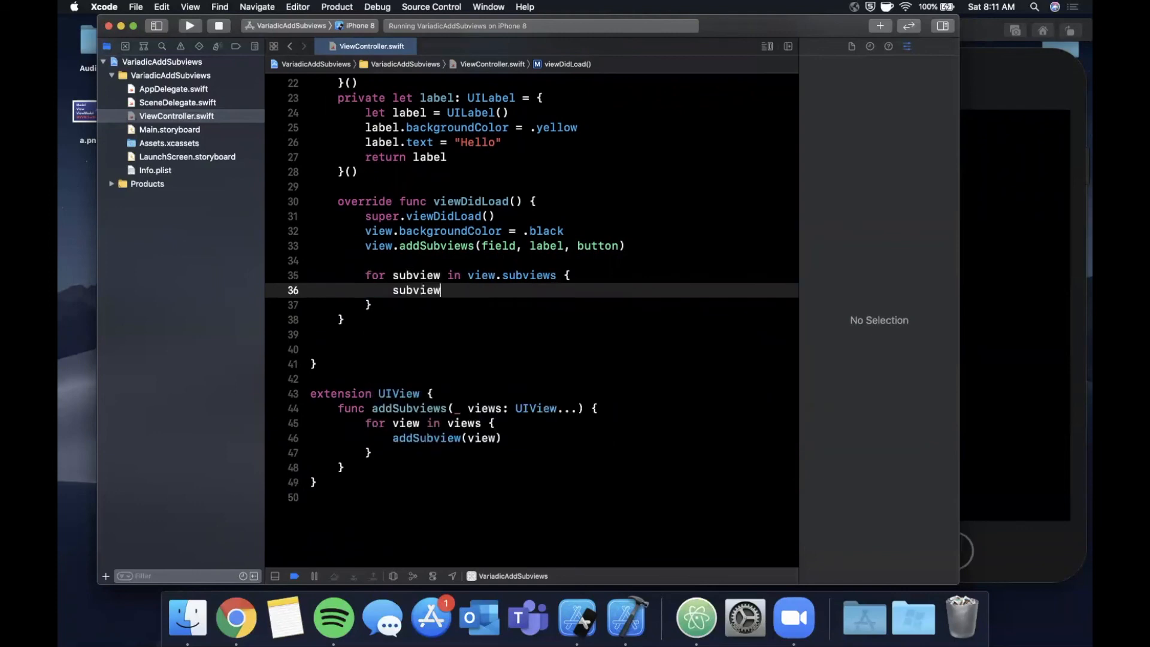
type(".frame = cgrec")
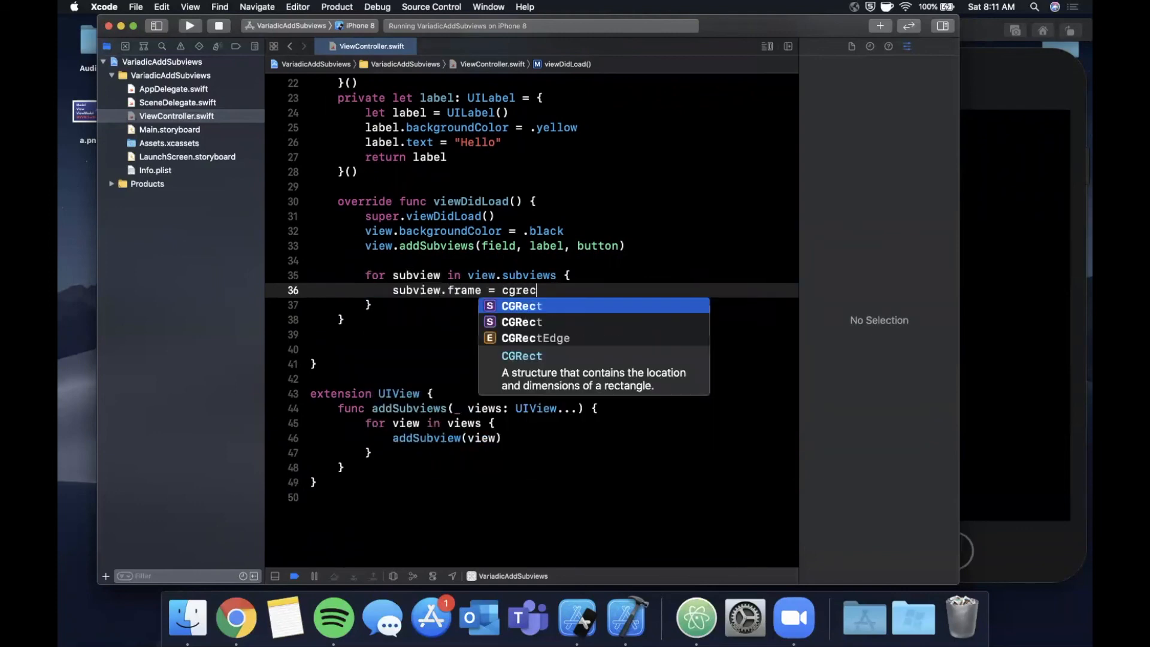
left_click(522, 306)
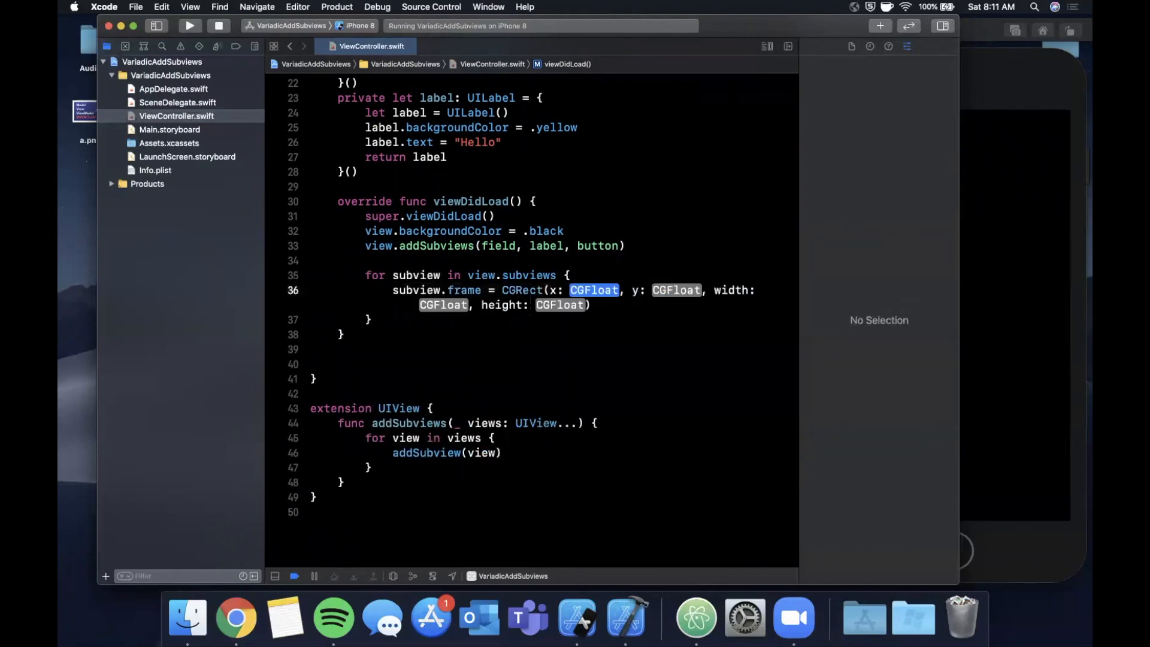
type("0, y: 1")
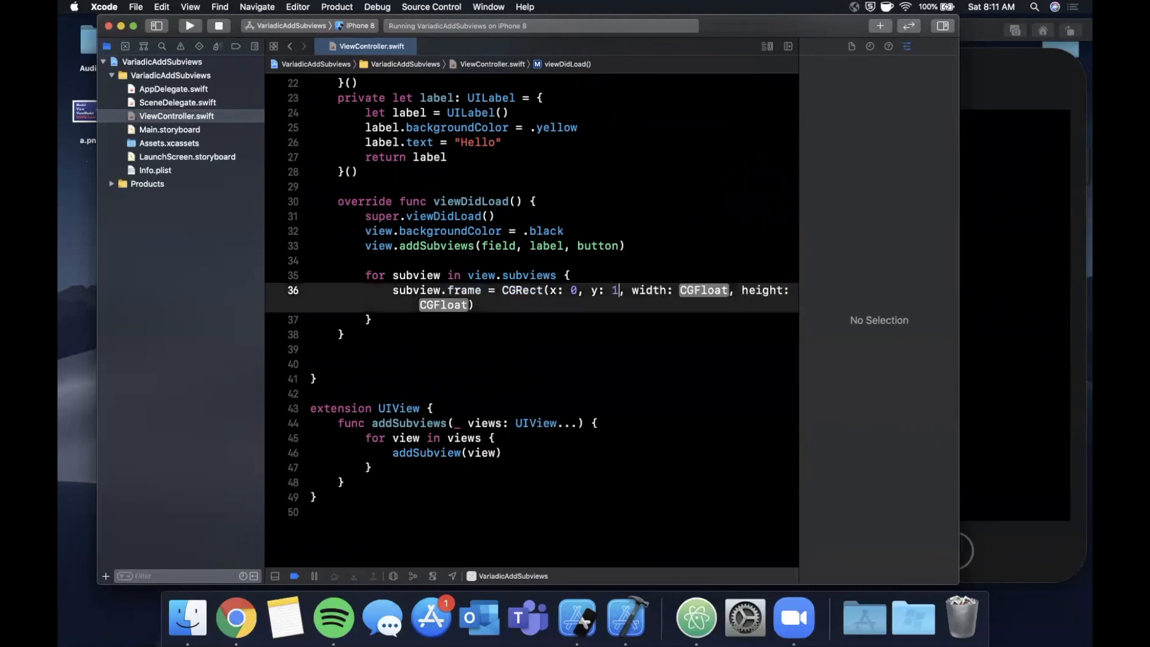
type("00")
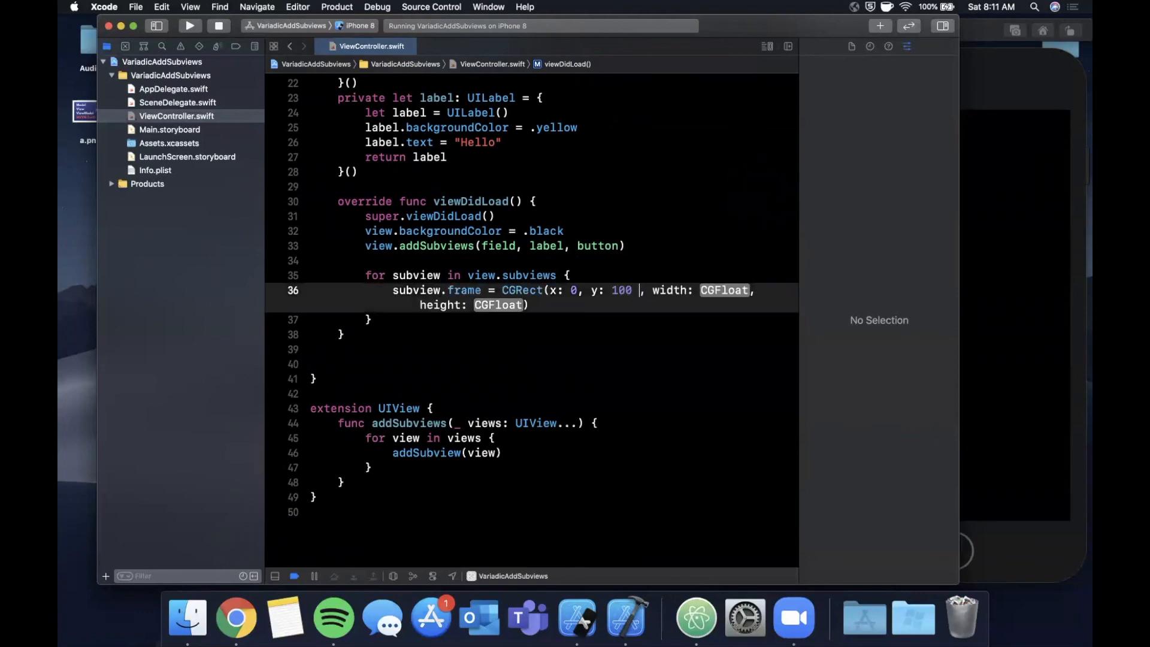
type("*")
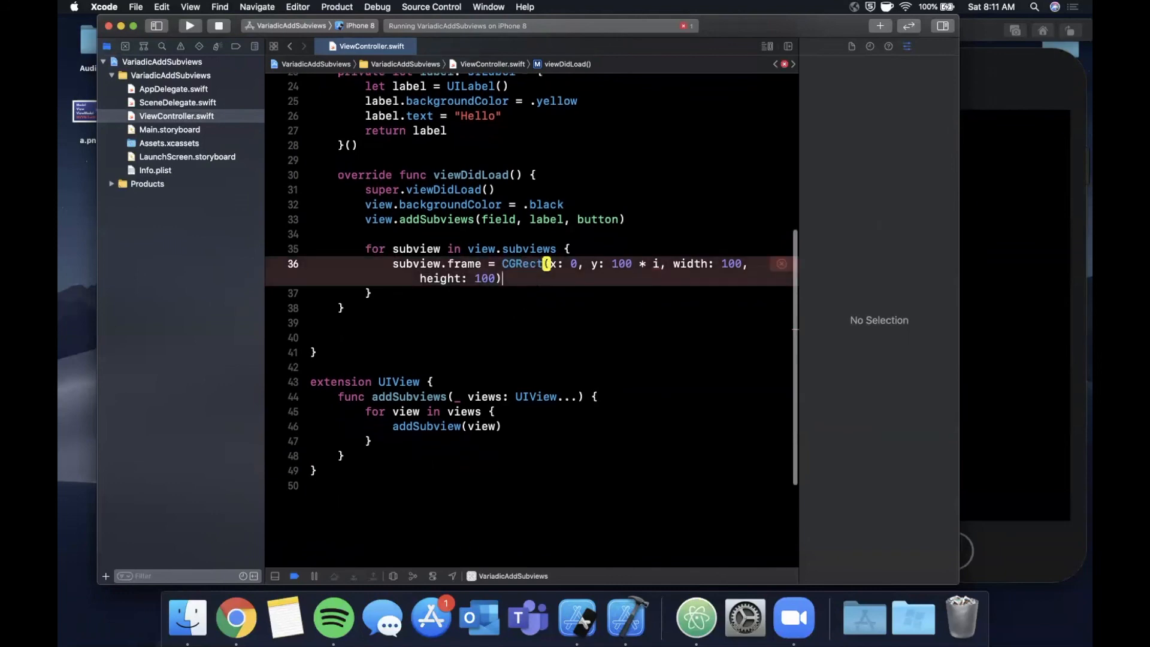
type("i")
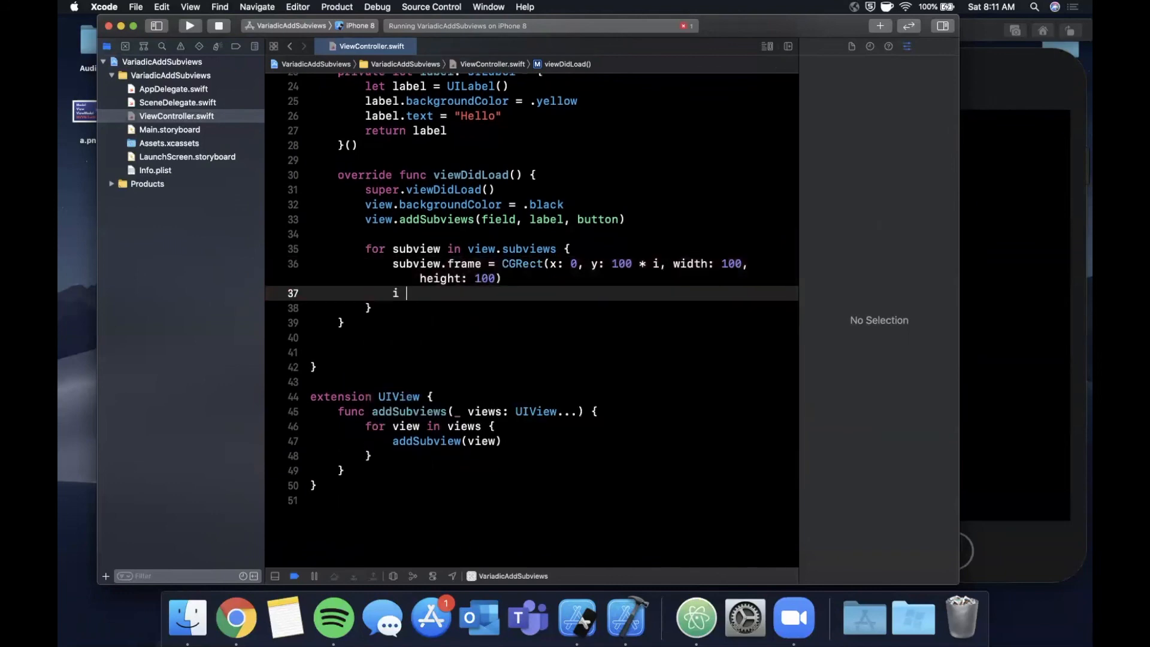
type("+= 1")
type("var i")
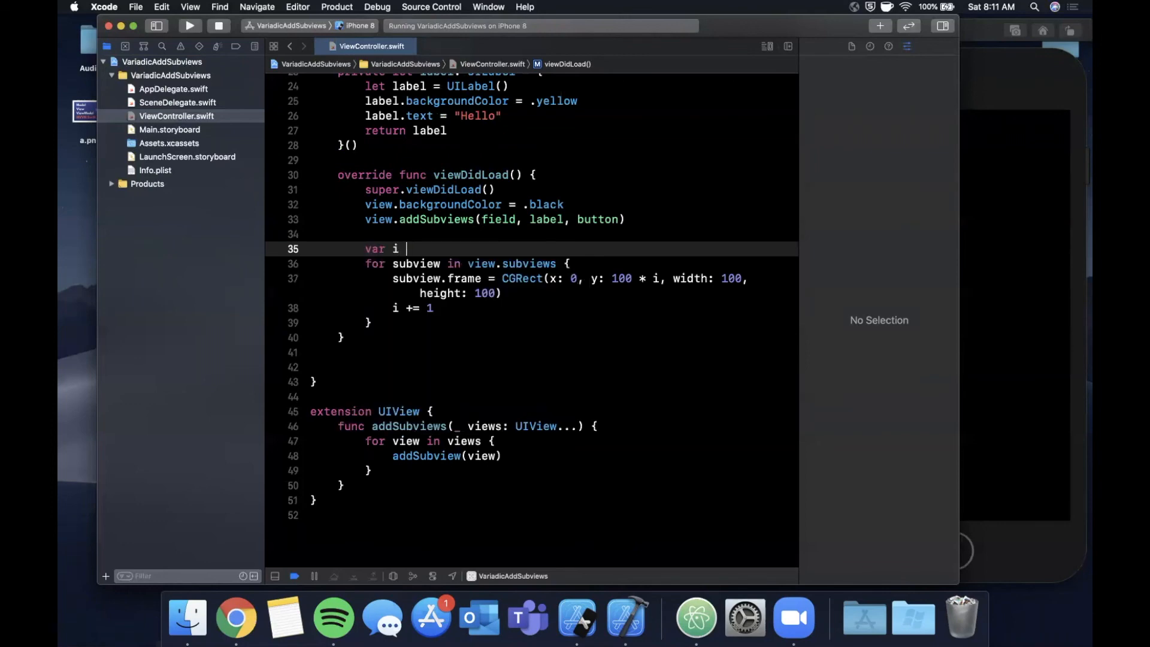
type("= 0")
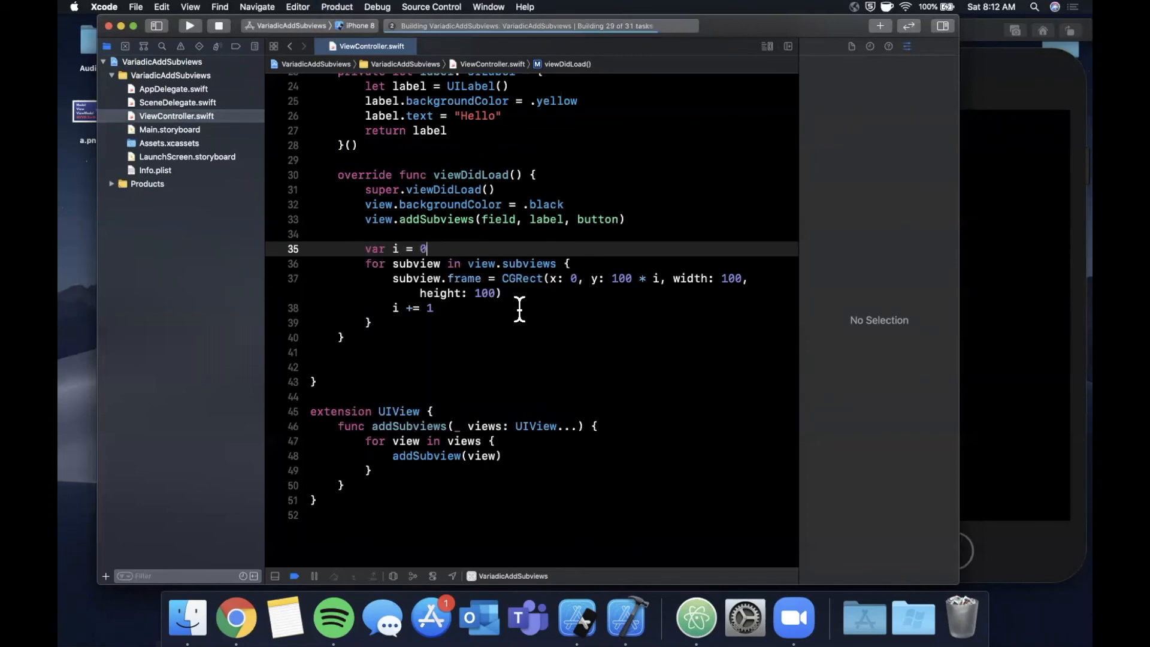
Type 'Dfsfd' into the orange field of the stacked app, then head back to the code
left_click(189, 26)
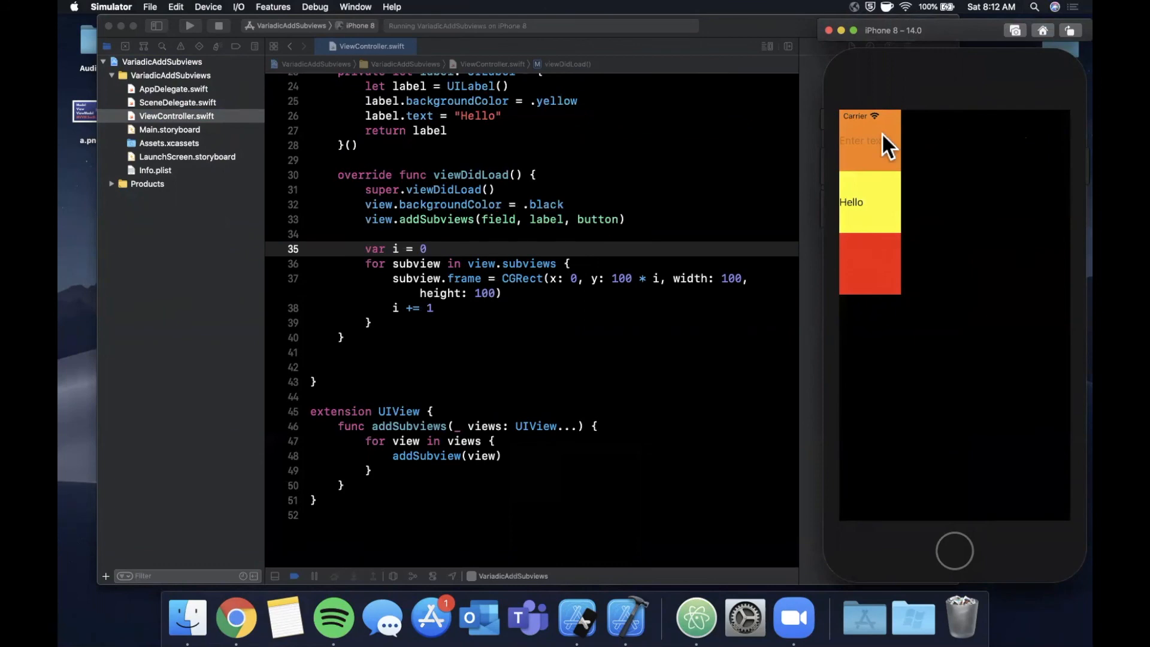
mouse_move(884, 157)
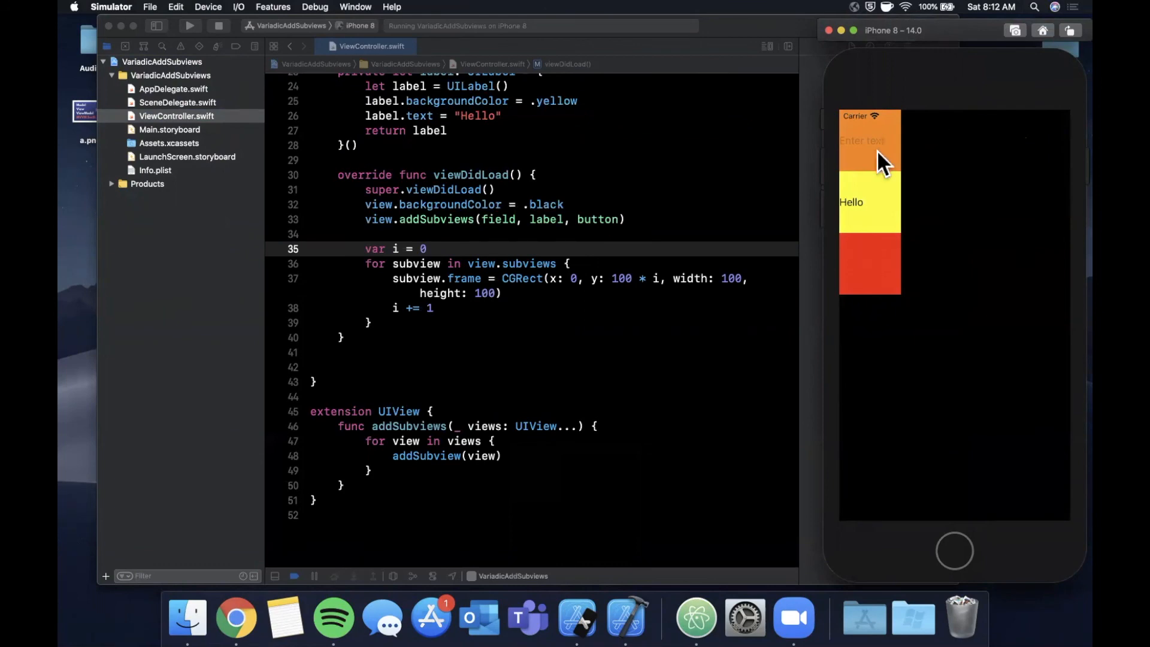
mouse_move(881, 158)
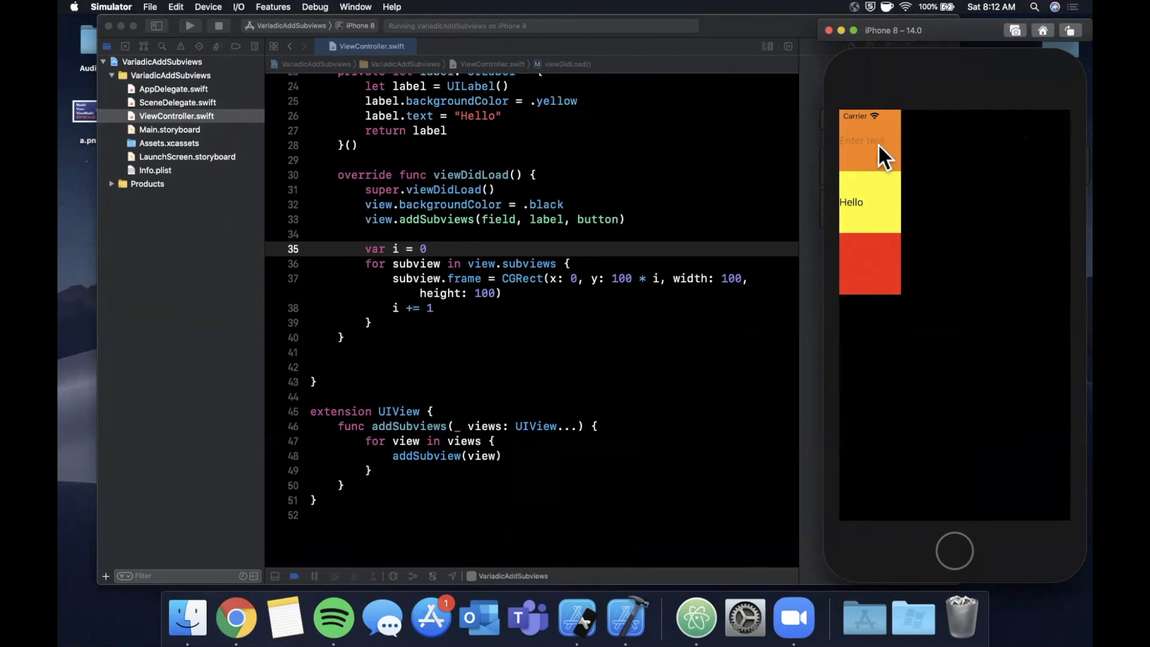
mouse_move(931, 147)
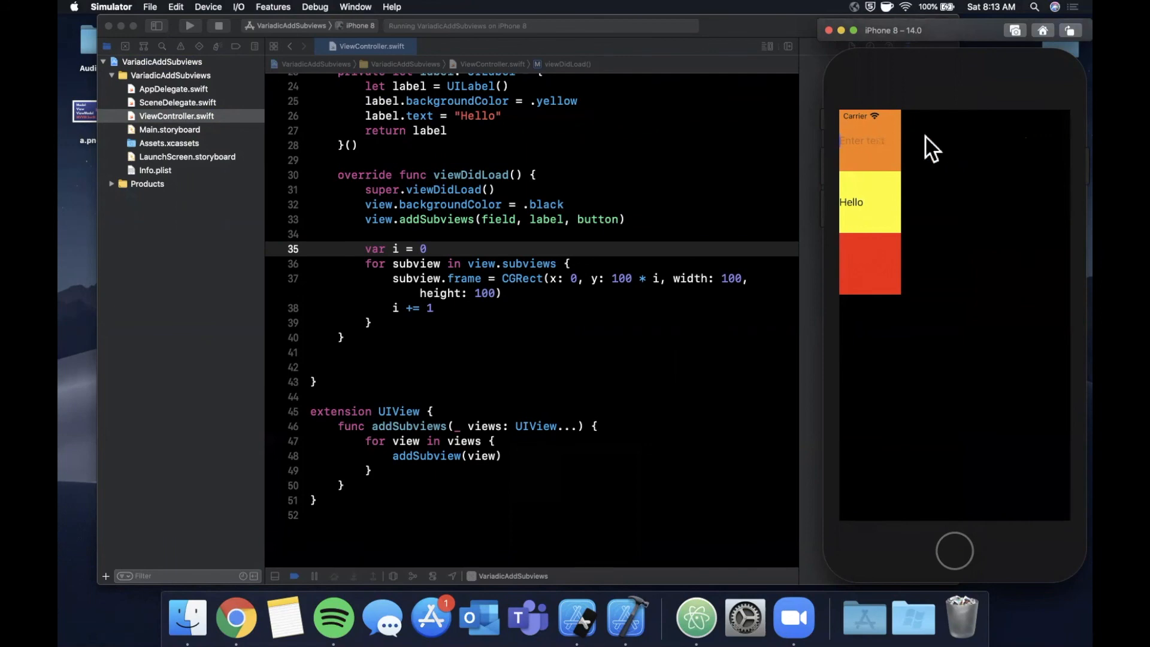
type("Dfsfd")
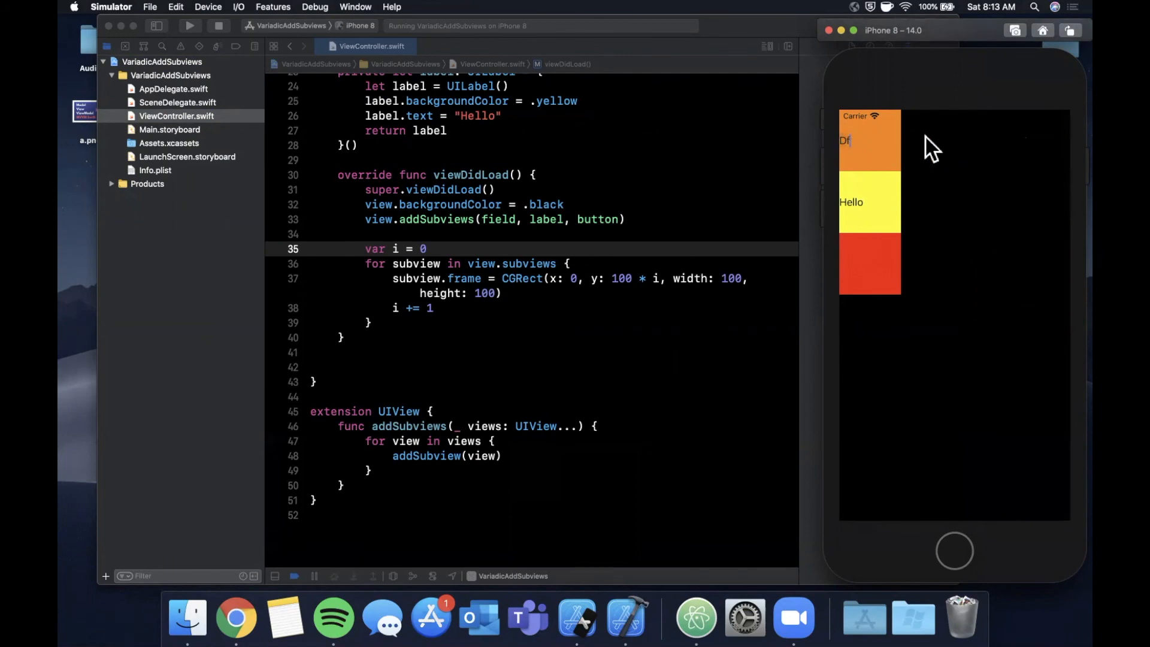
mouse_move(888, 213)
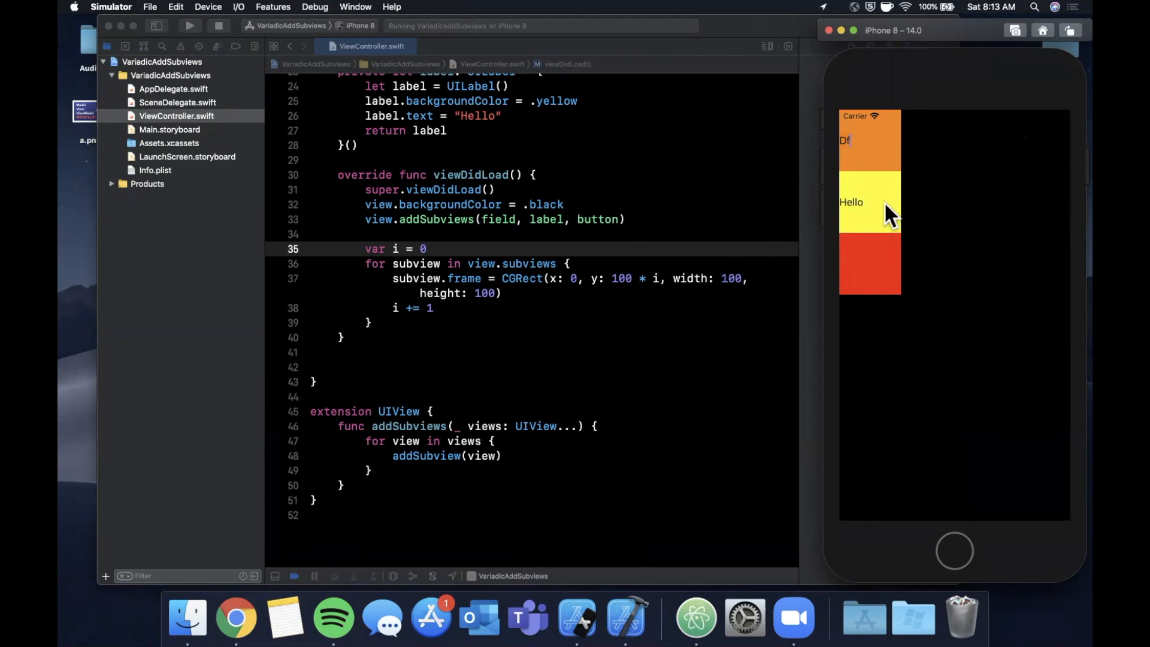
mouse_move(743, 300)
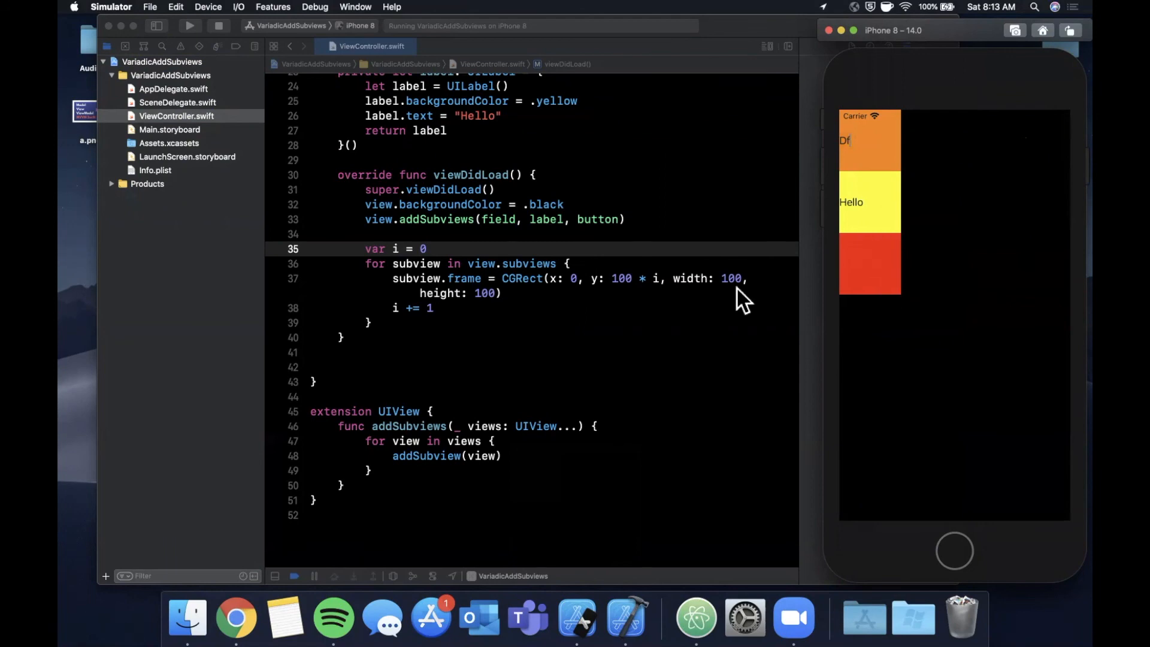
left_click(376, 248)
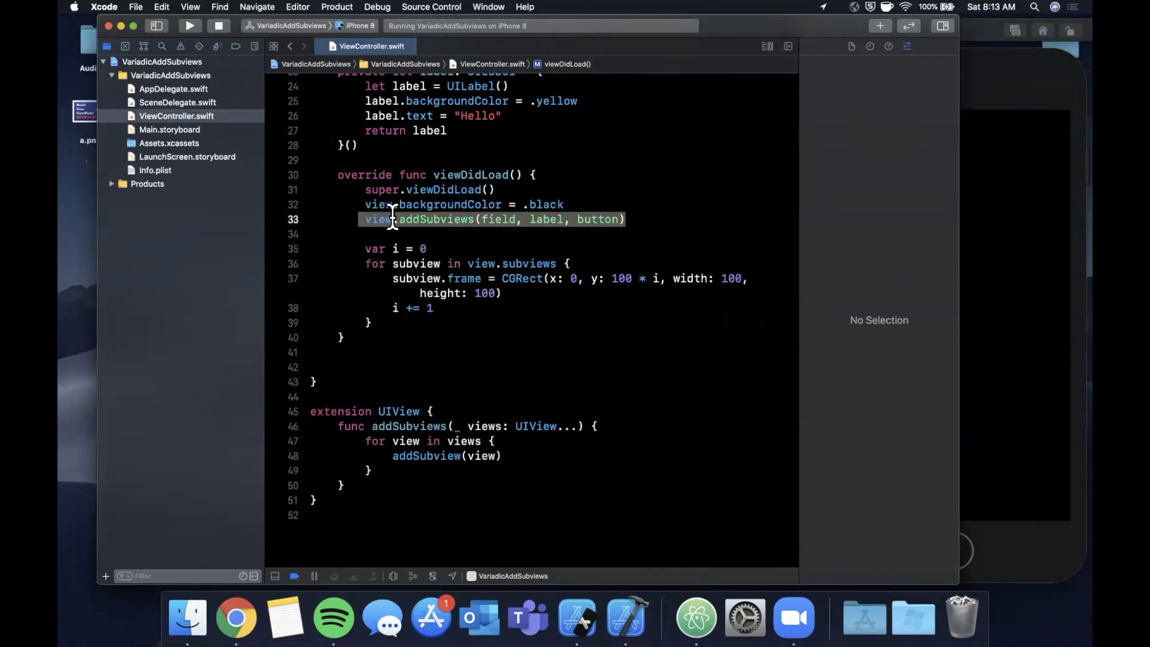
Scroll through ViewController.swift reviewing the frame-stacking loop and the variadic UIView extension
scroll("down", 3)
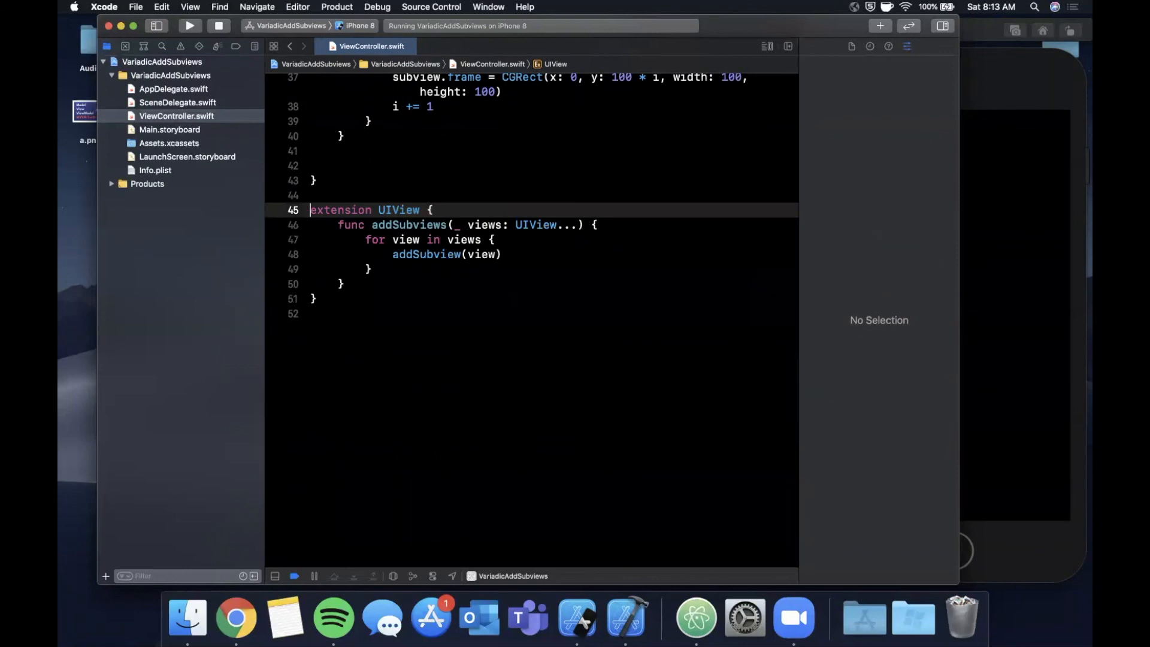
mouse_move(397, 370)
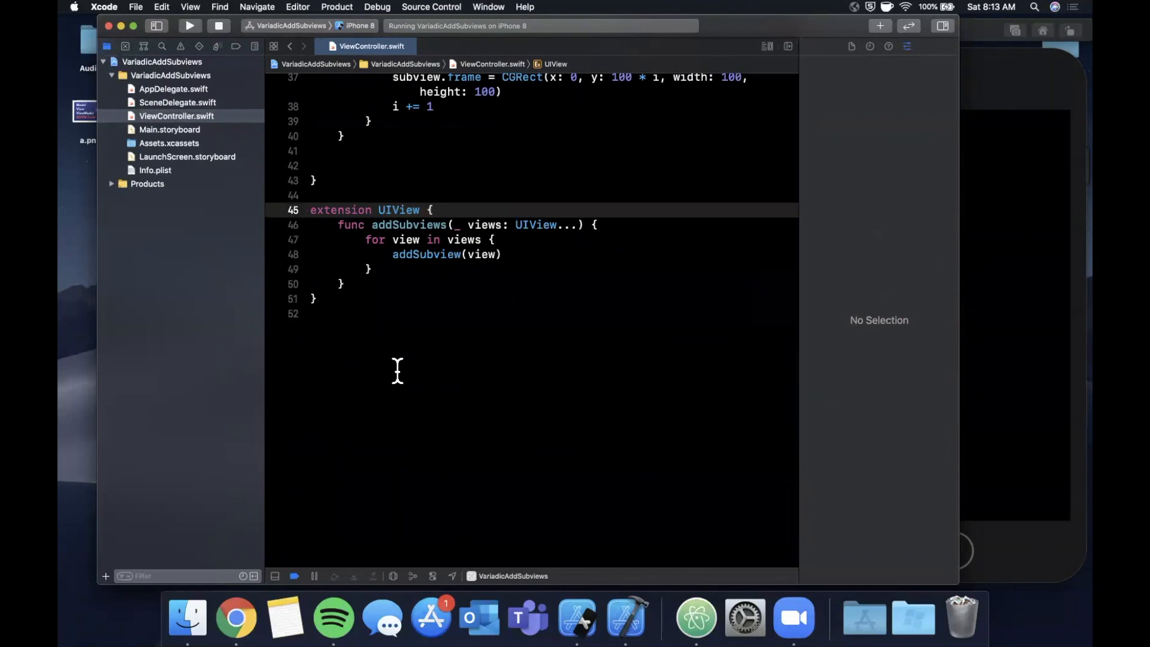
scroll("up", 3)
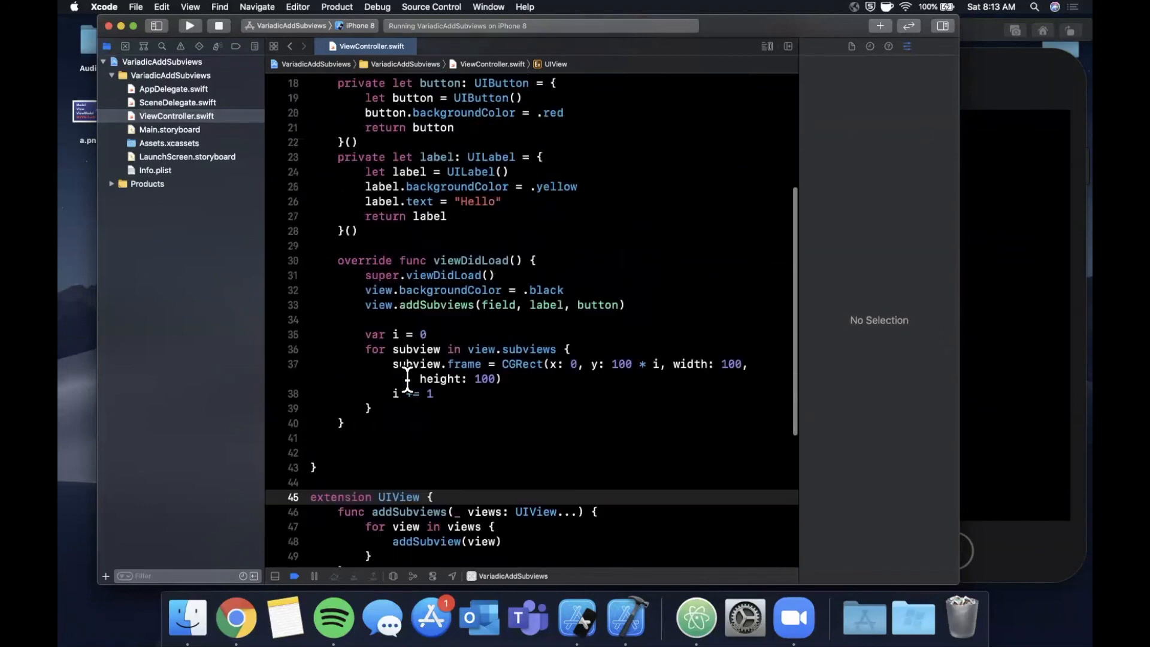
scroll("up", 3)
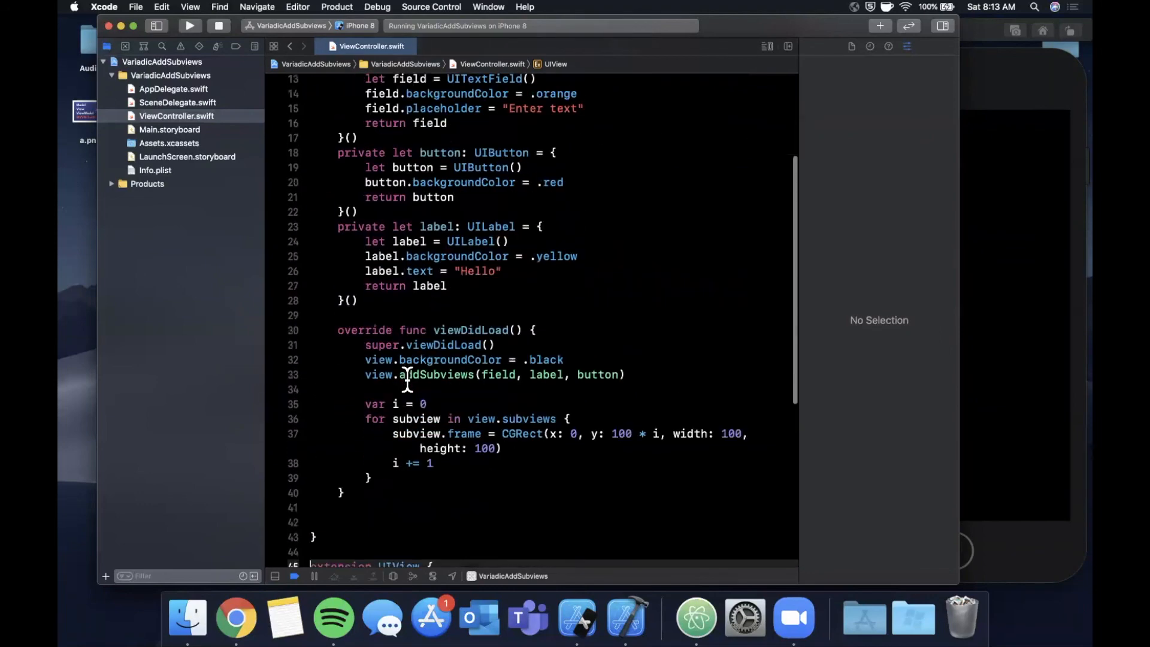
scroll("down", 3)
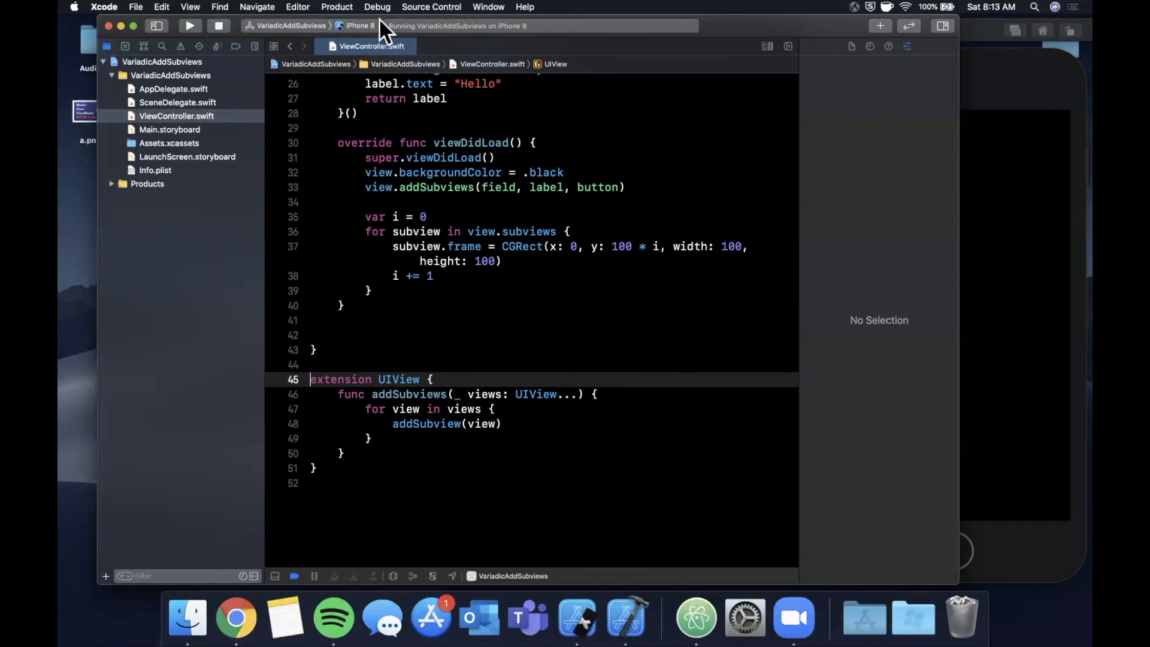
mouse_move(525, 32)
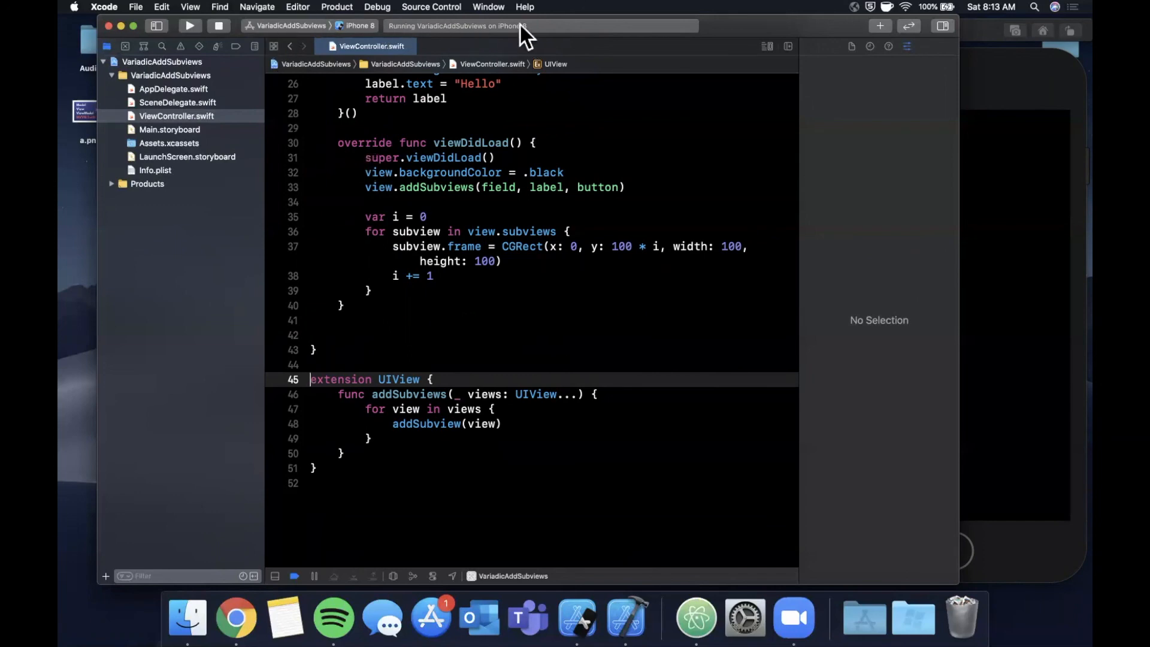